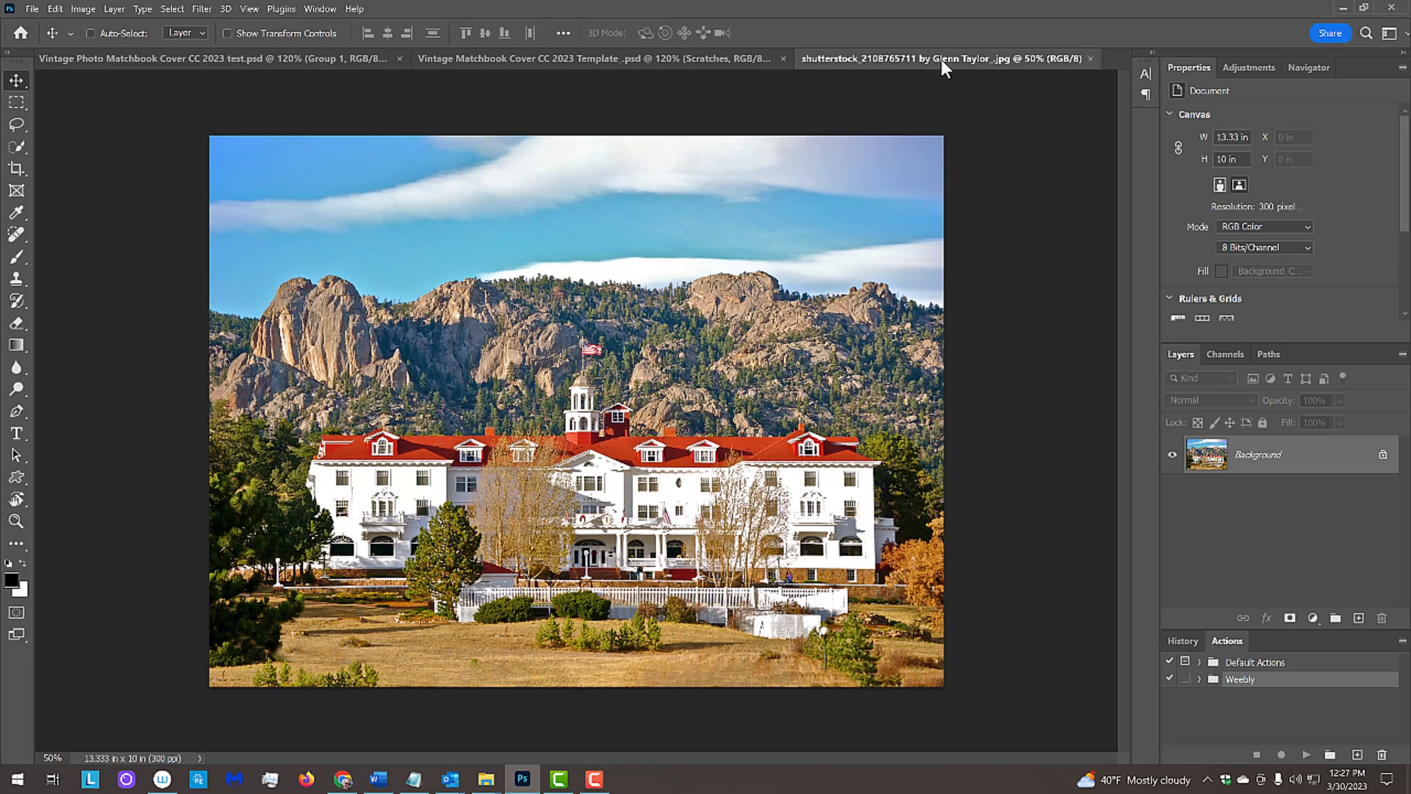
# Step: Switch to the matchbook template and toggle the matchbook and scratches layers to review them
pyautogui.click(594, 59)
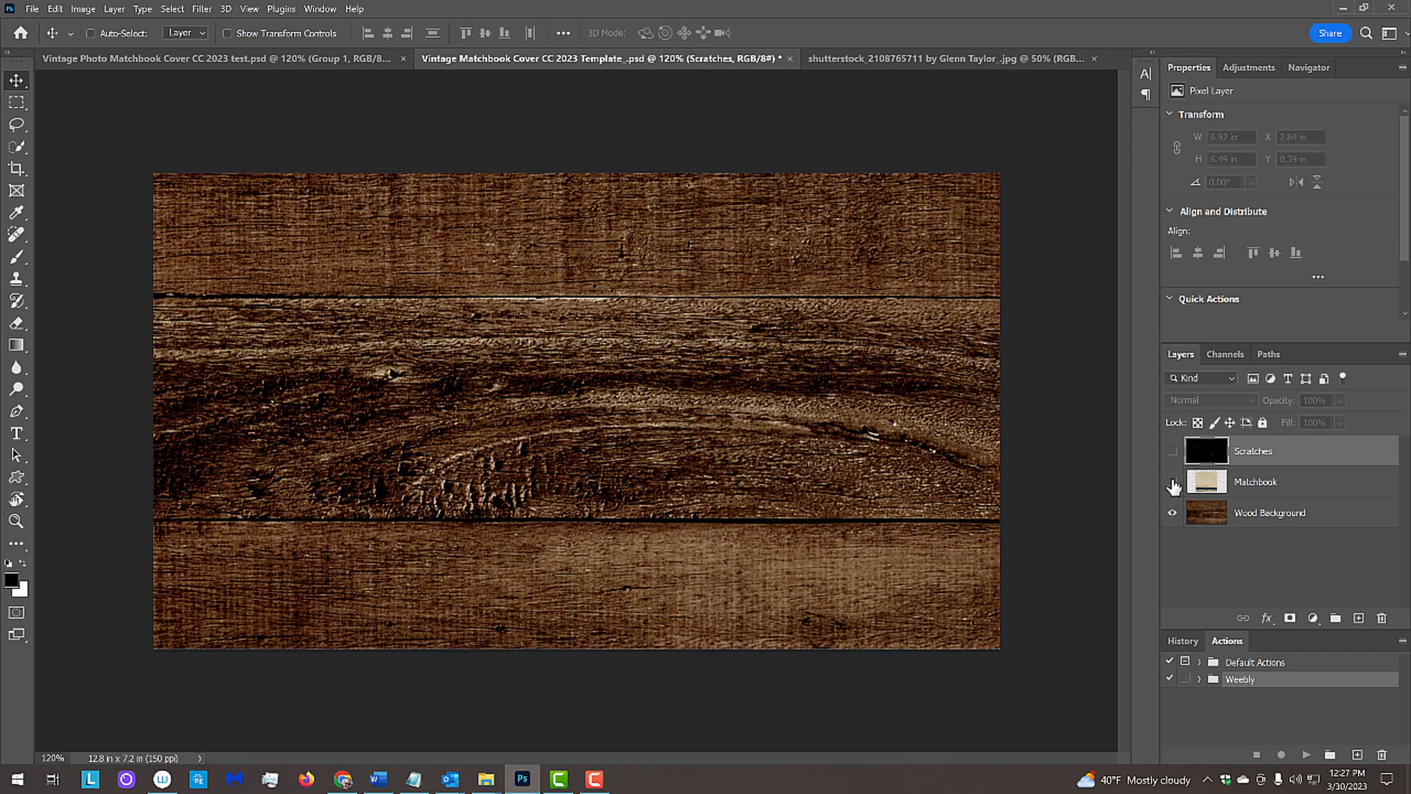
pyautogui.click(1173, 450)
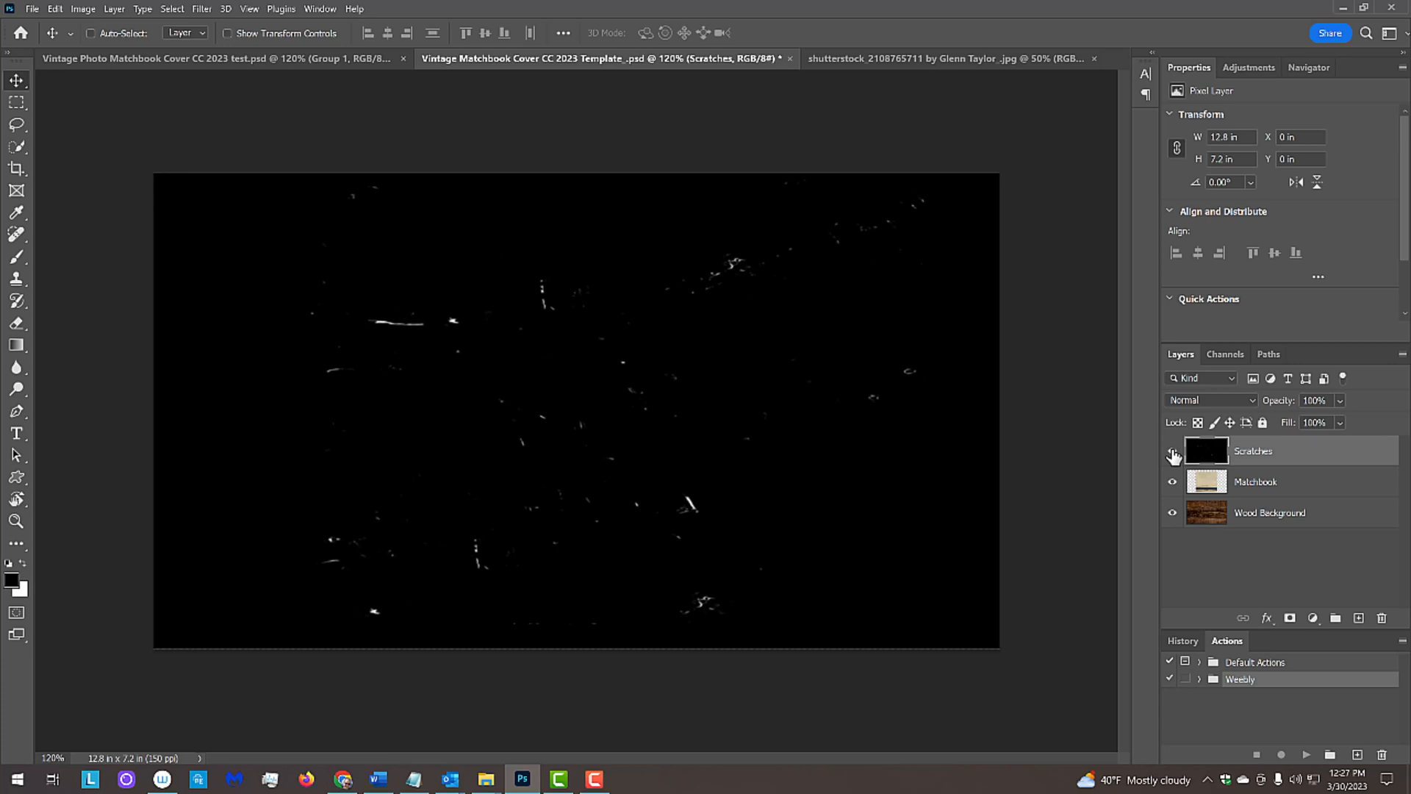
pyautogui.click(1171, 451)
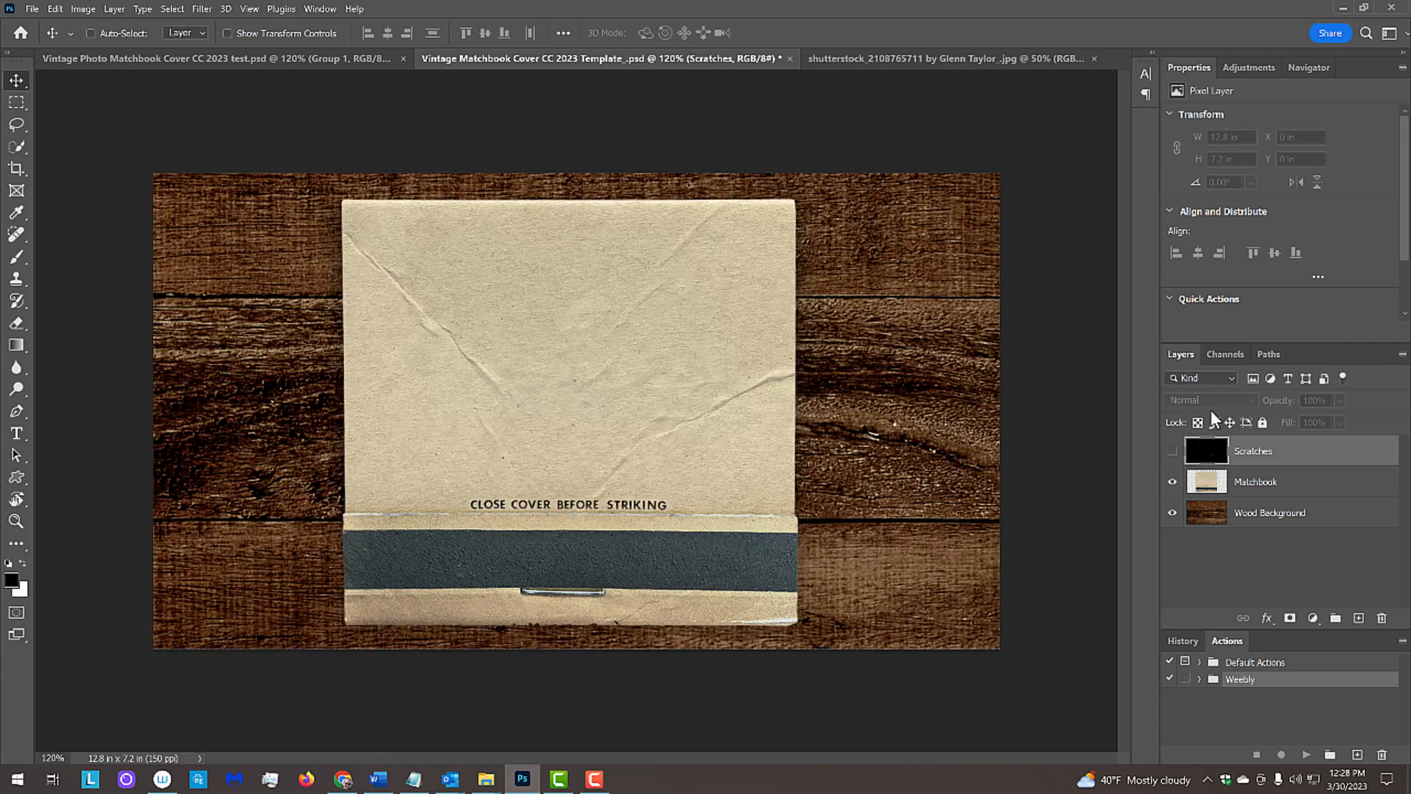
# Step: Review the saved Cover art shape channel, then return to the composite Layers view
pyautogui.click(1224, 354)
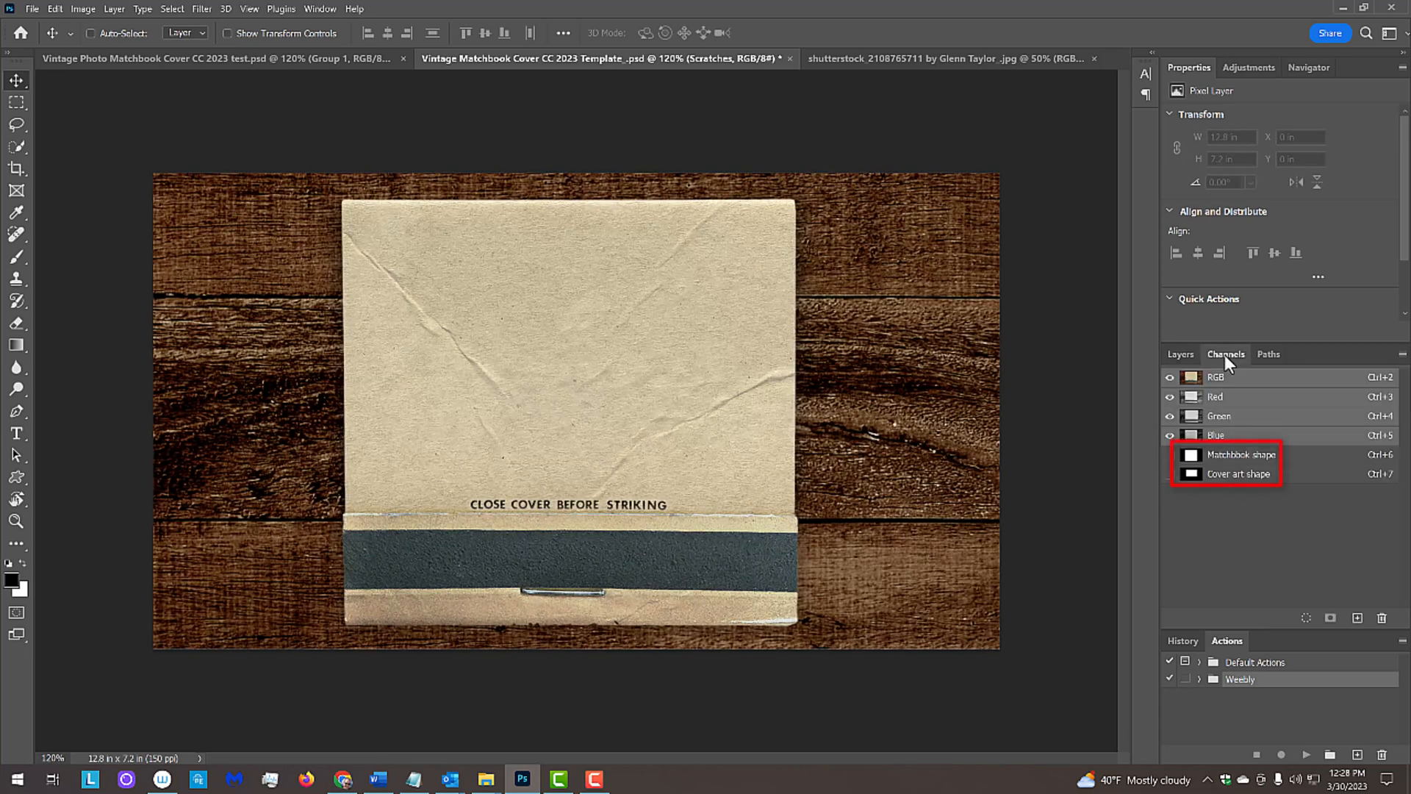
pyautogui.click(1238, 454)
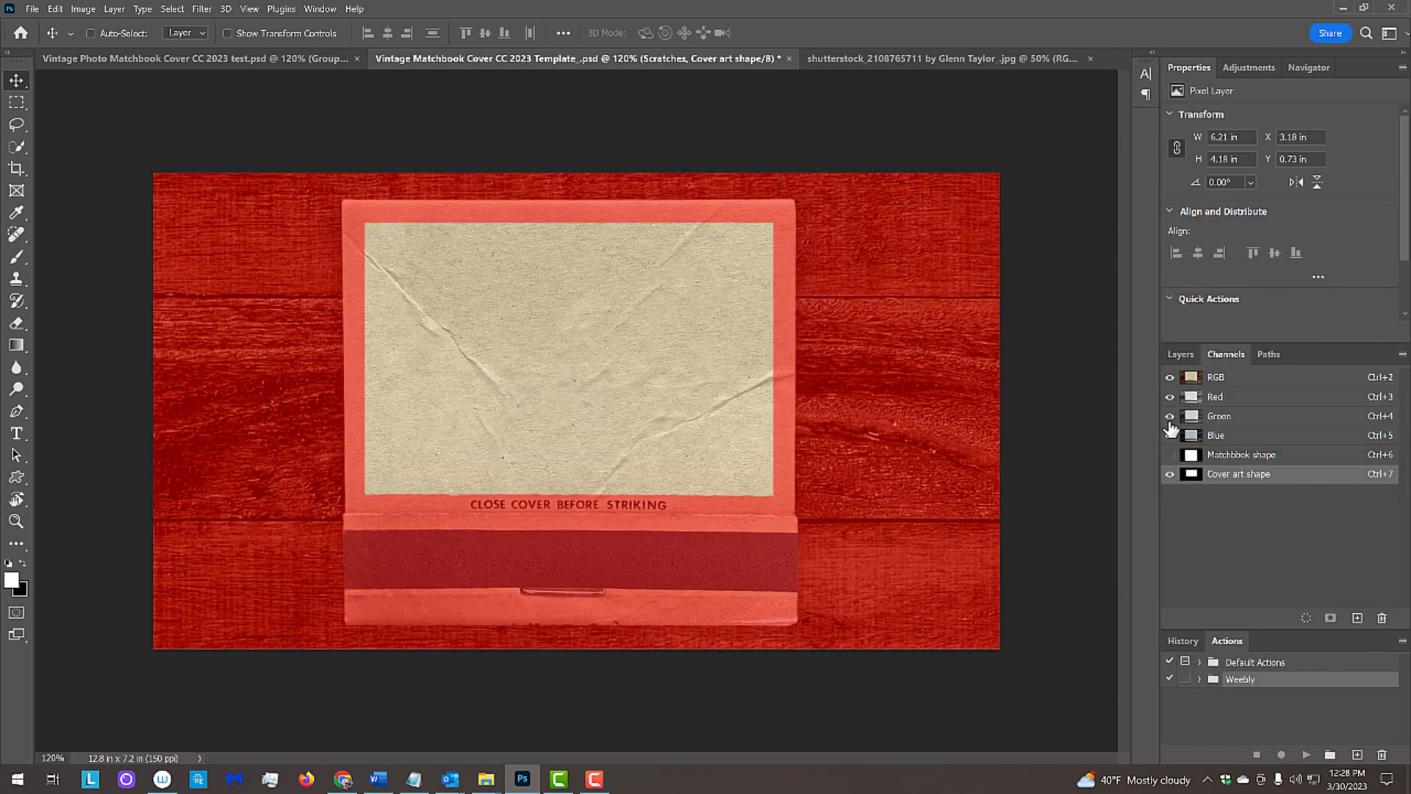
pyautogui.click(1180, 355)
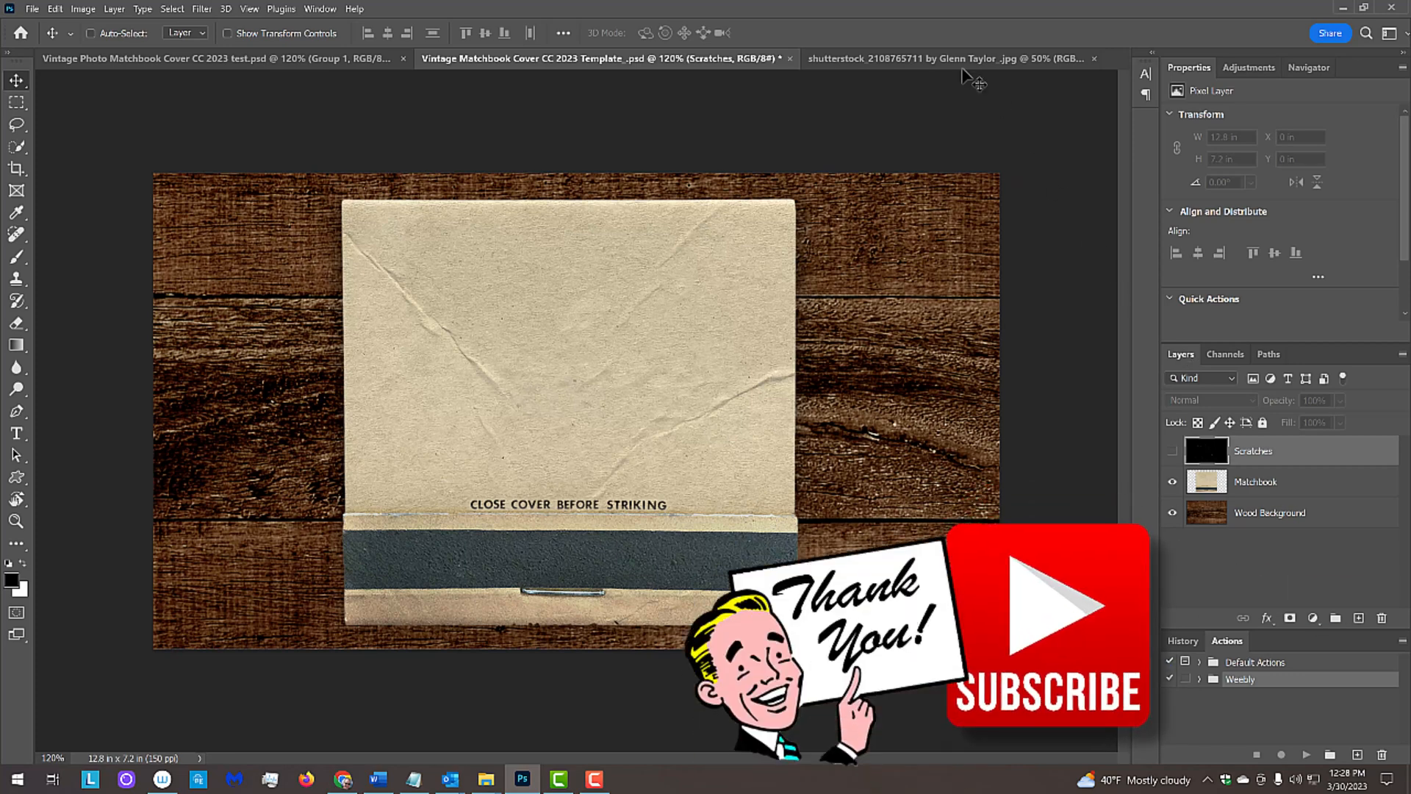
# Step: On the hotel photo, set the Crop Tool to W x H x Resolution mode
pyautogui.click(945, 59)
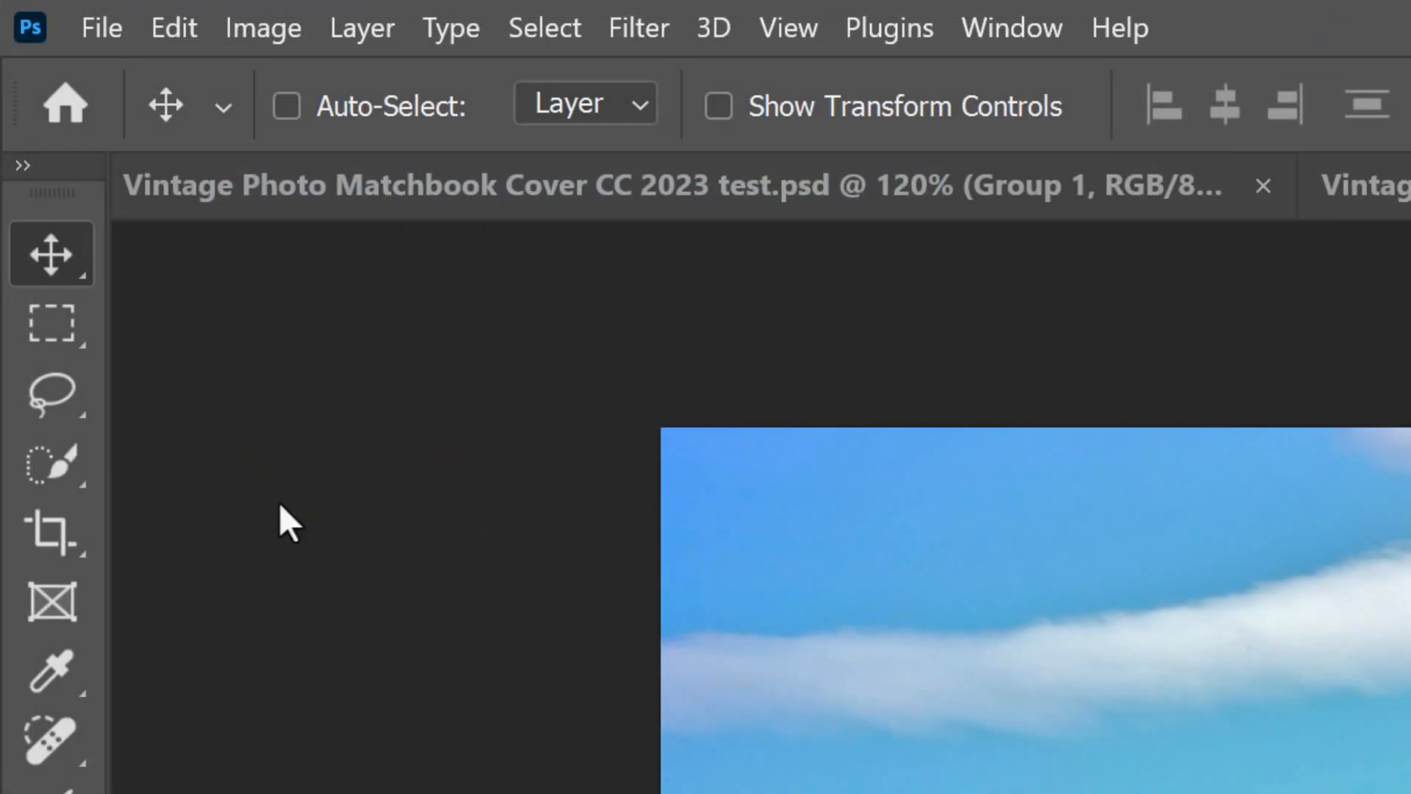
pyautogui.click(51, 532)
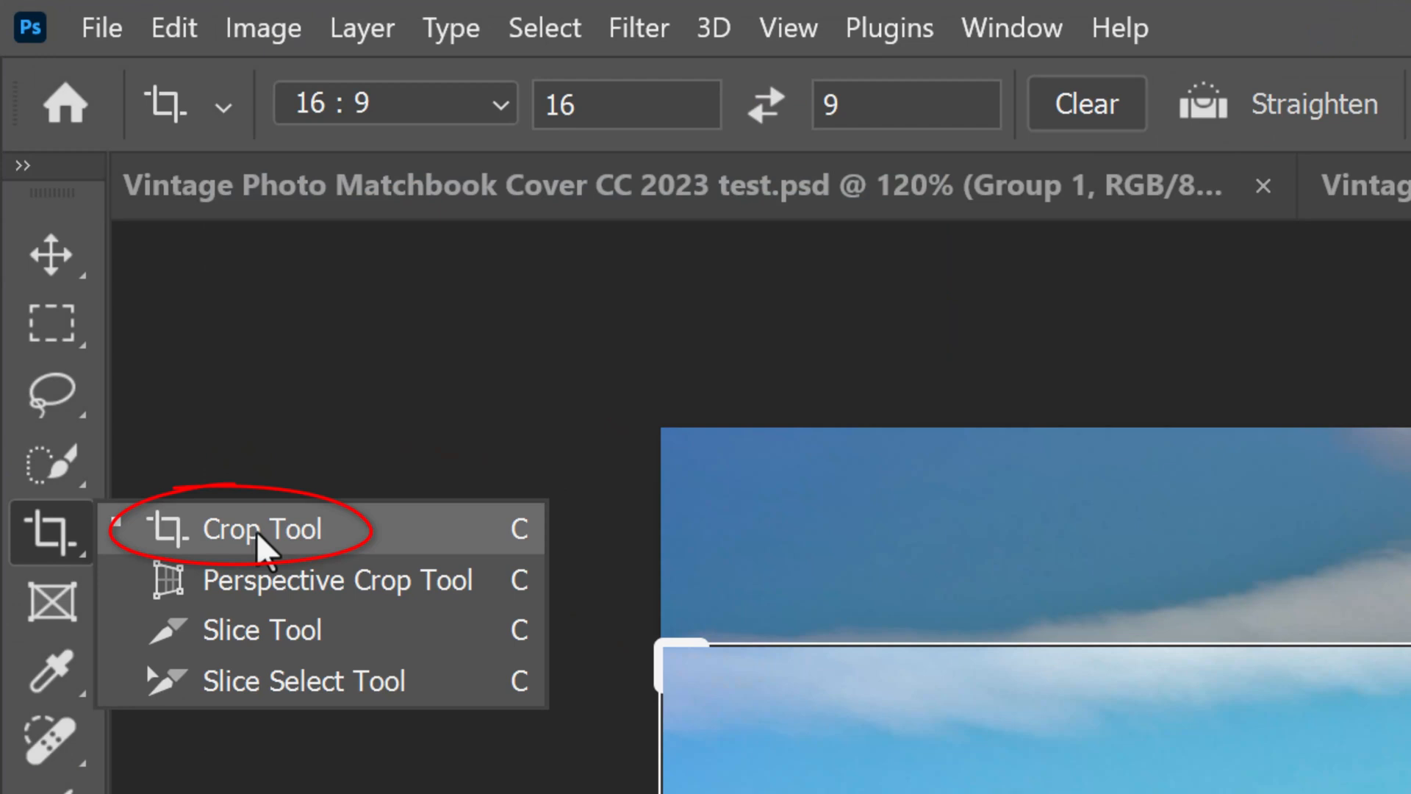
pyautogui.click(504, 103)
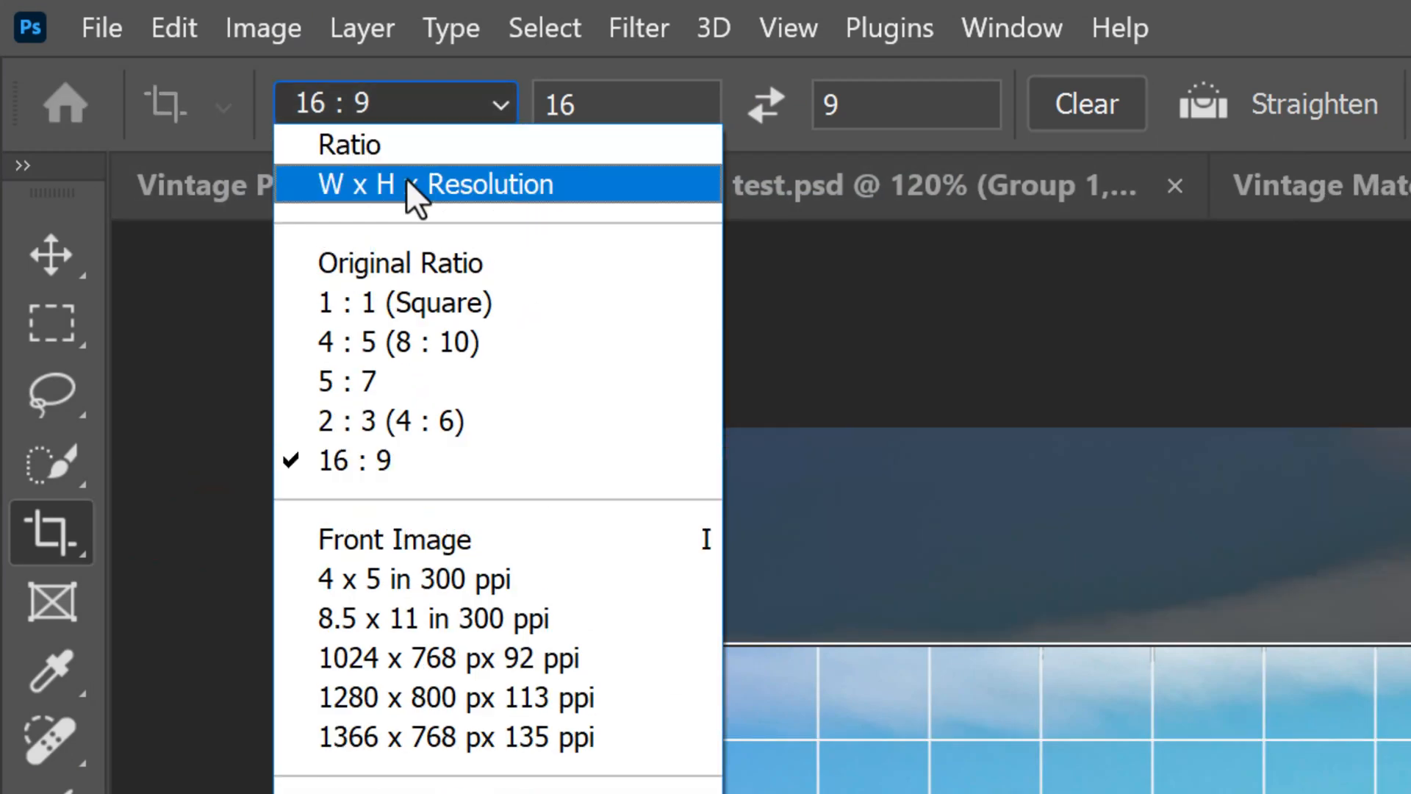
pyautogui.click(449, 183)
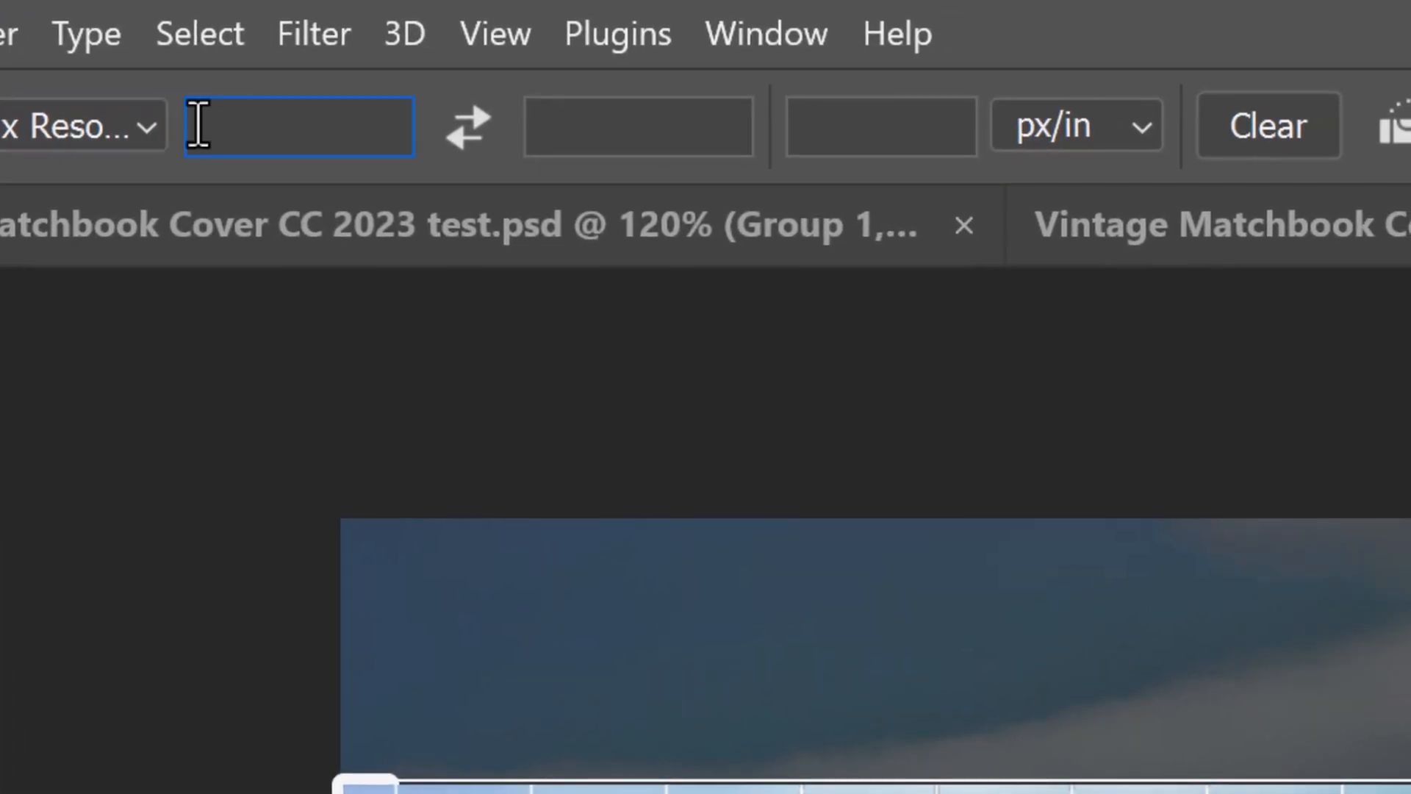
# Step: Crop the photo to 1742 x 1262 px at 150 ppi and zoom in on the result
pyautogui.write('1742 px')
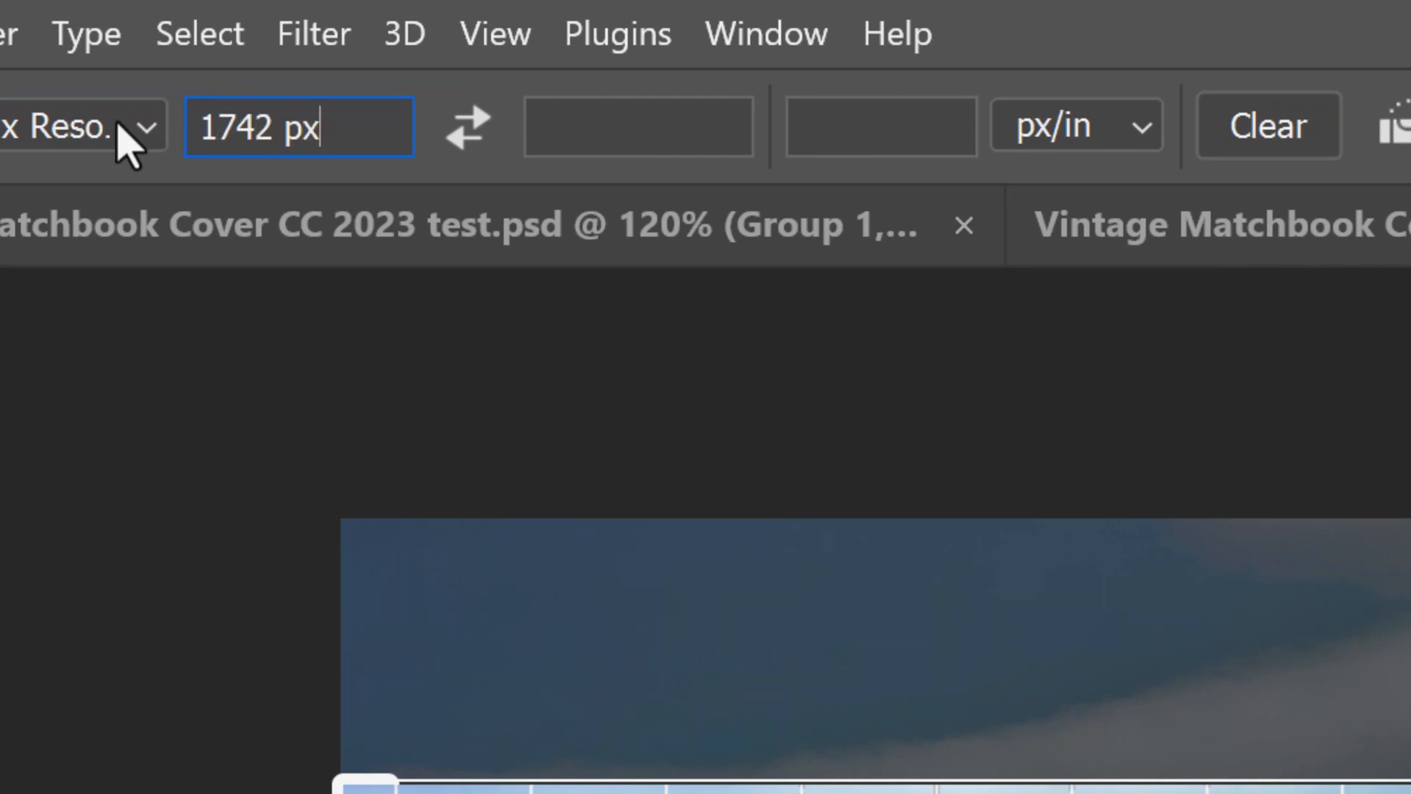
pyautogui.click(637, 127)
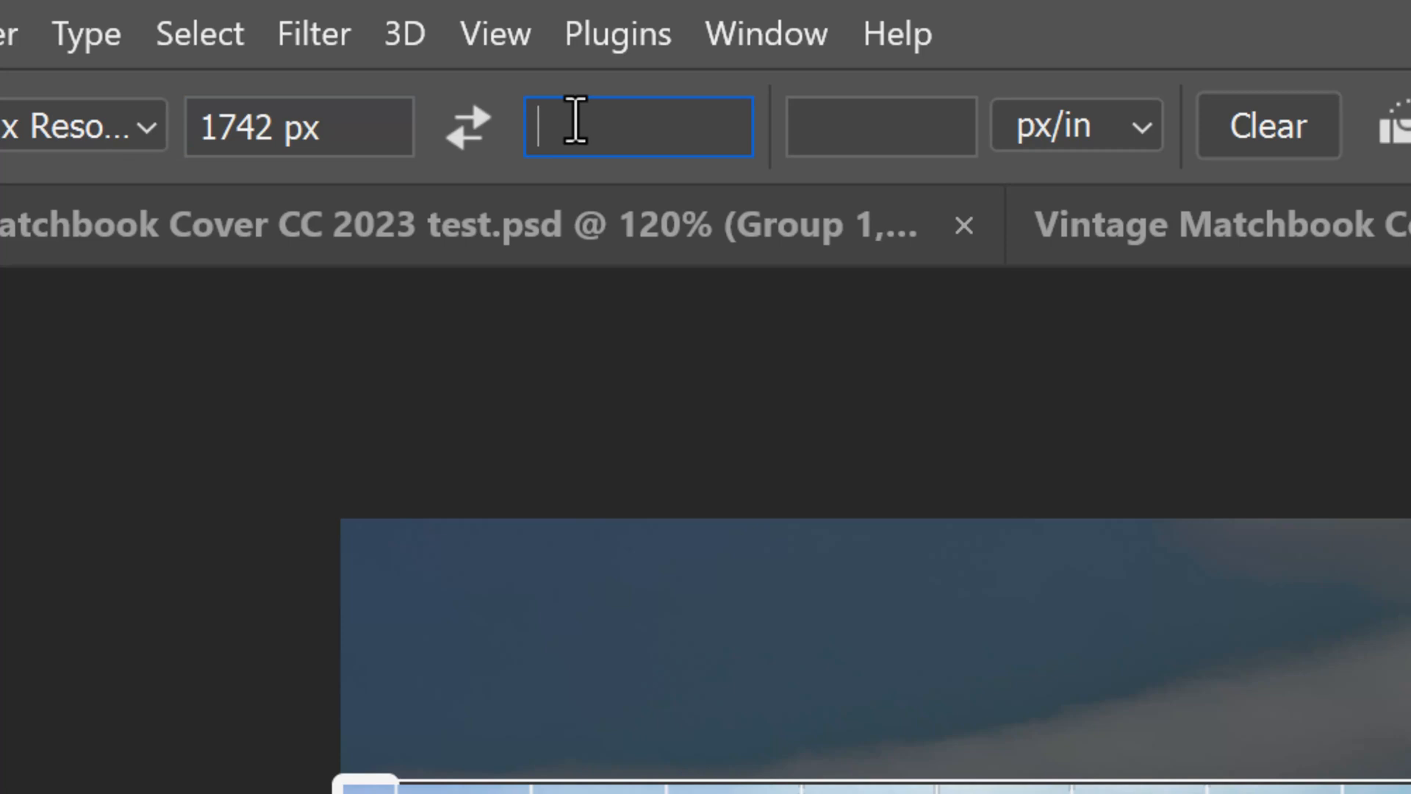
pyautogui.write('1262 px')
pyautogui.click(880, 126)
pyautogui.write('150')
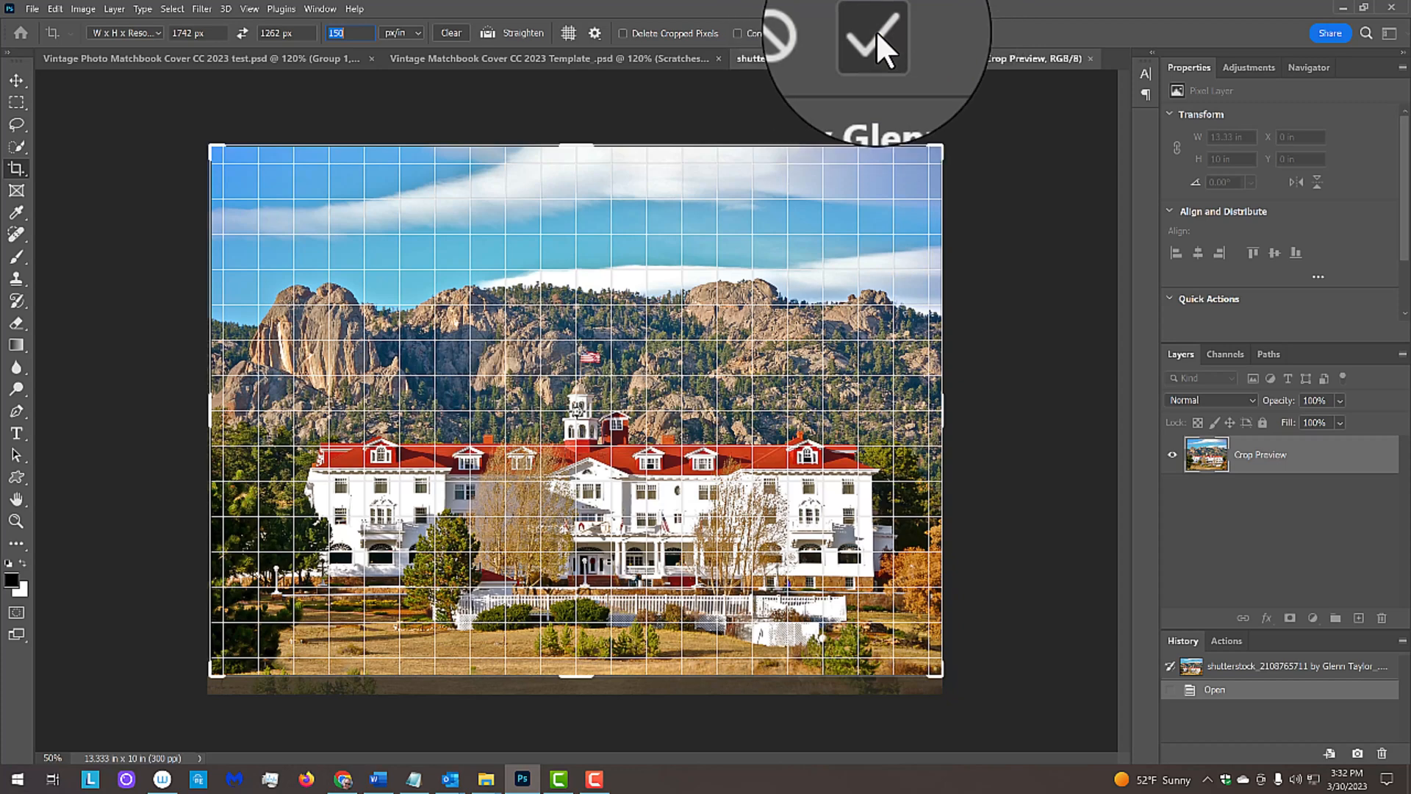
pyautogui.click(871, 37)
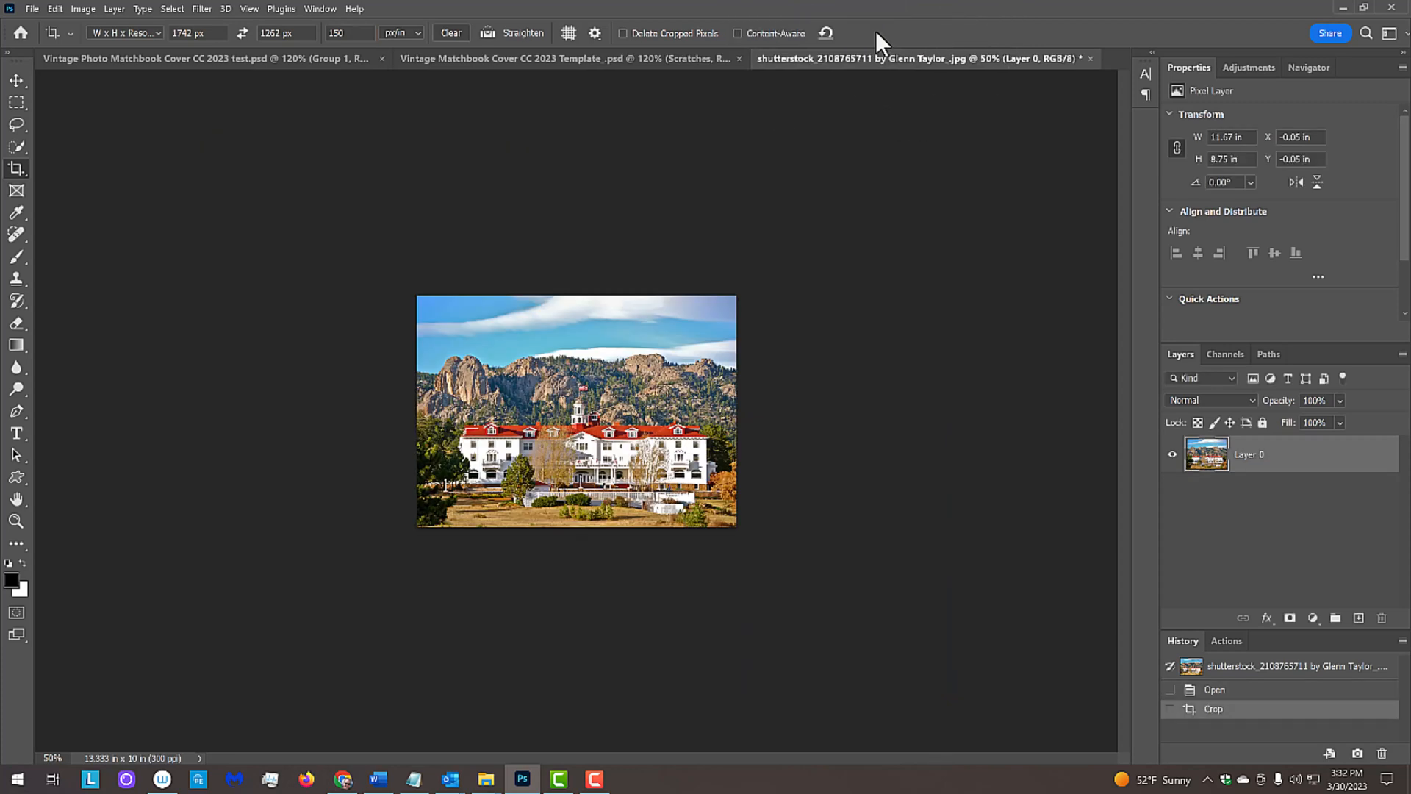
pyautogui.press('ctrl+plus')
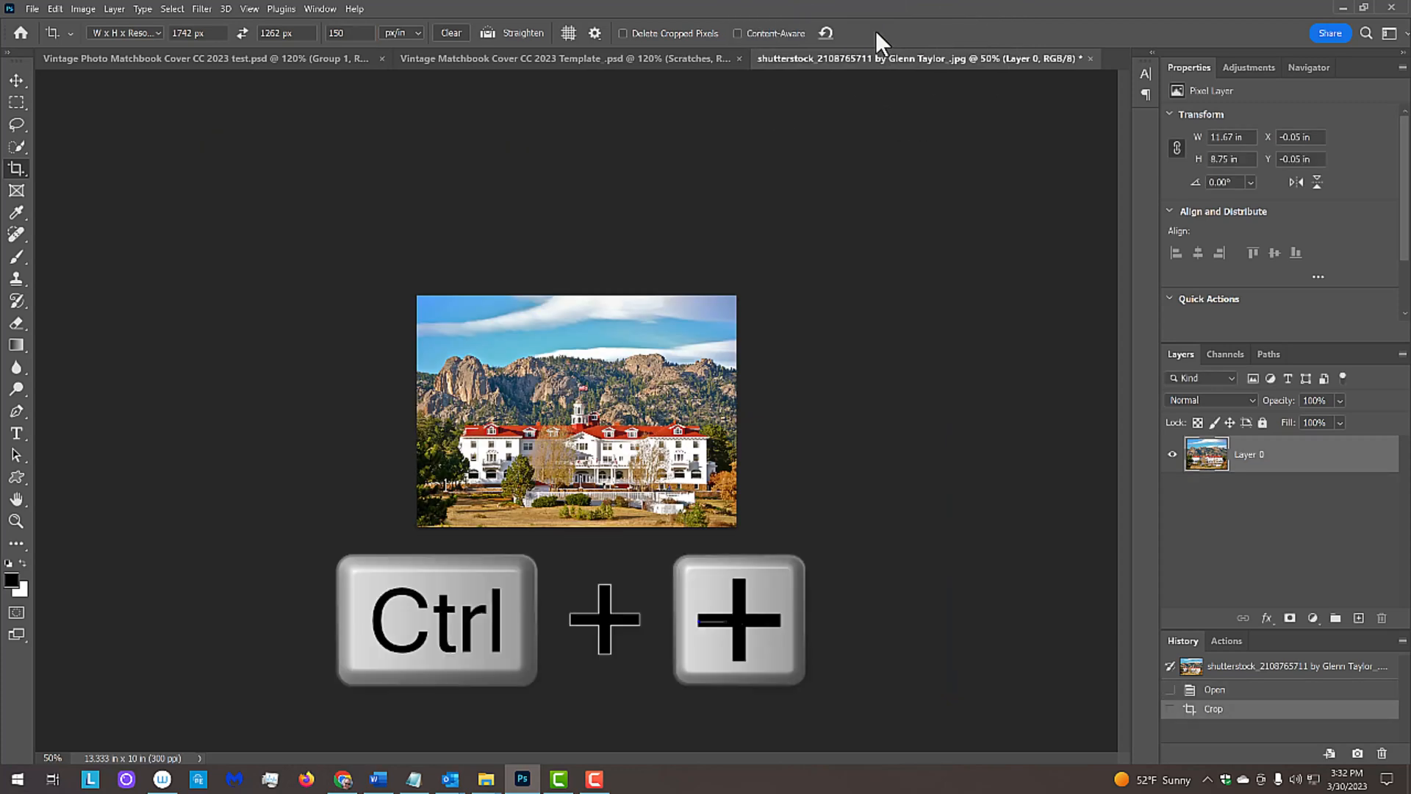
pyautogui.press('ctrl+plus')
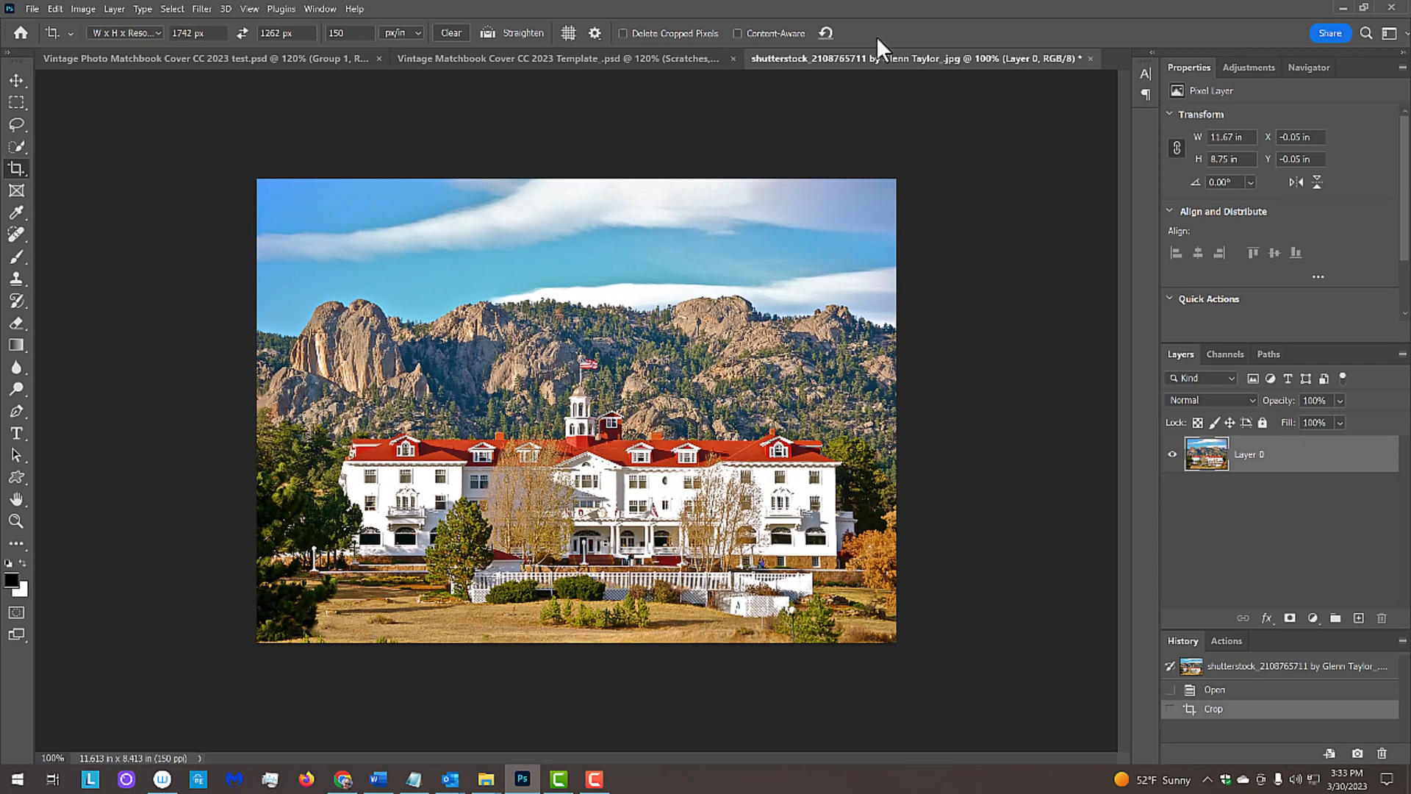
# Step: Set the title text colour to the red sampled from the hotel roof with the eyedropper
pyautogui.press('ctrl+0')
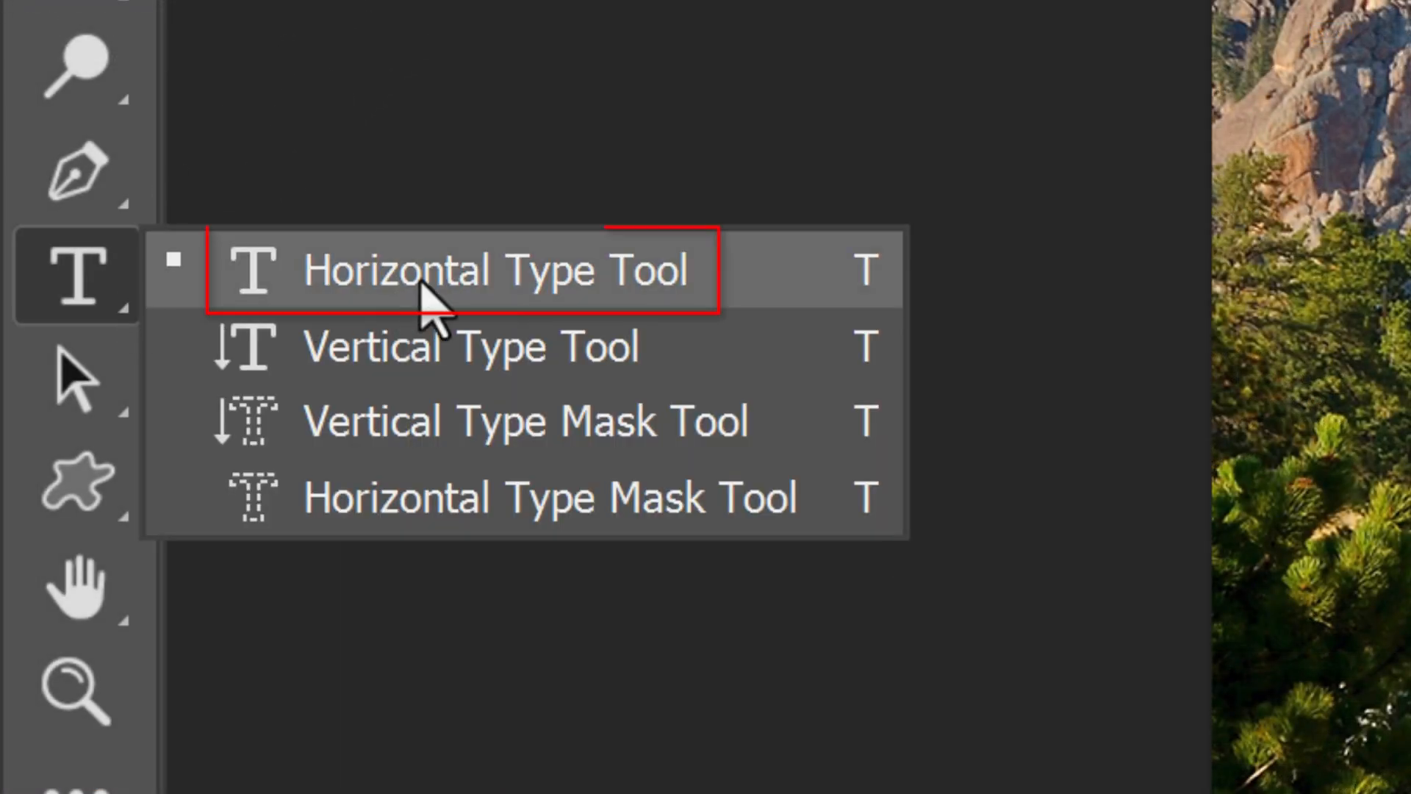
pyautogui.moveTo(449, 306)
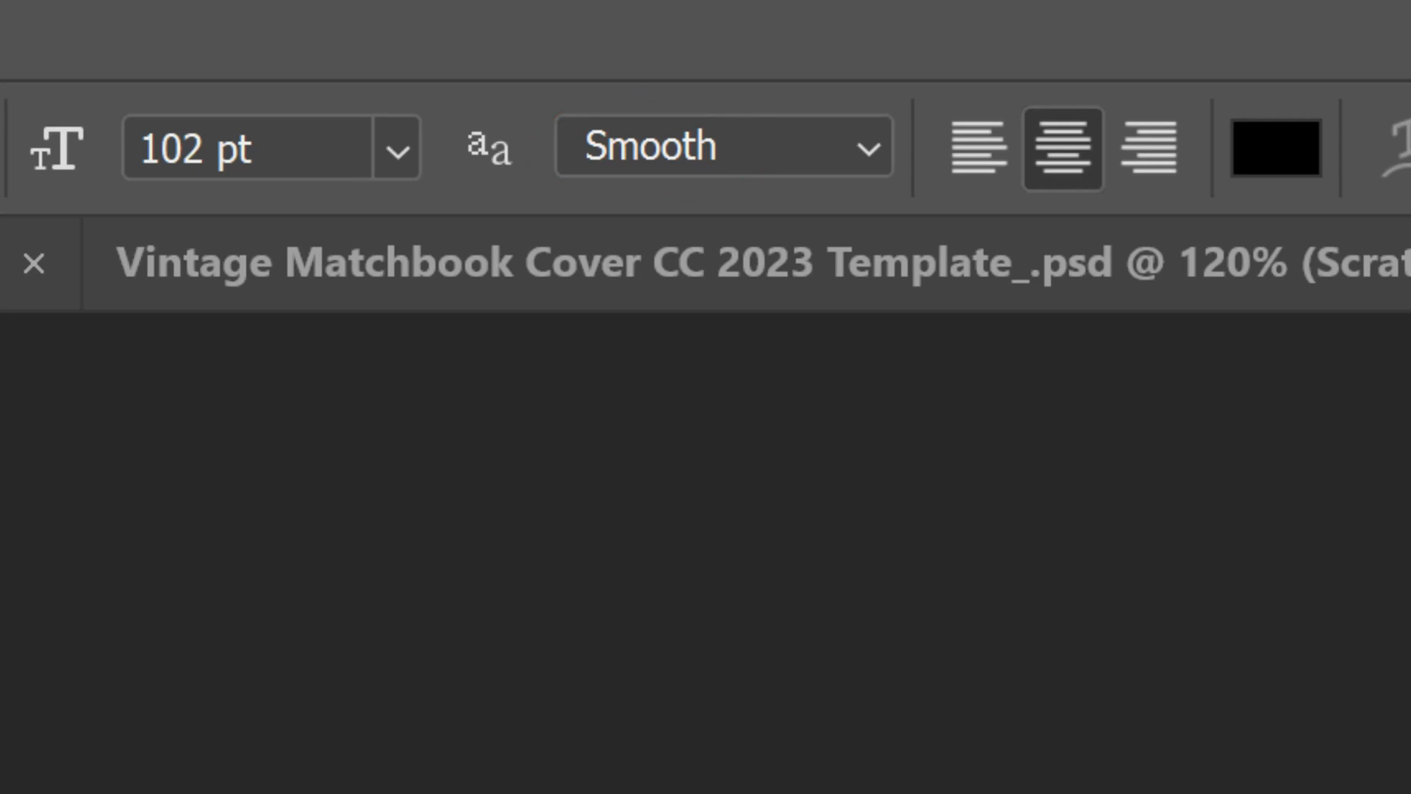
pyautogui.moveTo(869, 157)
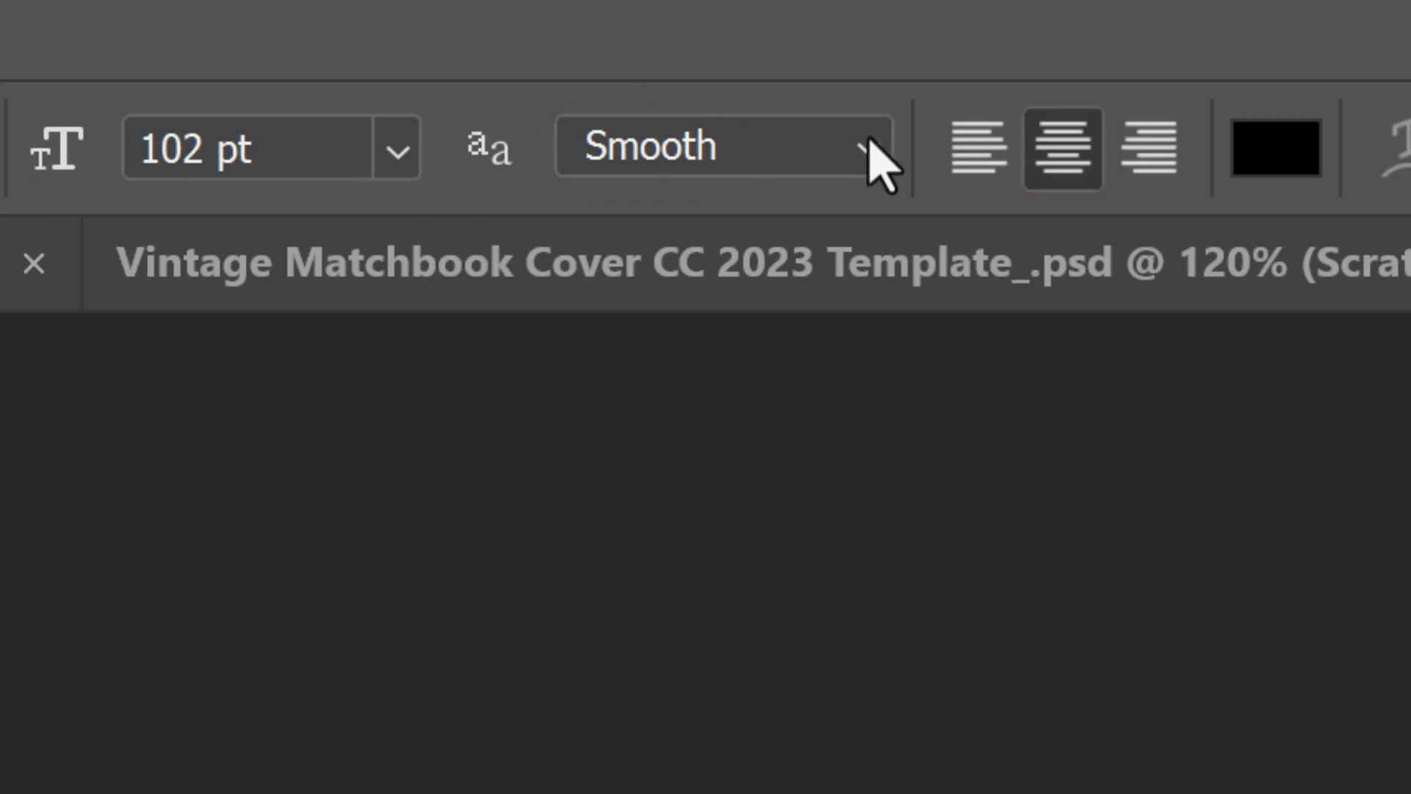
pyautogui.click(1273, 149)
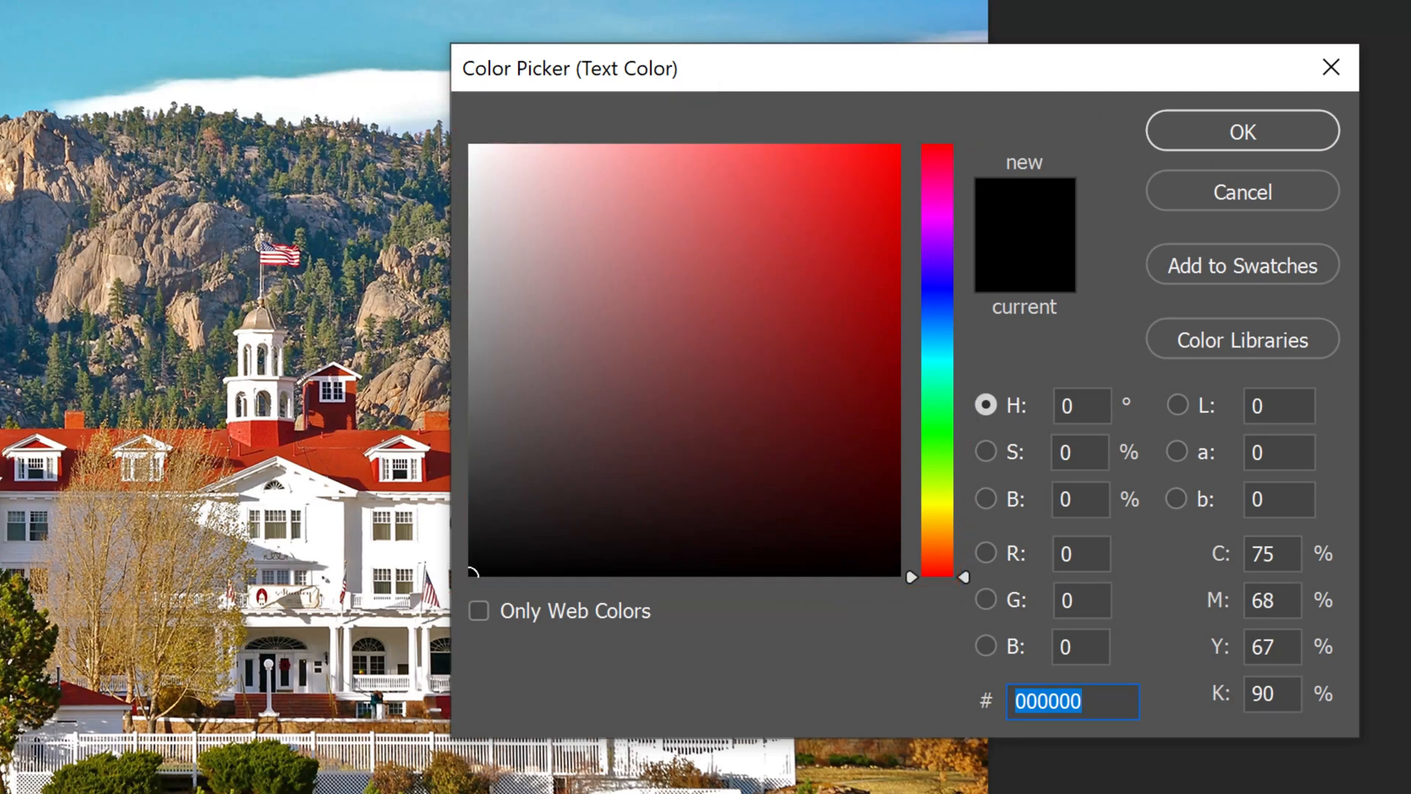
pyautogui.moveTo(261, 424)
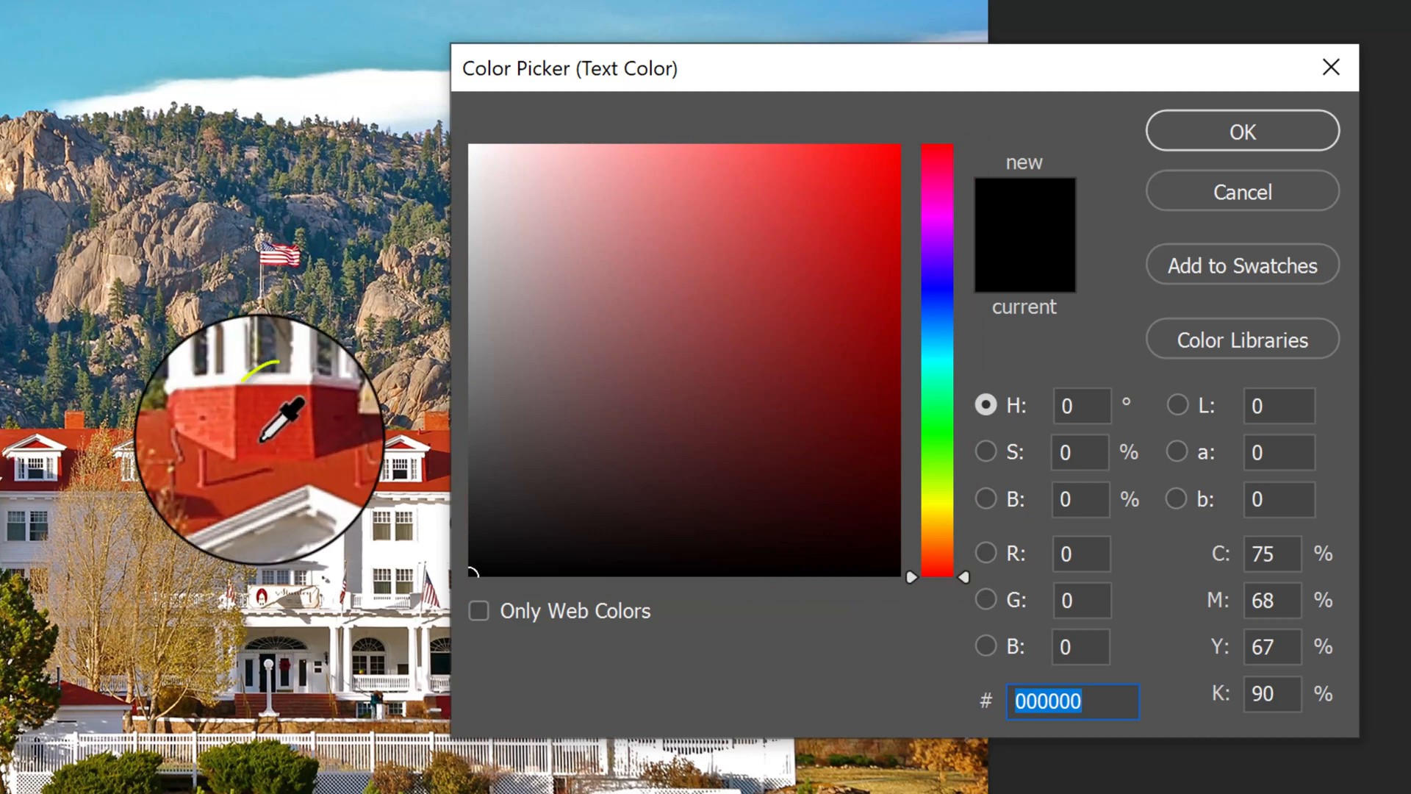
pyautogui.click(839, 226)
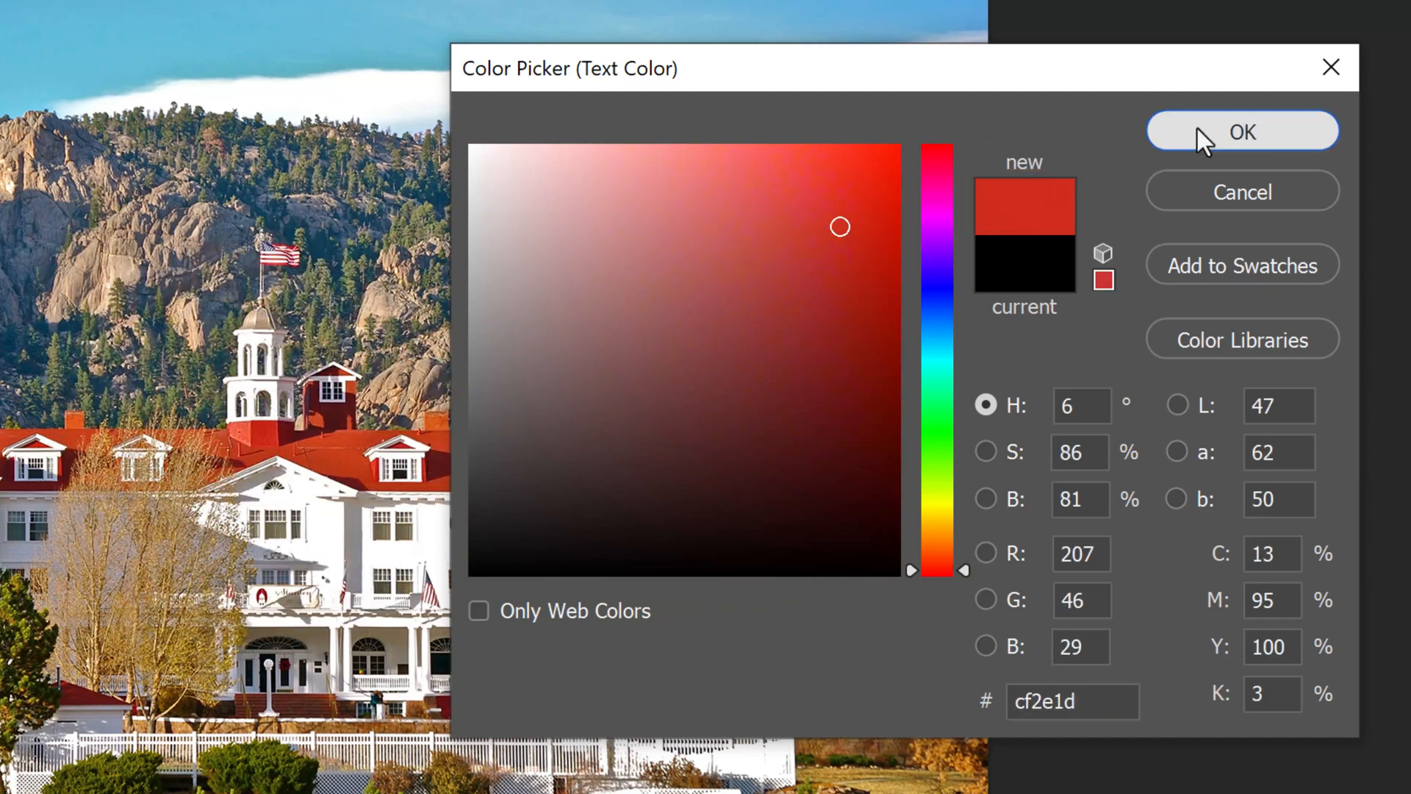
pyautogui.click(1240, 131)
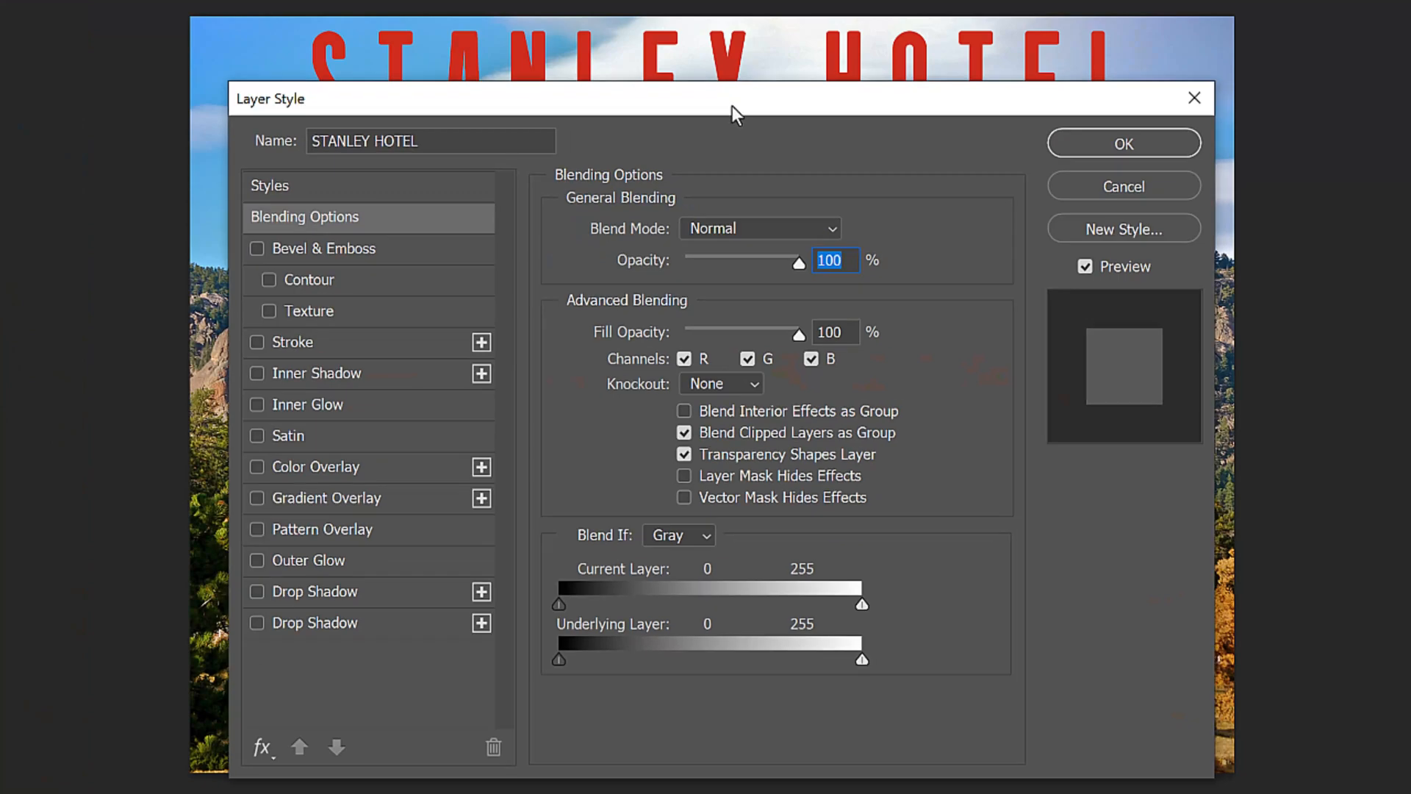
# Step: Add a 4 px light outside stroke to the STANLEY HOTEL title via Layer Style
pyautogui.click(256, 341)
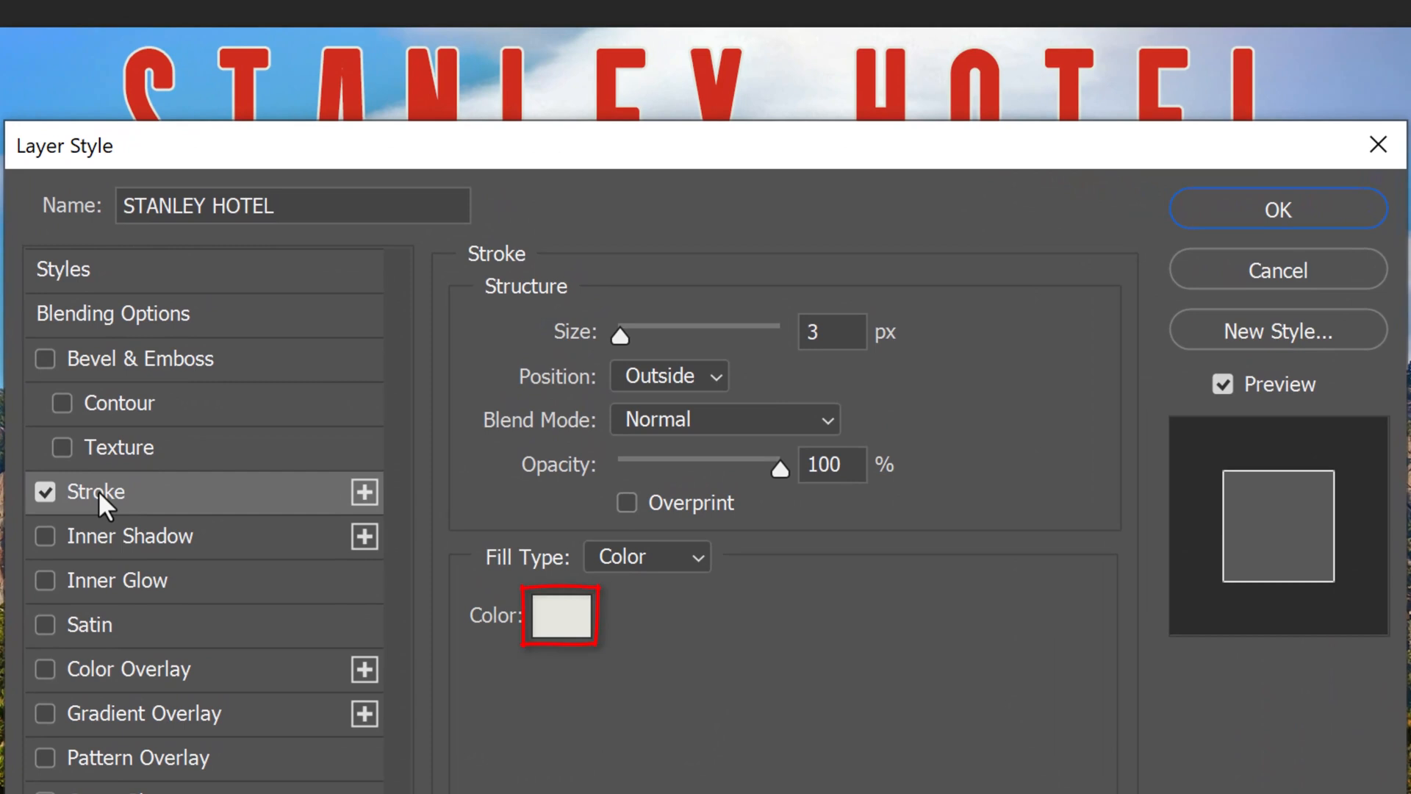
pyautogui.click(560, 616)
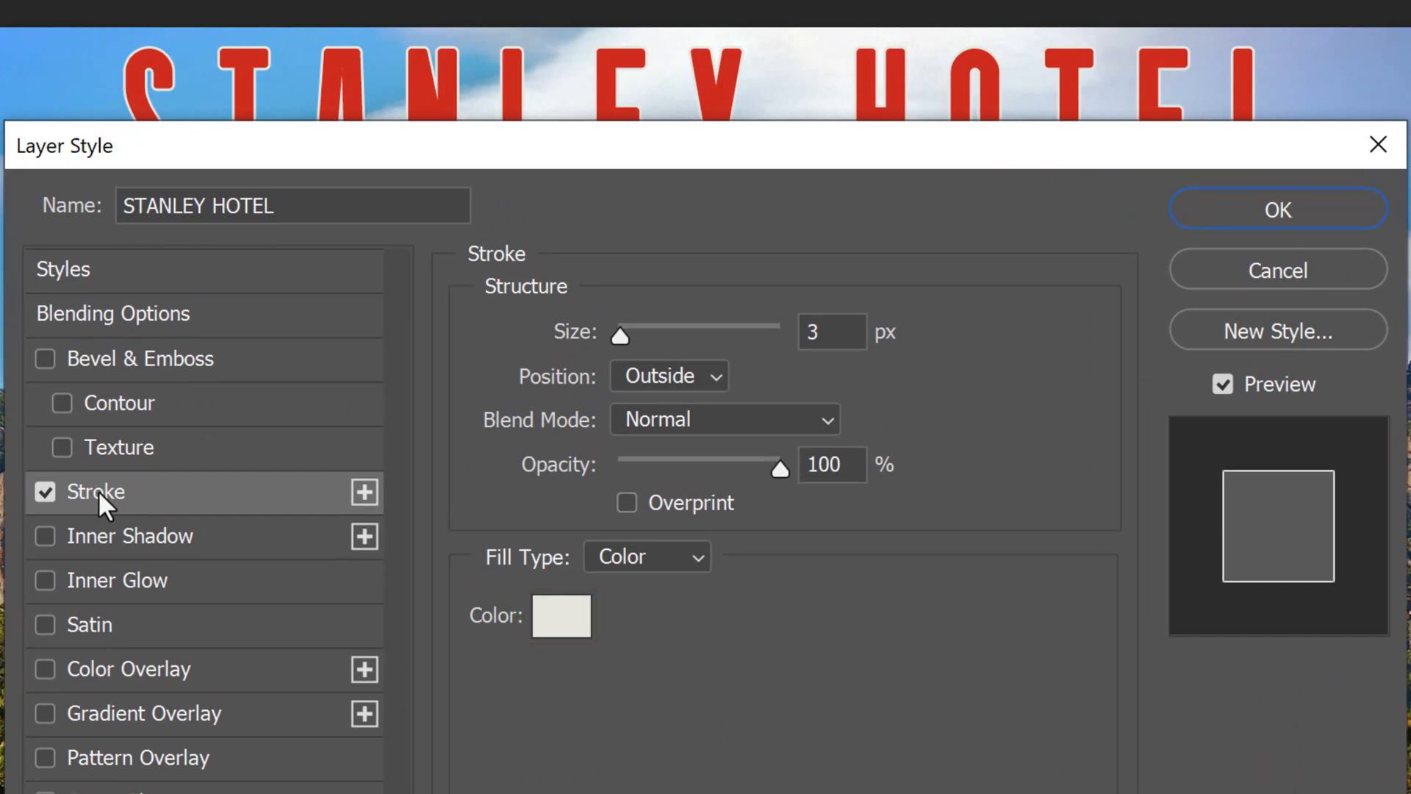
pyautogui.moveTo(832, 326)
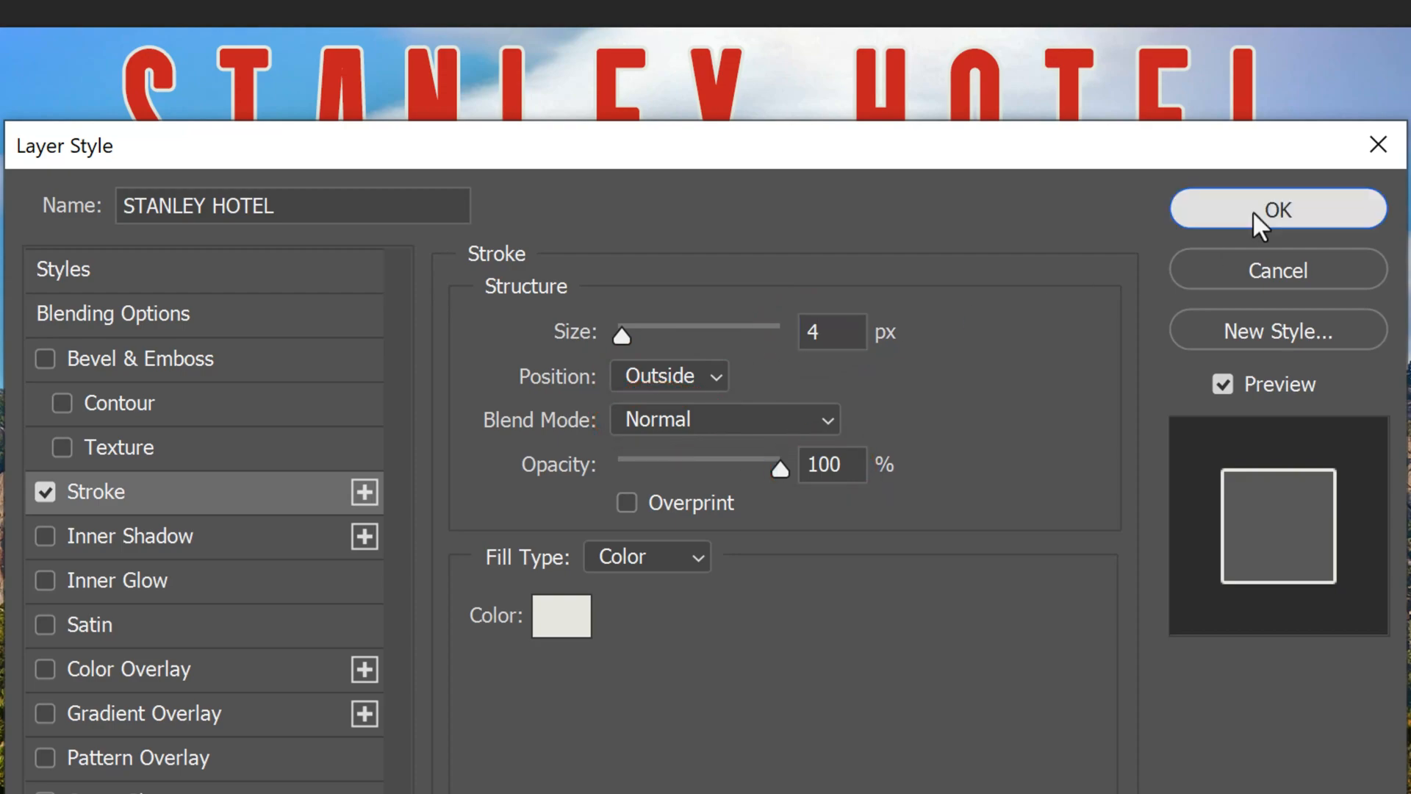
pyautogui.click(1278, 207)
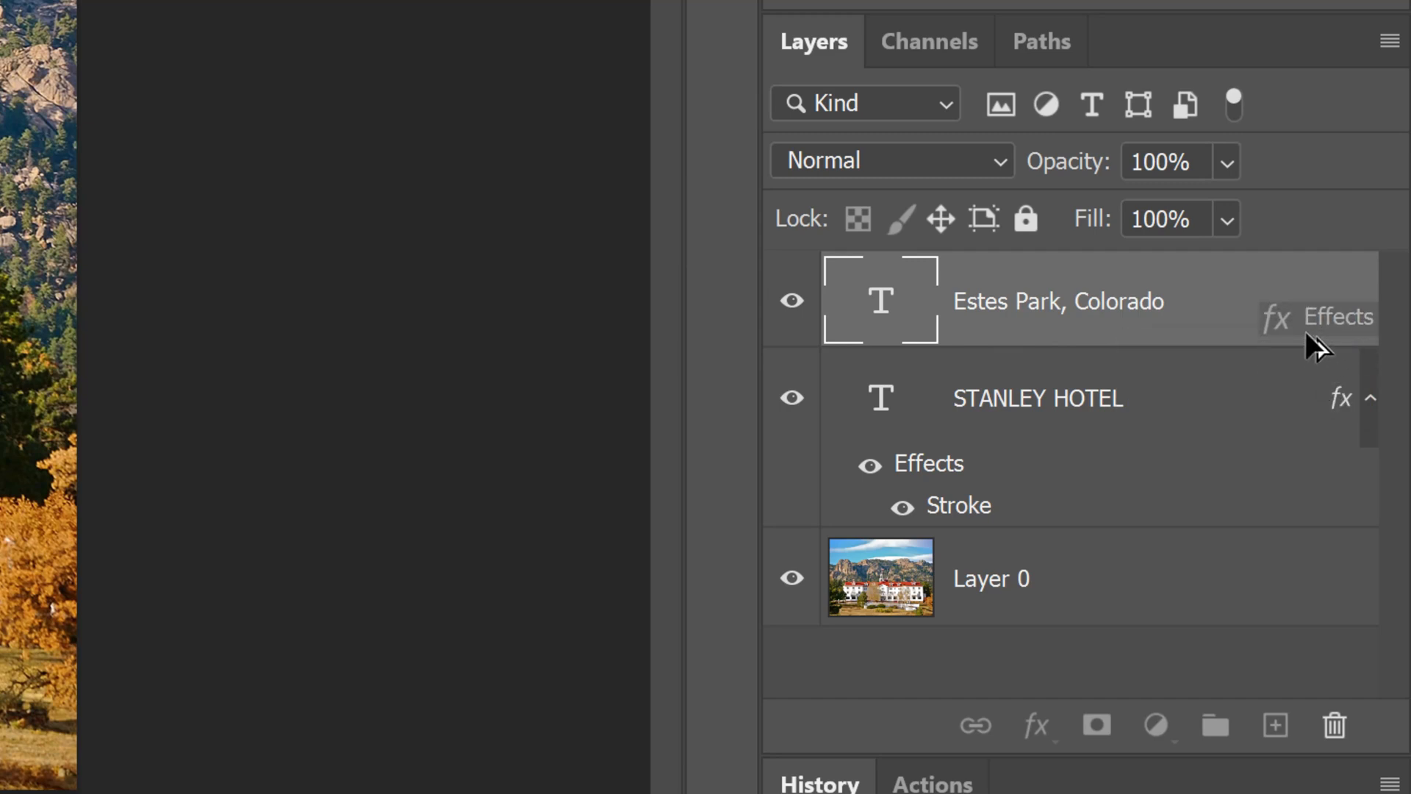
# Step: Copy the stroke effect onto Estes Park, Colorado and select both text layers
pyautogui.click(1372, 299)
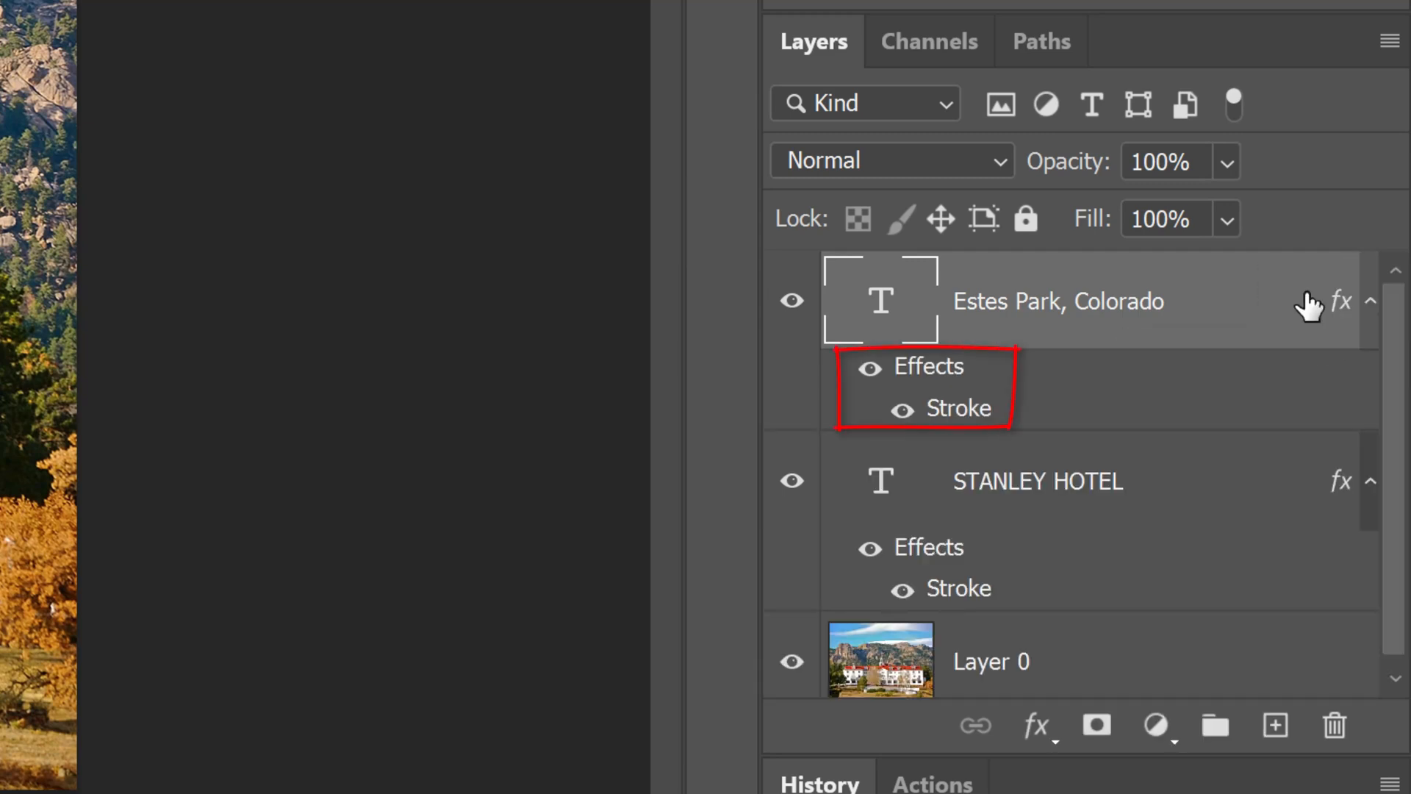
pyautogui.click(1036, 481)
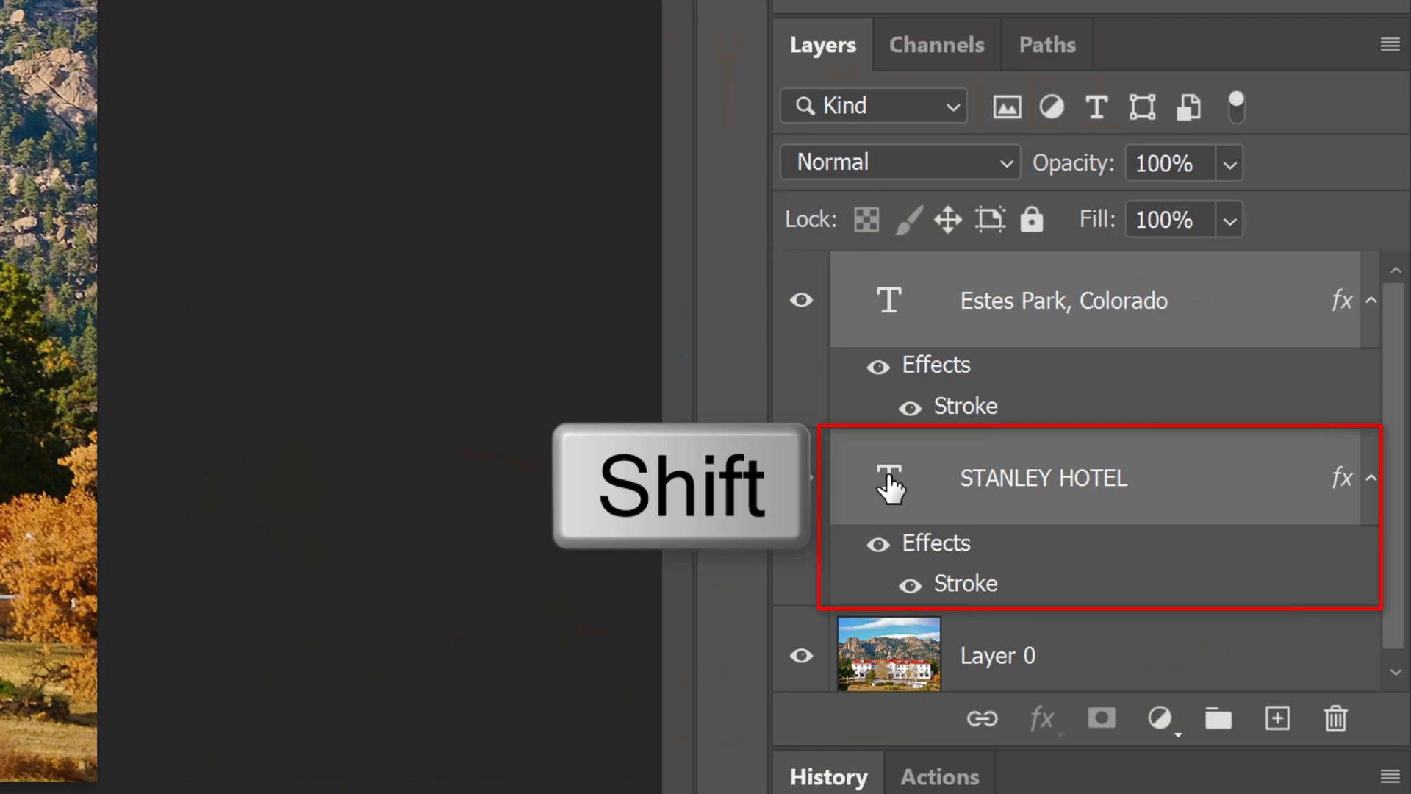
pyautogui.click(1063, 299)
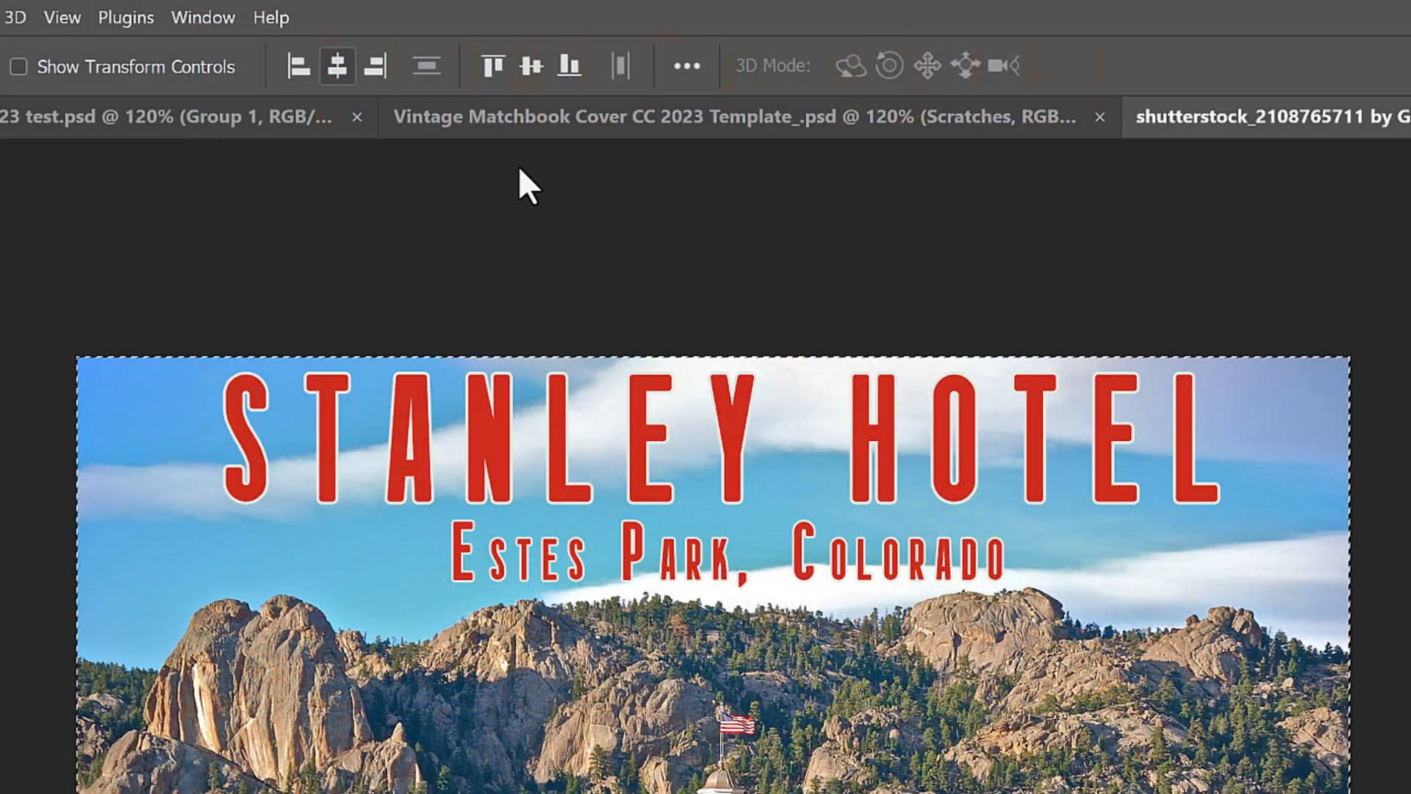
# Step: Align both text lines to the horizontal centre of the photo and deselect
pyautogui.click(337, 65)
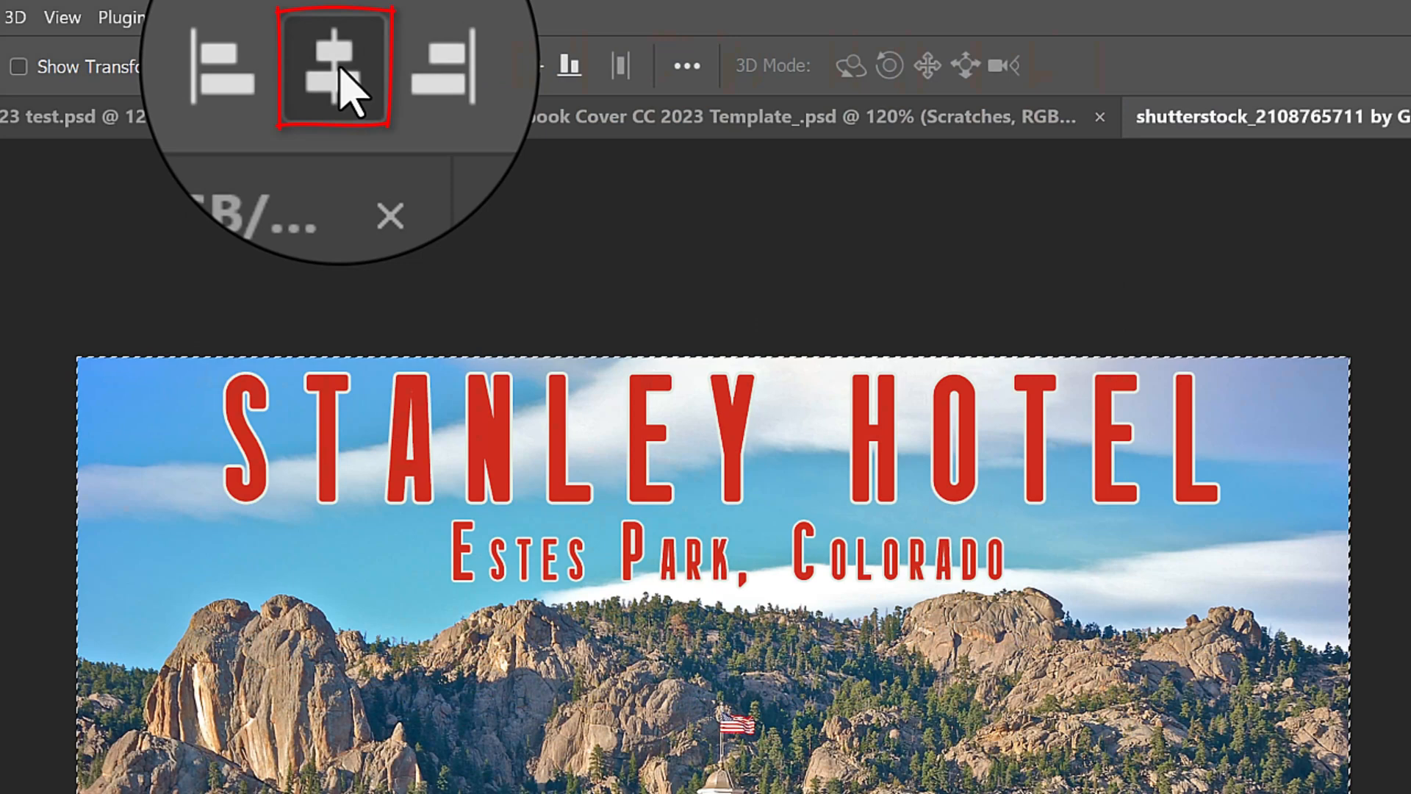
pyautogui.click(336, 66)
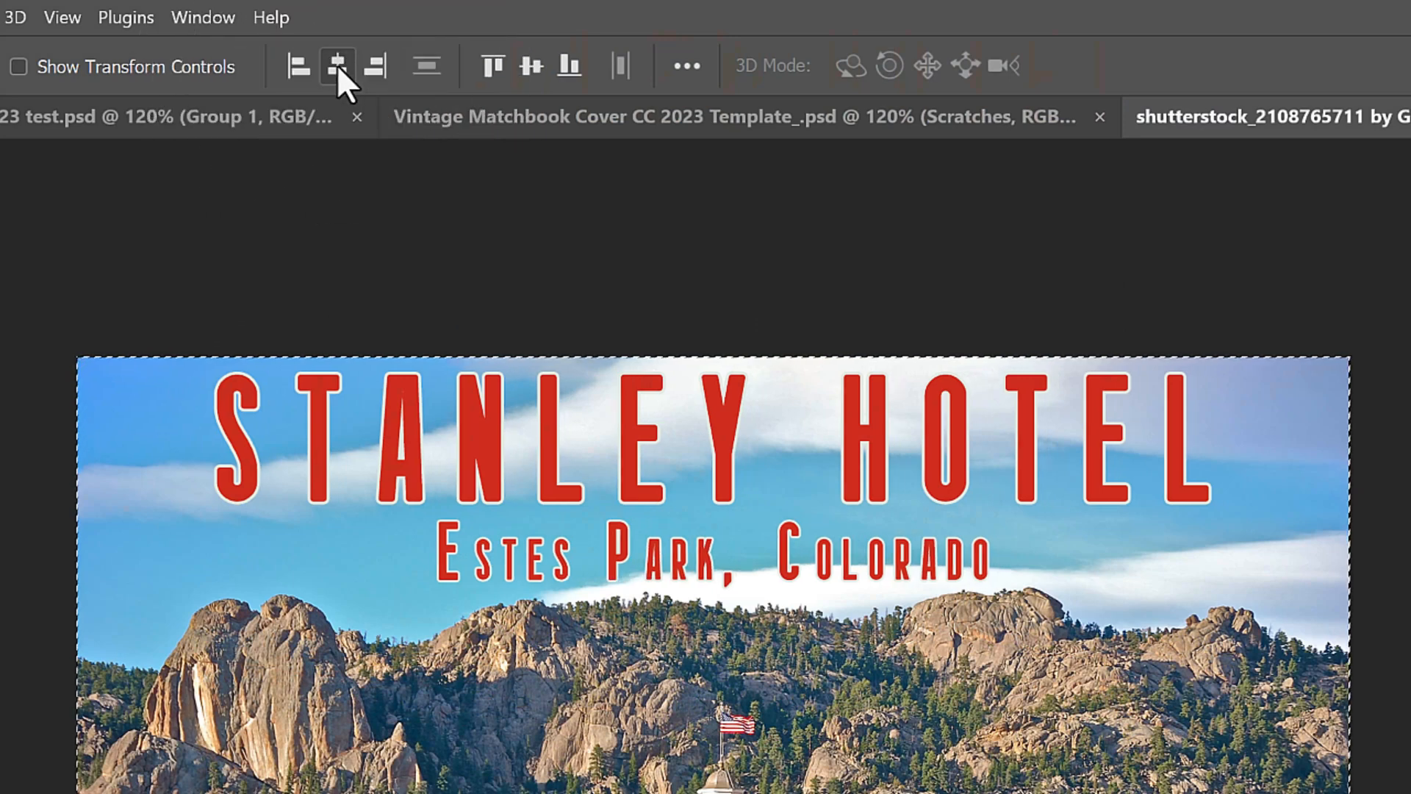
pyautogui.press('ctrl+d')
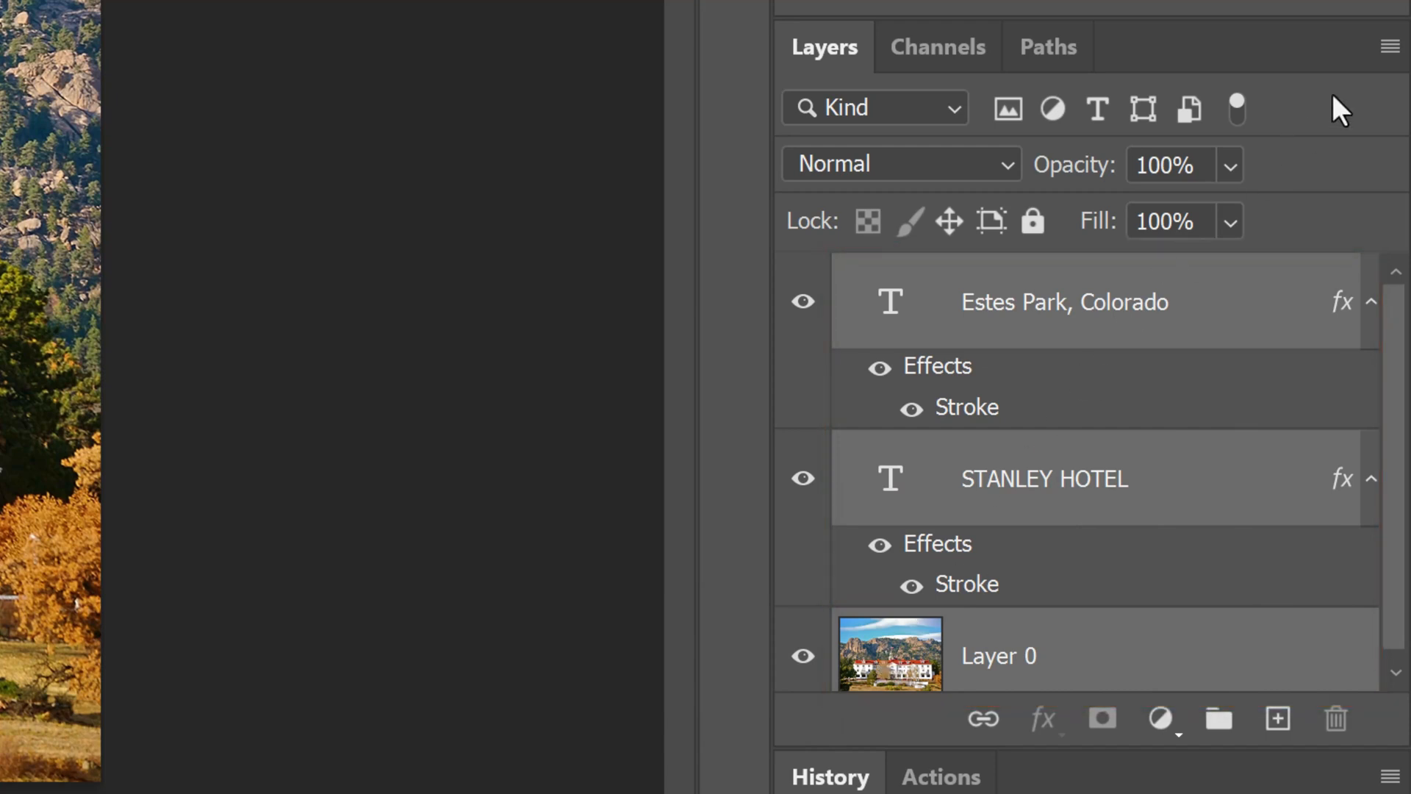
# Step: Convert all layers to one smart object and apply a Color Halftone filter
pyautogui.click(1390, 47)
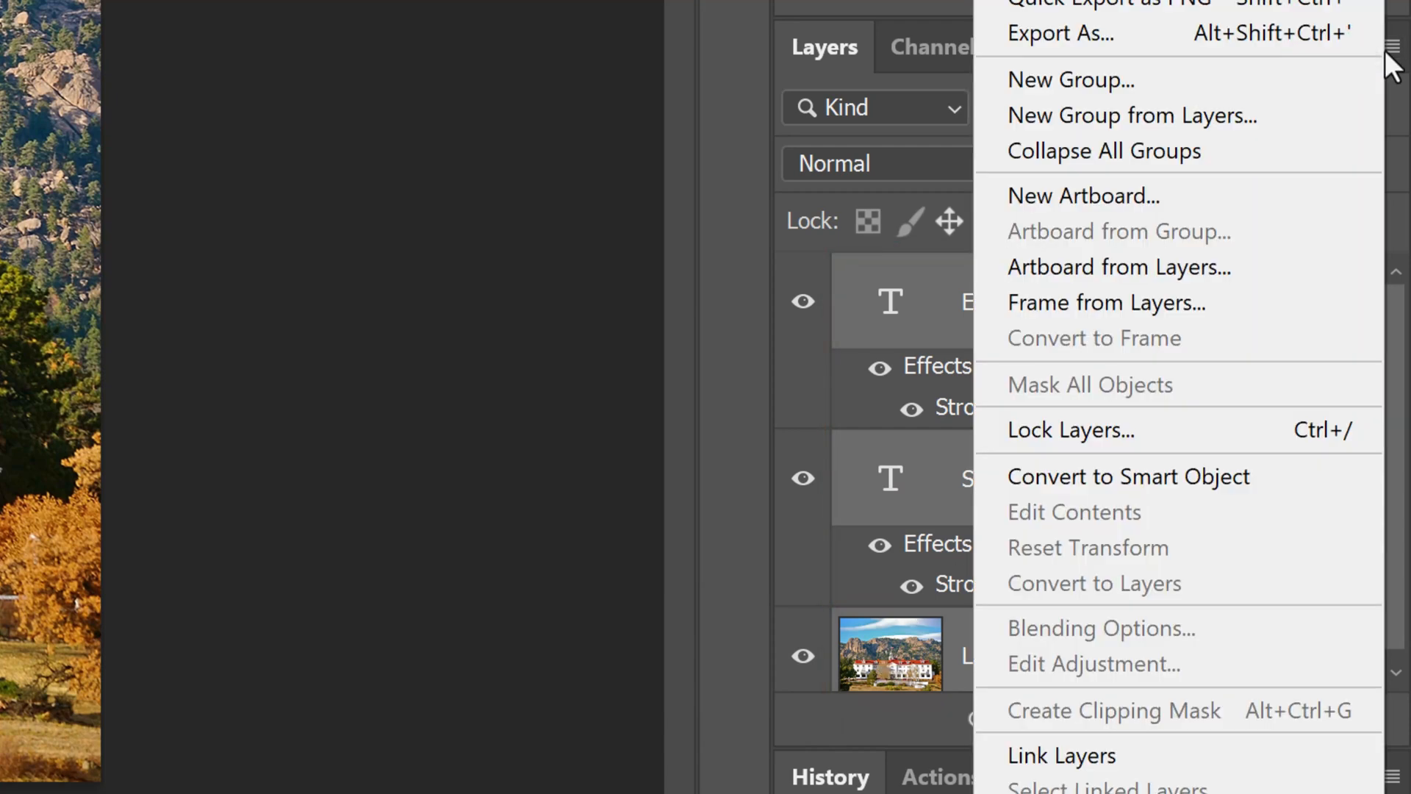
pyautogui.moveTo(1098, 476)
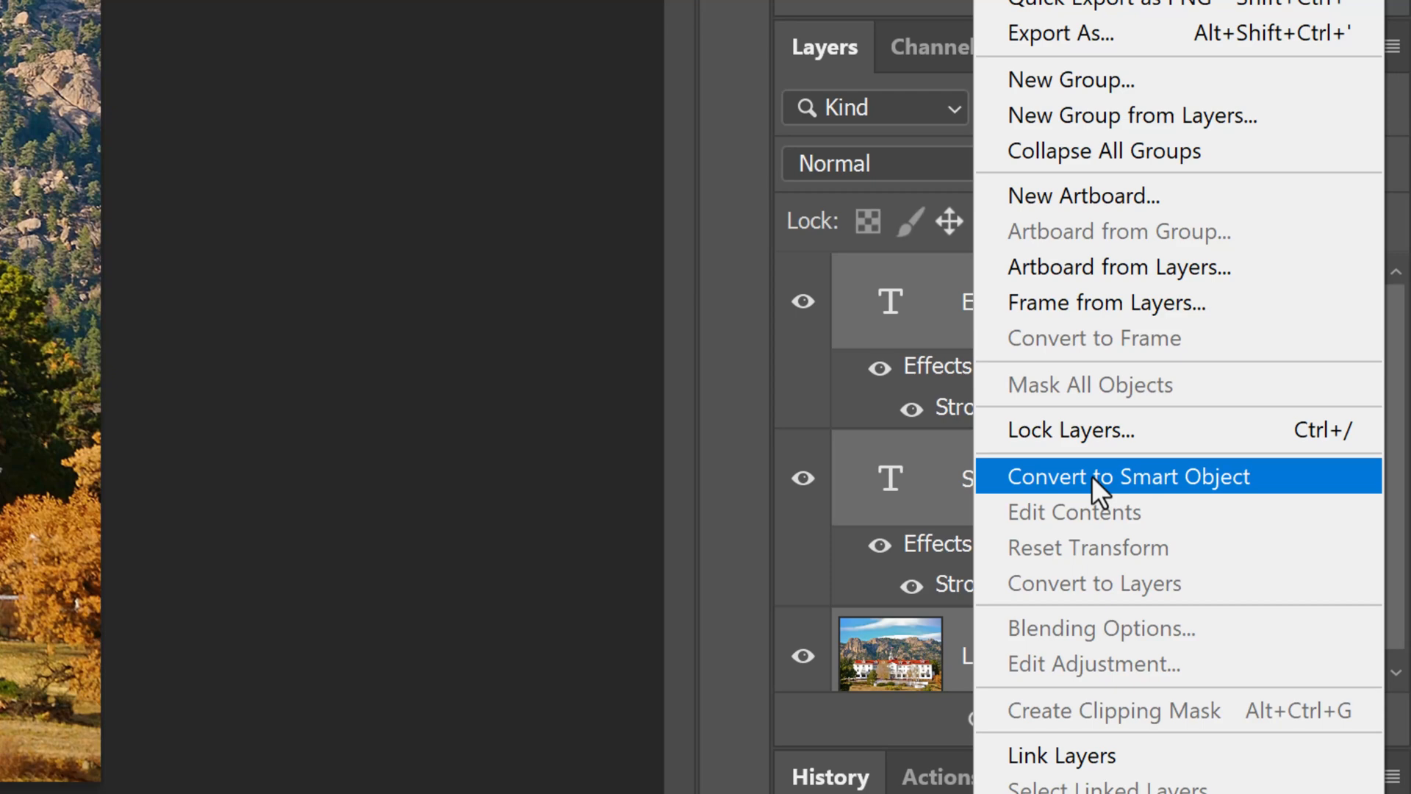
pyautogui.click(1125, 476)
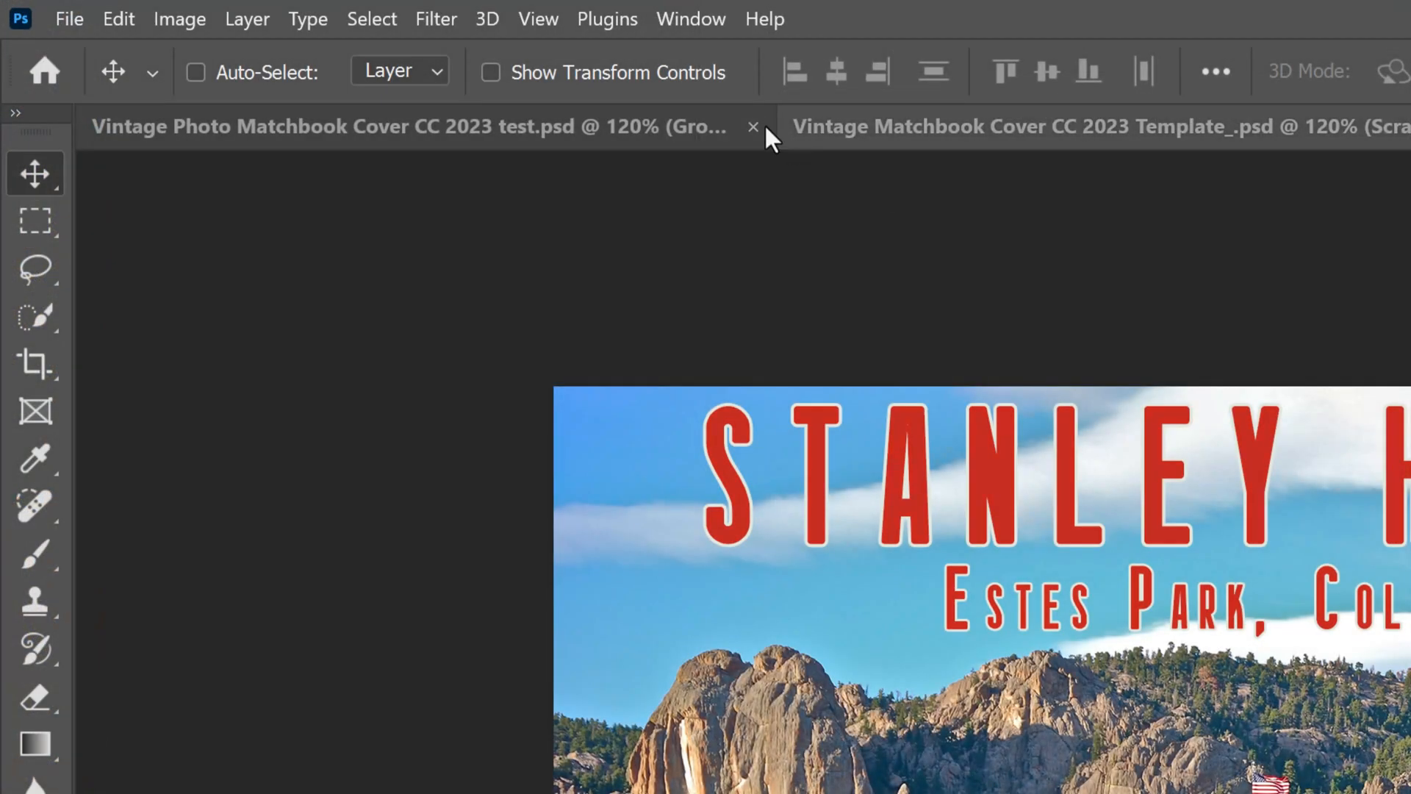
pyautogui.click(435, 17)
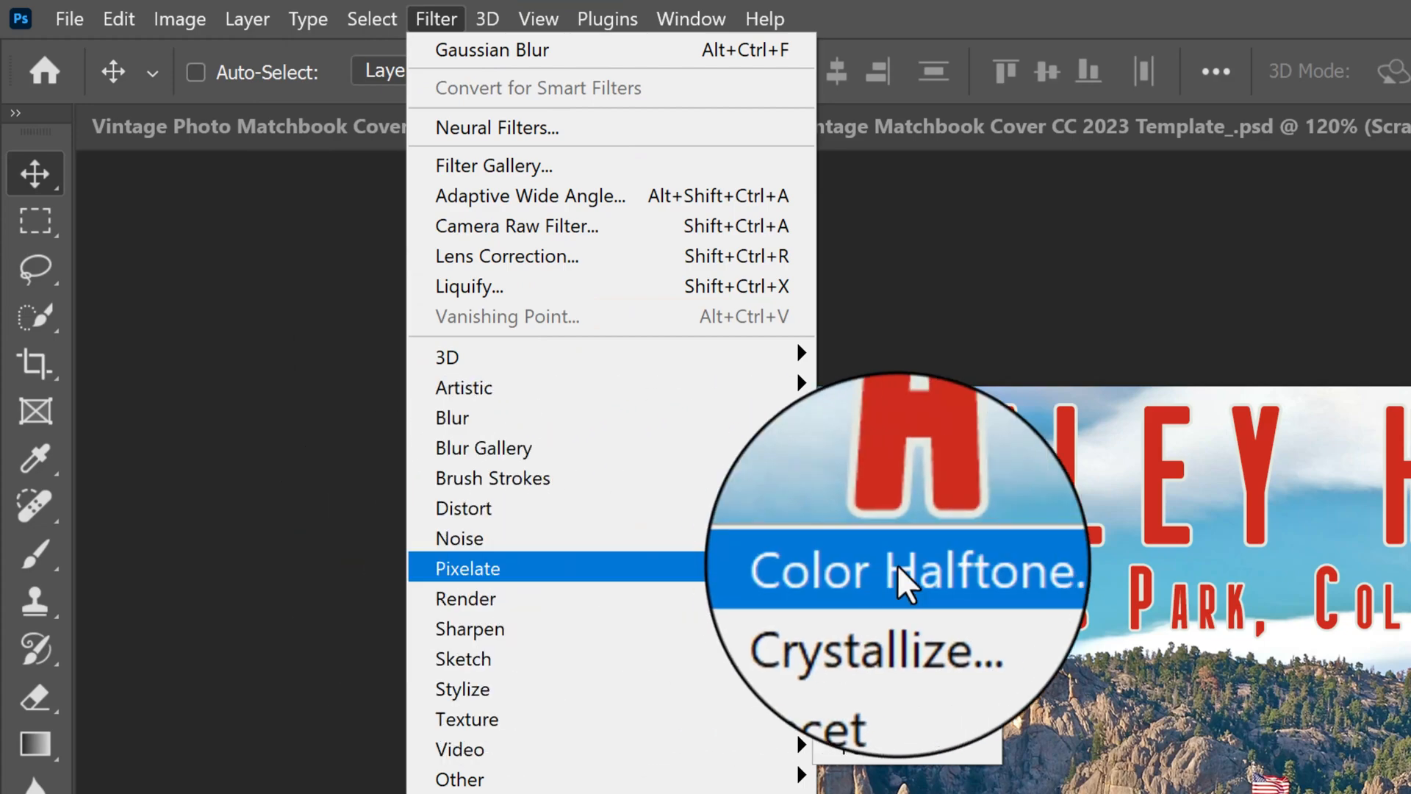
pyautogui.click(909, 572)
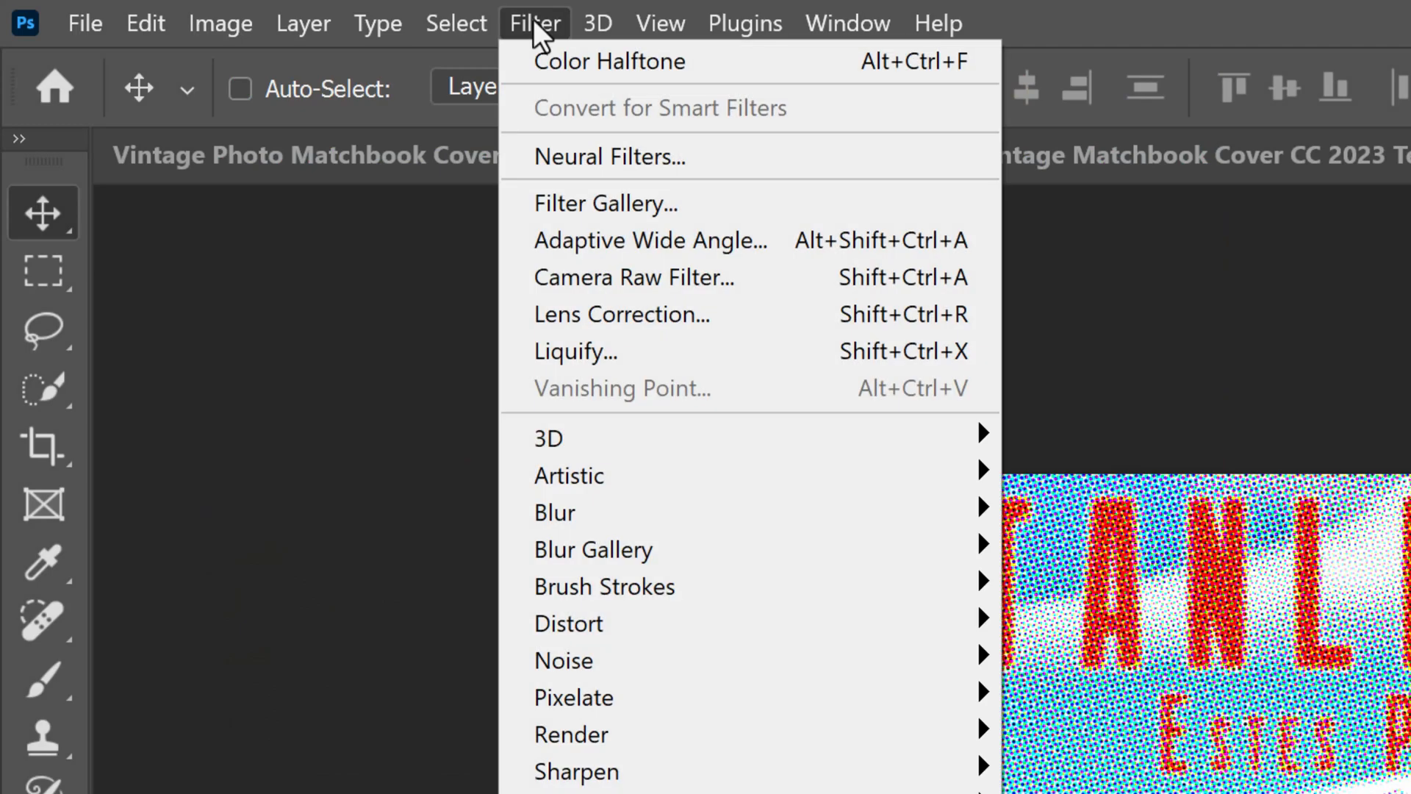
pyautogui.moveTo(554, 511)
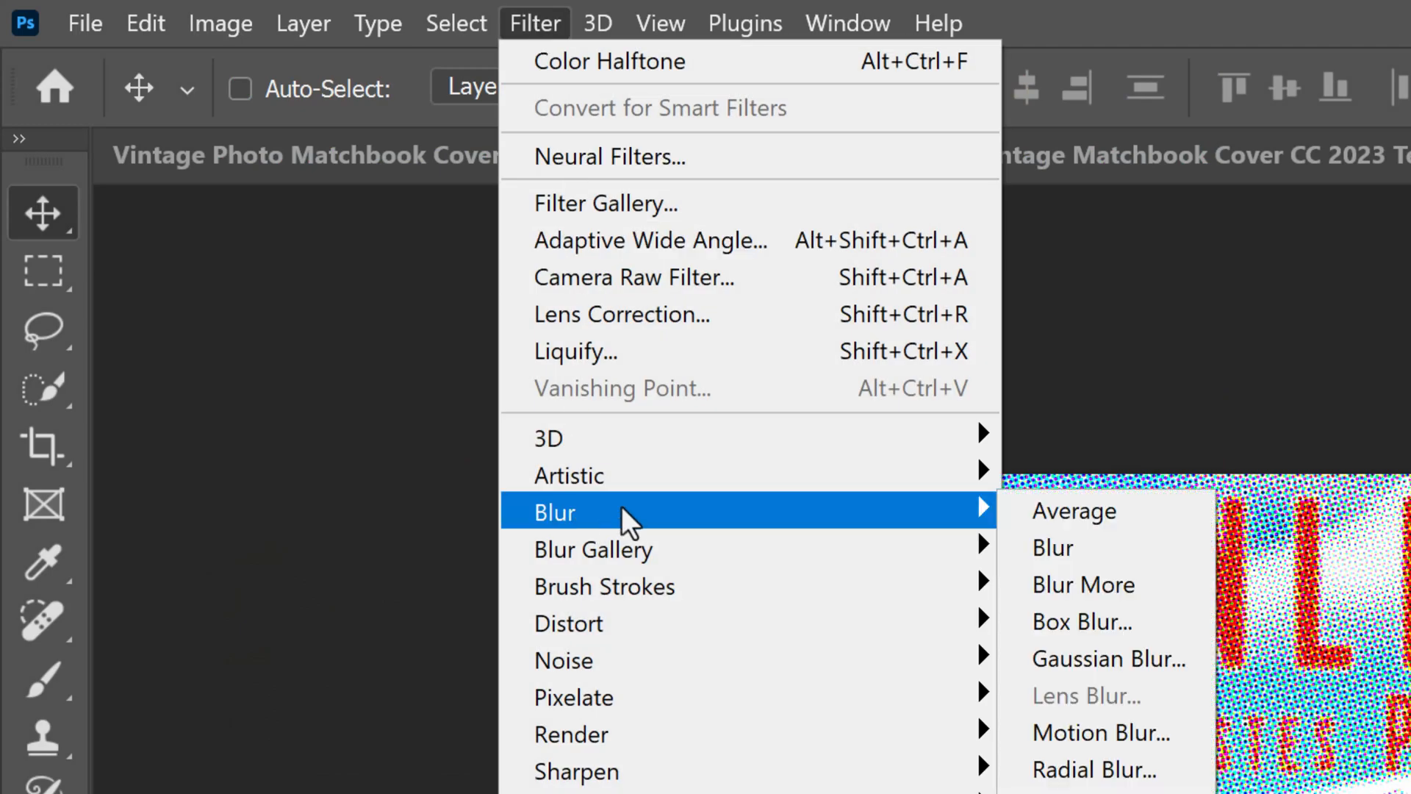
pyautogui.moveTo(1101, 659)
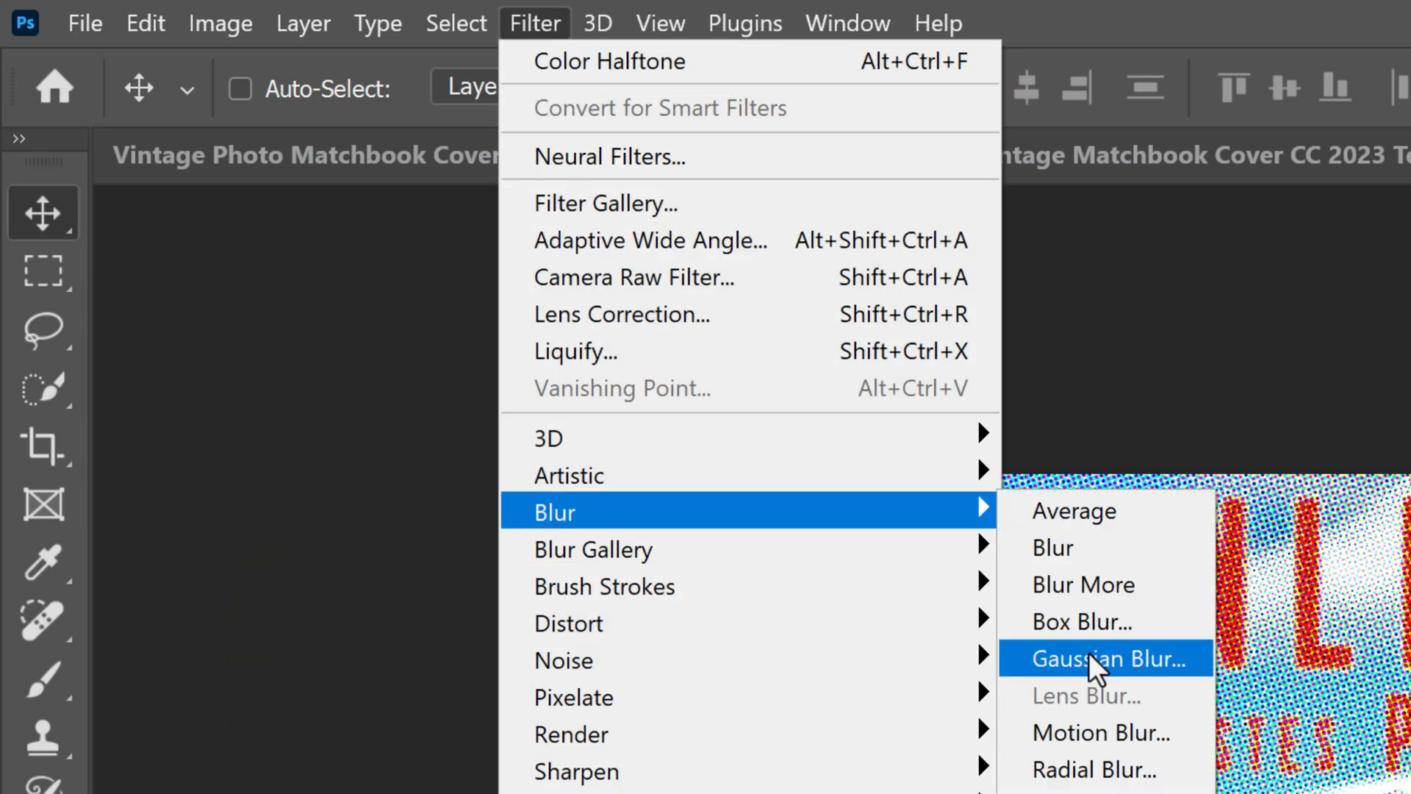
# Step: Soften the halftone with a 1.0 px Gaussian Blur and convert the result to a smart object again
pyautogui.click(1101, 658)
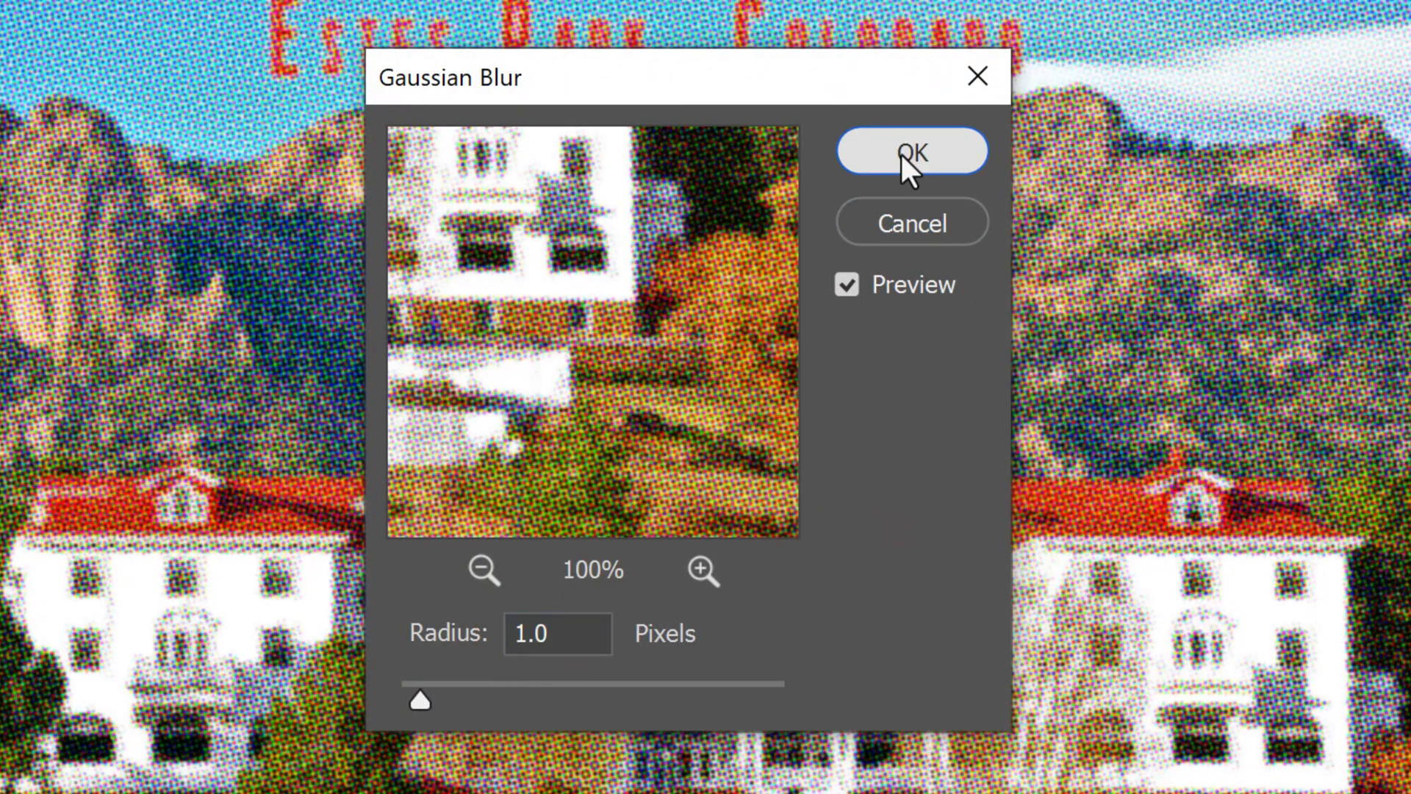
pyautogui.click(910, 150)
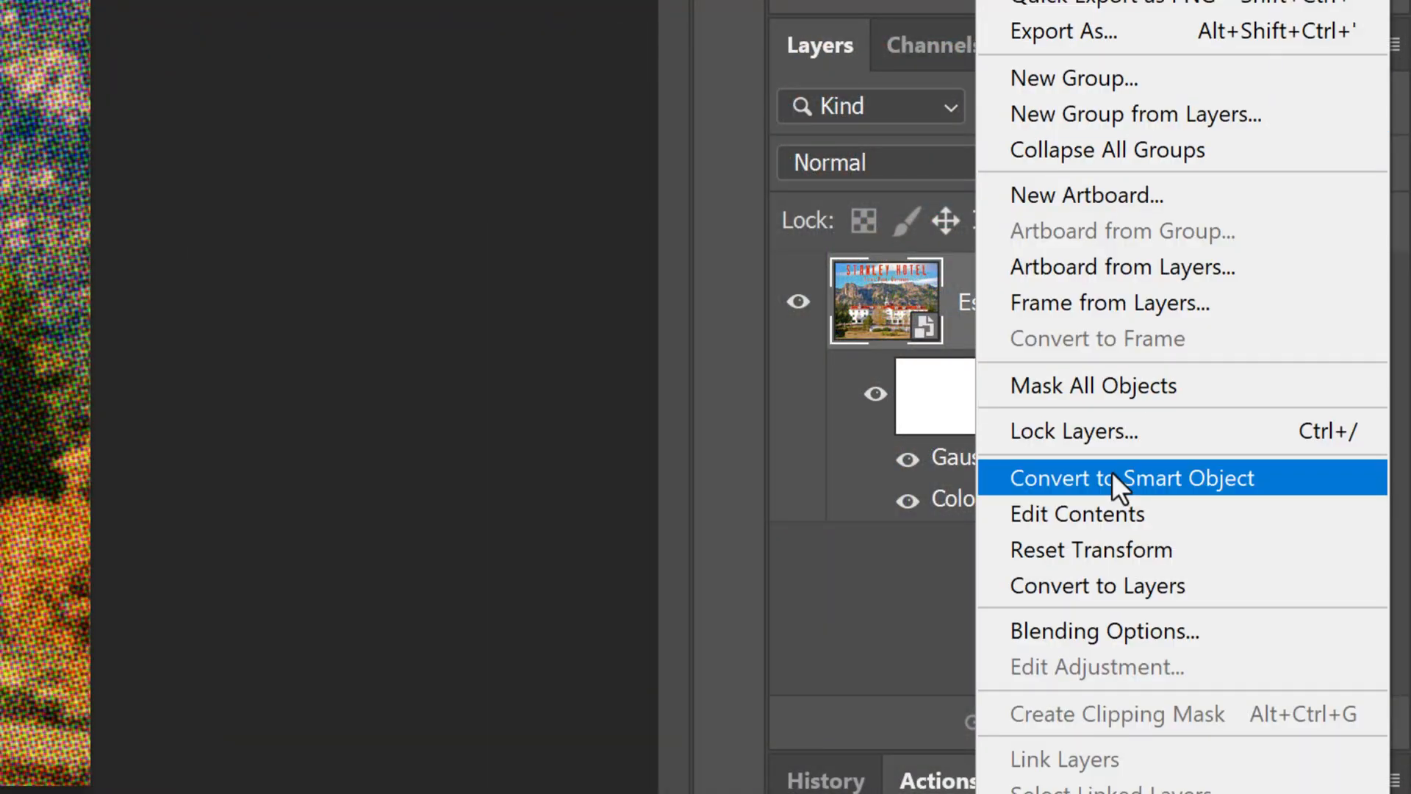
pyautogui.click(1132, 478)
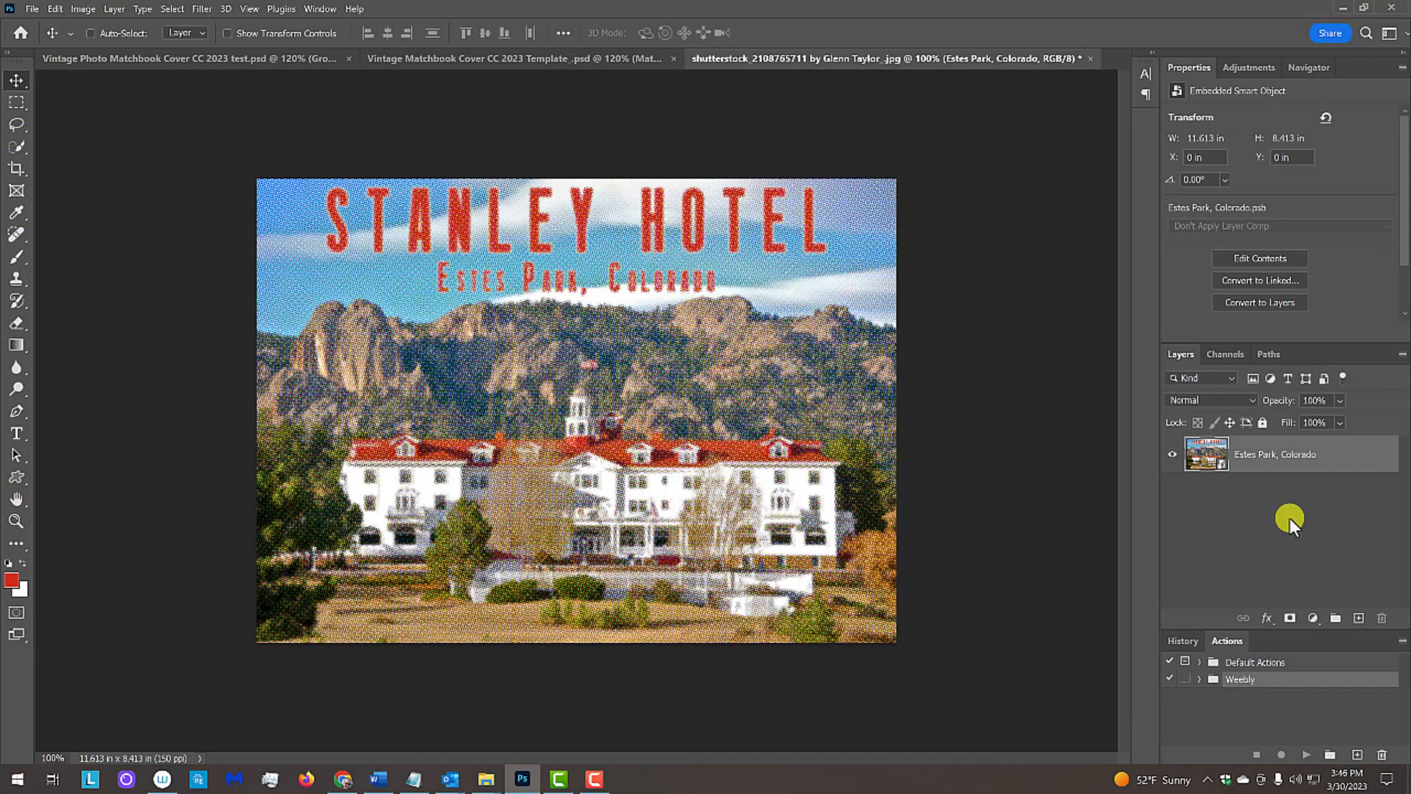
pyautogui.moveTo(607, 406)
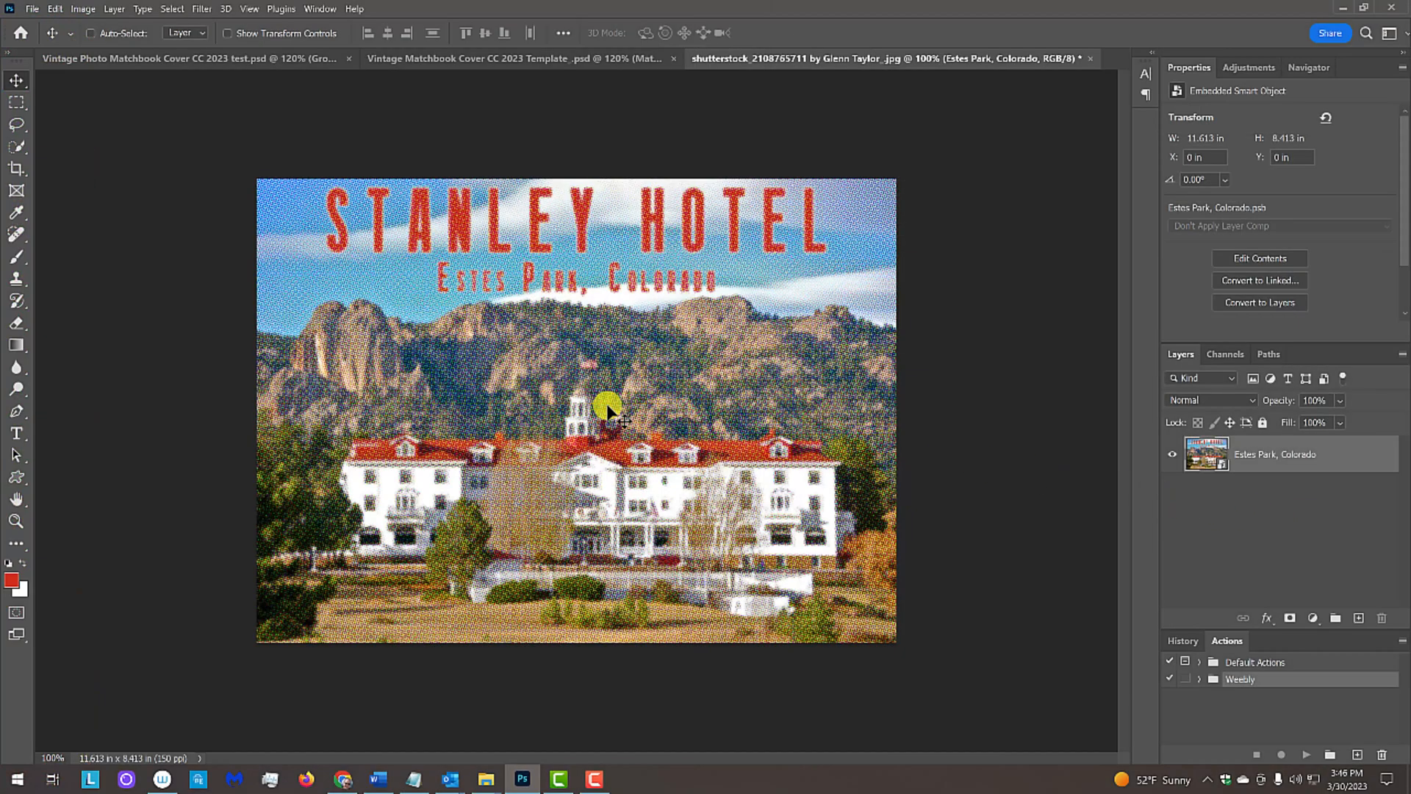
# Step: Drag the cover art smart object into the matchbook template and show its Channels panel
pyautogui.click(521, 57)
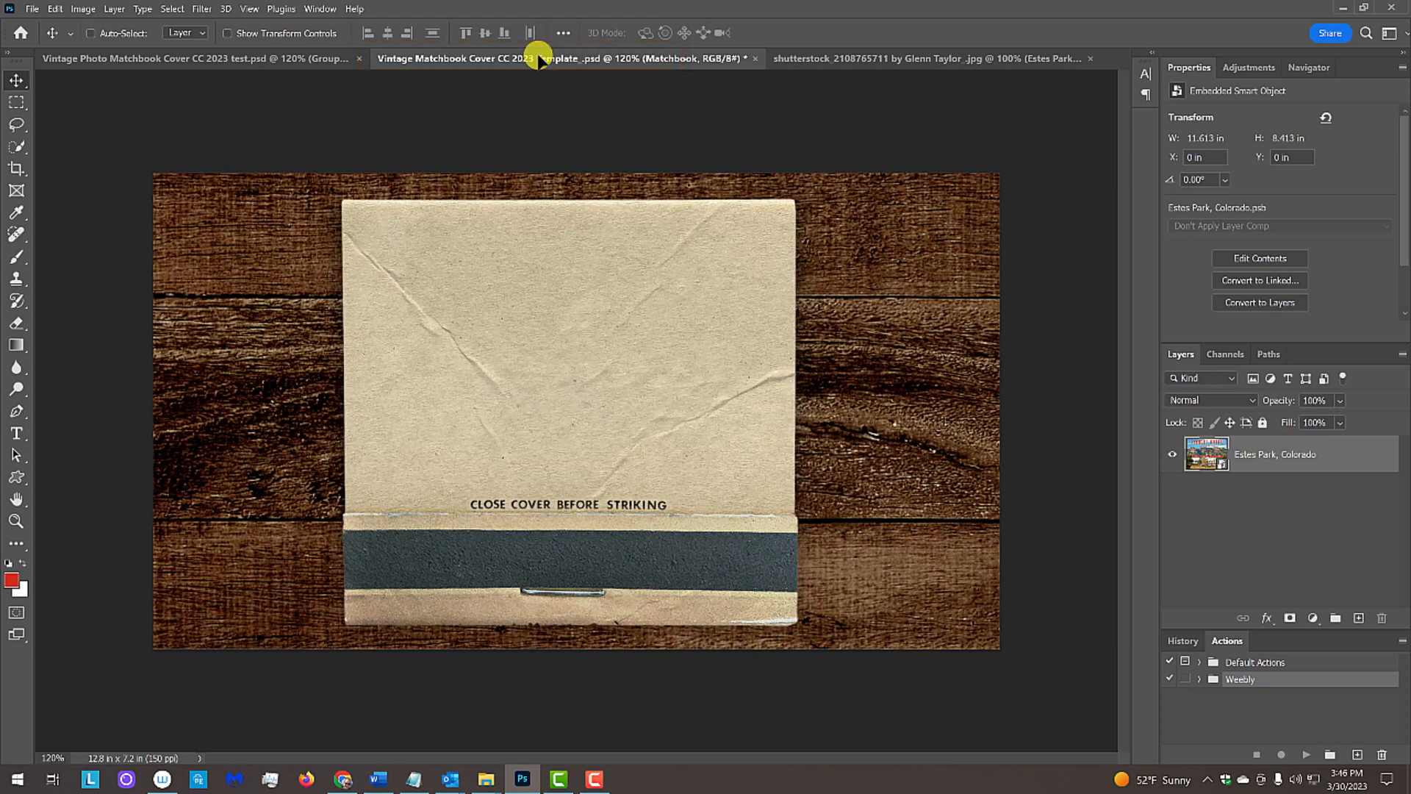
pyautogui.press('shift')
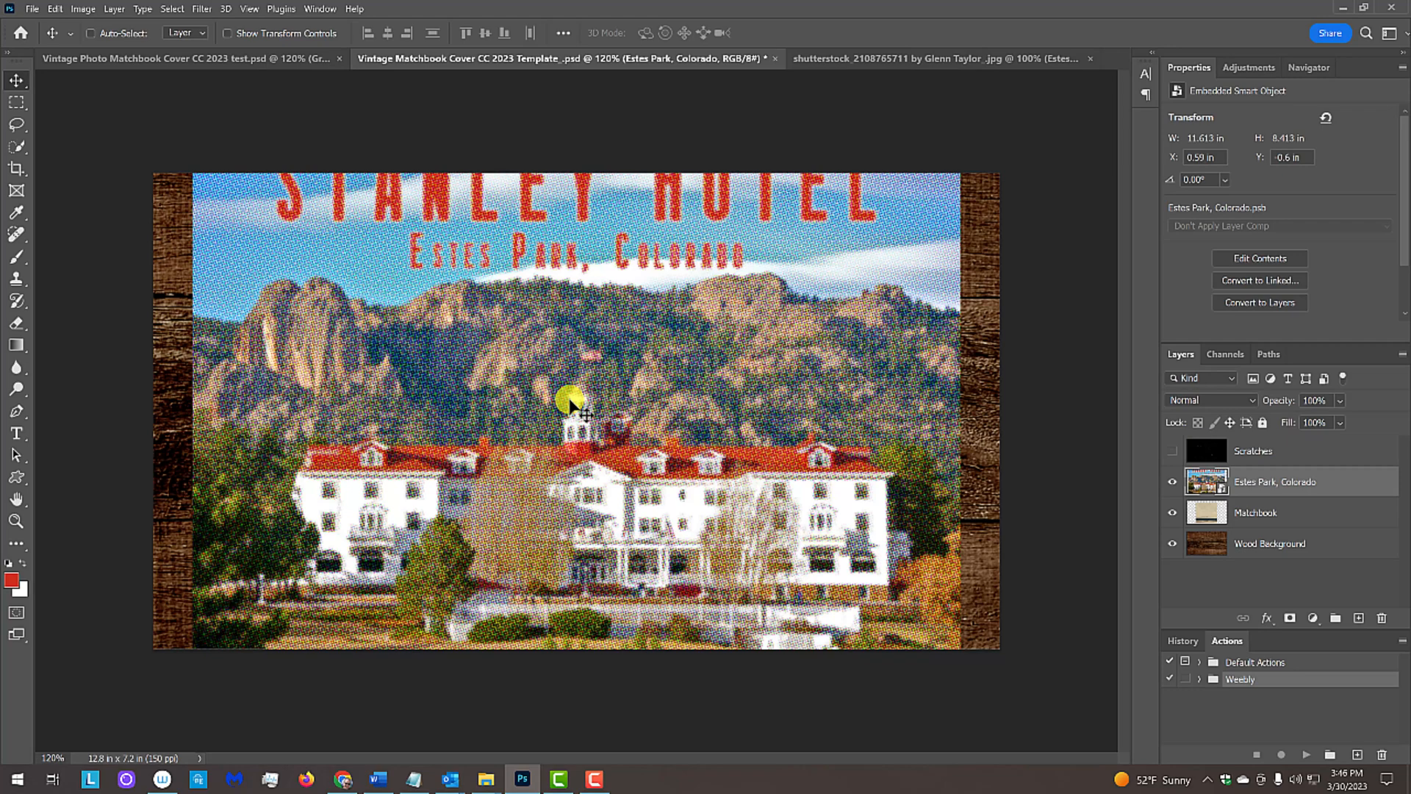
pyautogui.click(1225, 354)
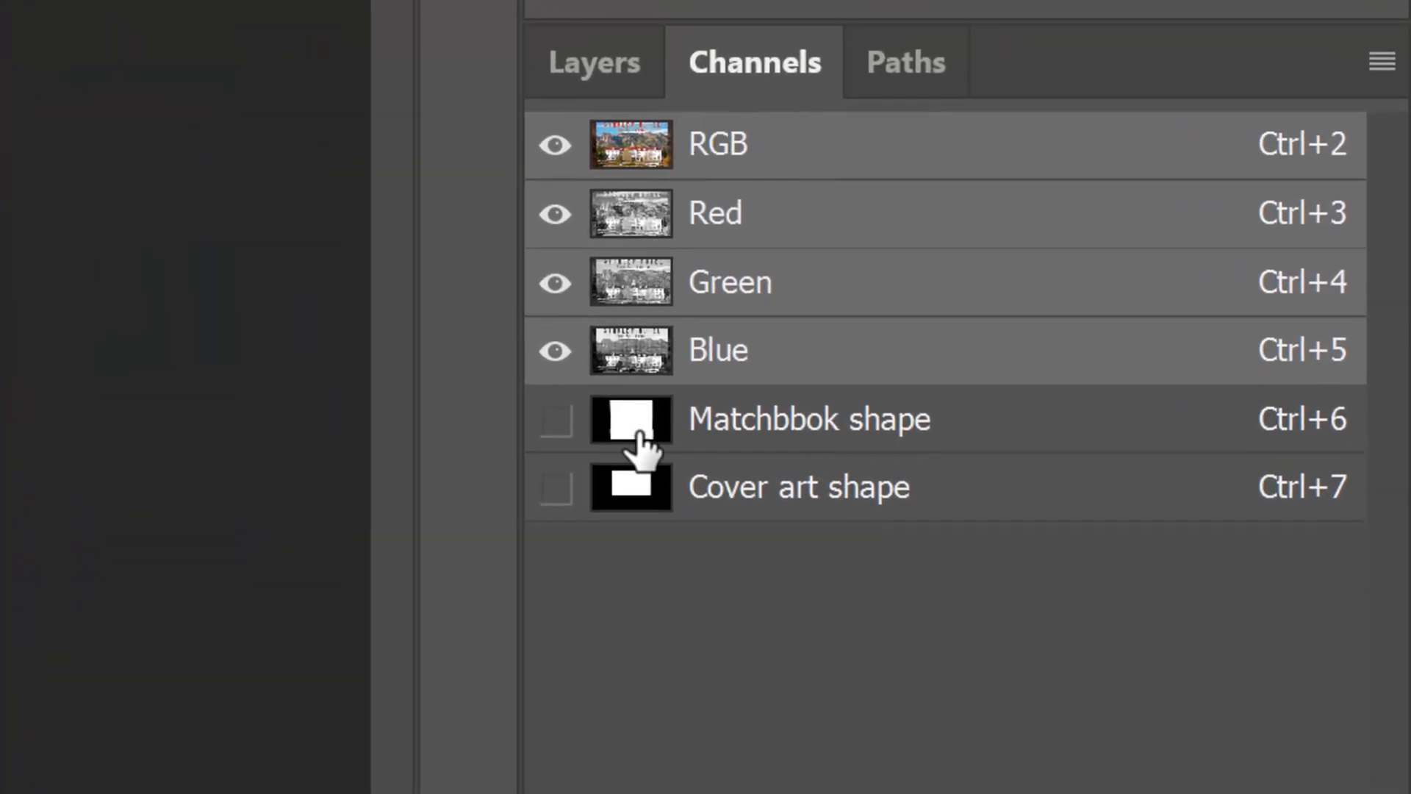
# Step: Load the Cover art shape channel as a selection and mask the photo layer to it
pyautogui.click(630, 487)
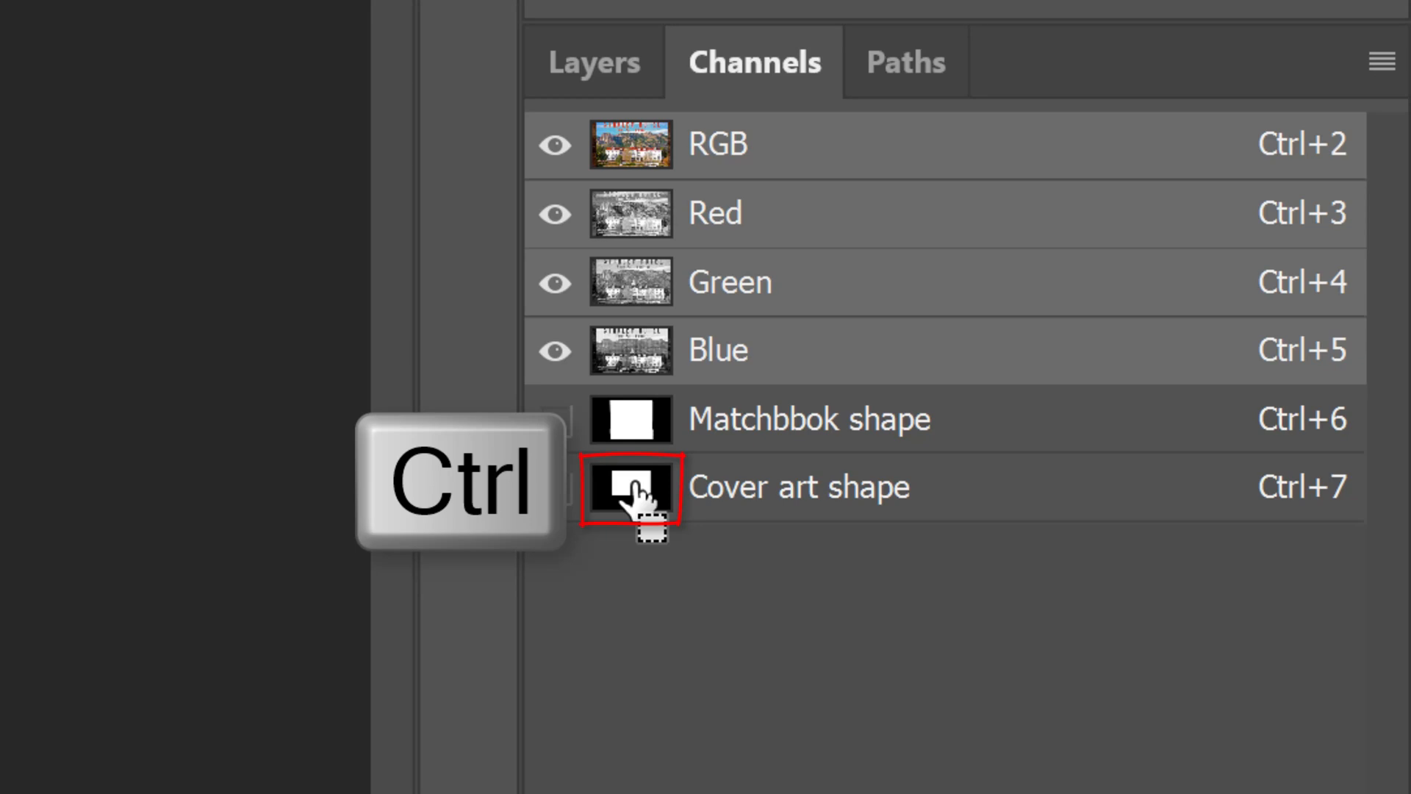
pyautogui.click(814, 46)
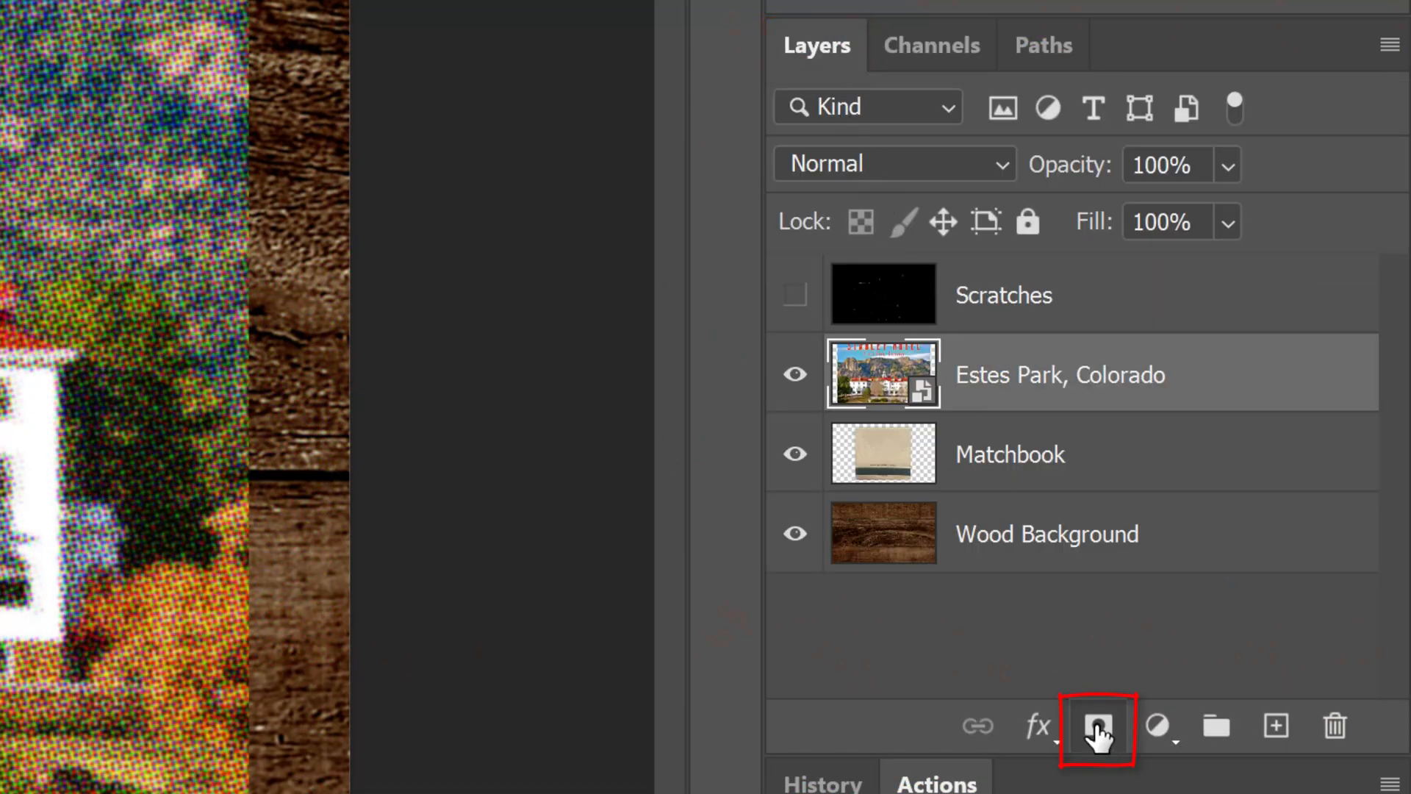
pyautogui.click(1097, 726)
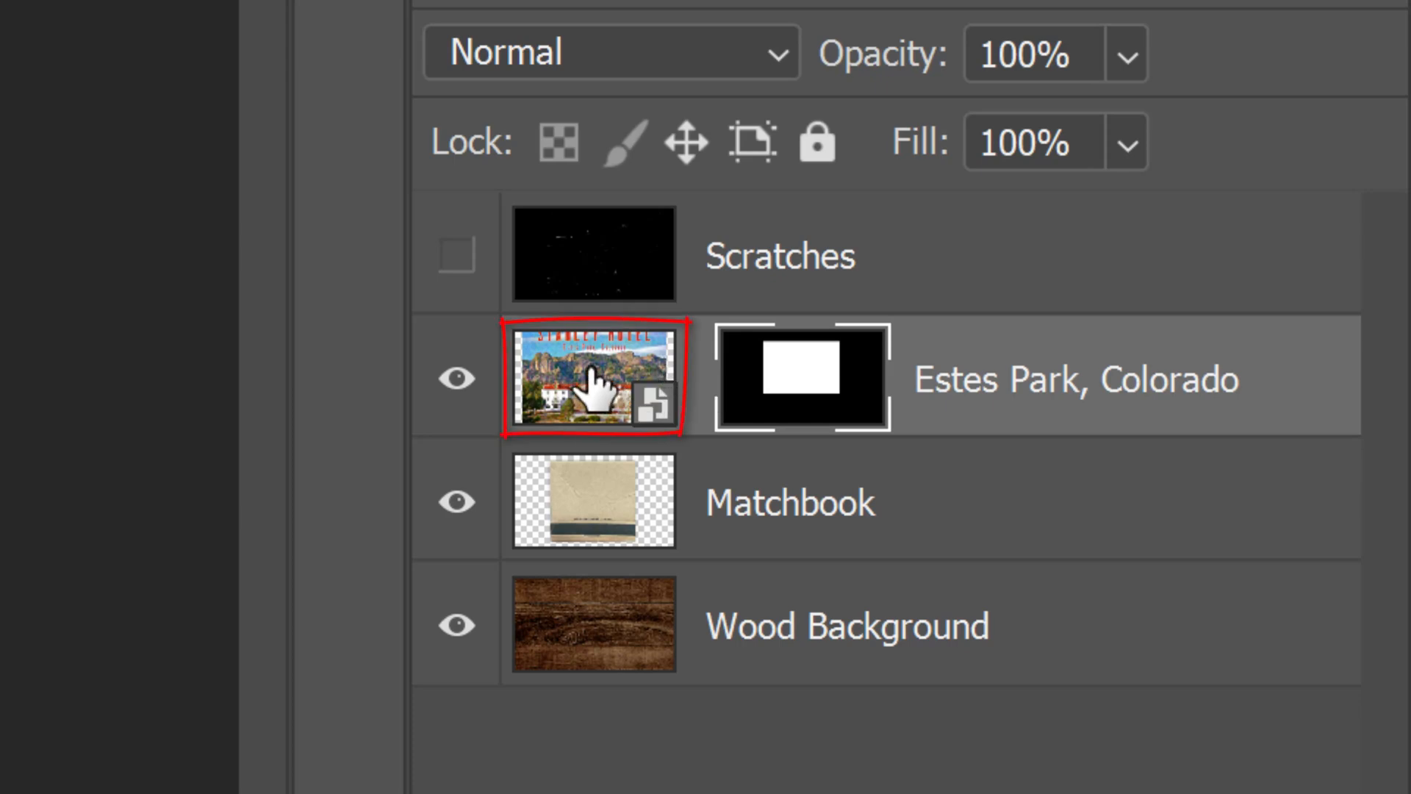
pyautogui.click(591, 376)
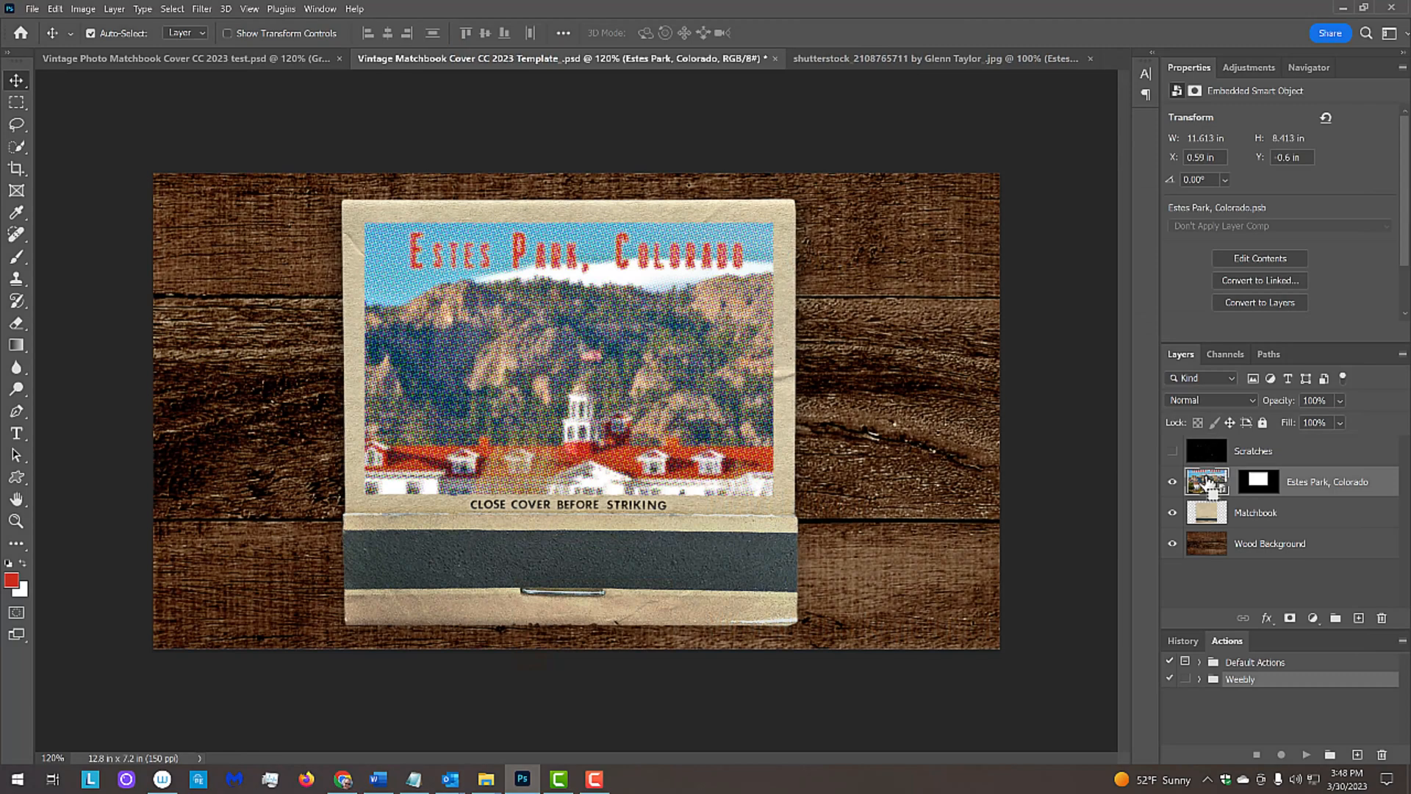
# Step: Free-transform the photo to scale and position it within the cover window
pyautogui.press('ctrl+t')
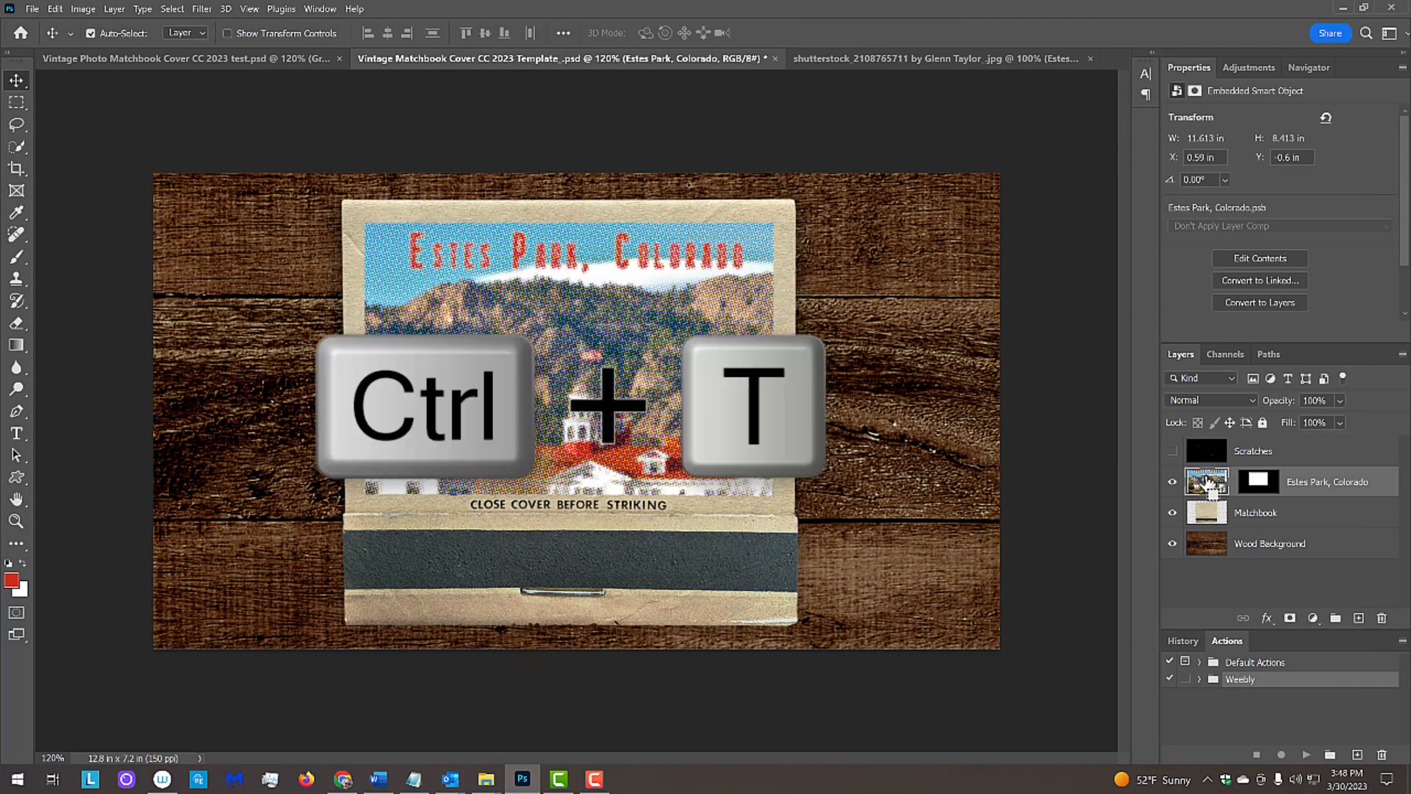
pyautogui.press('ctrl+t')
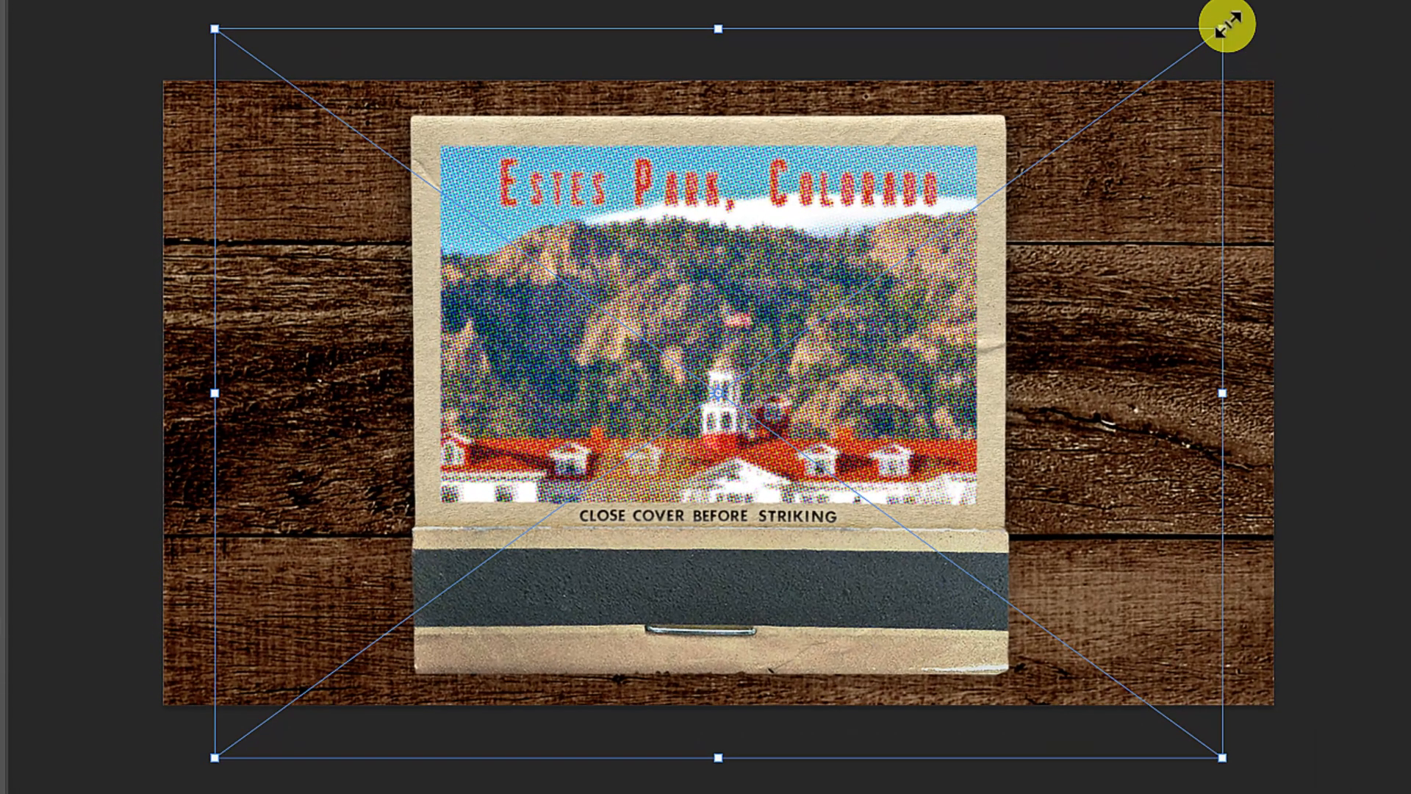
pyautogui.moveTo(1226, 25); pyautogui.dragTo(1053, 94)
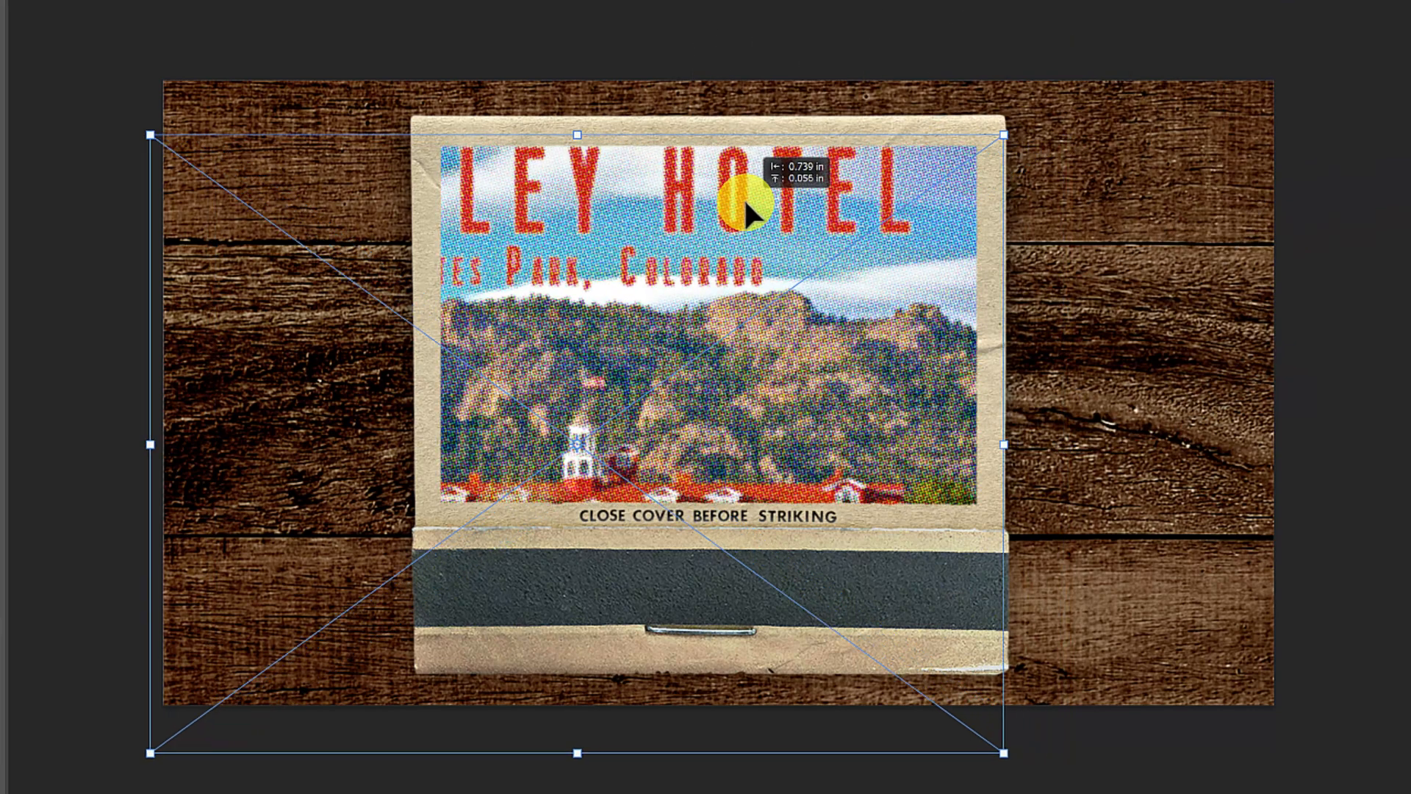
pyautogui.moveTo(1000, 136); pyautogui.dragTo(984, 141)
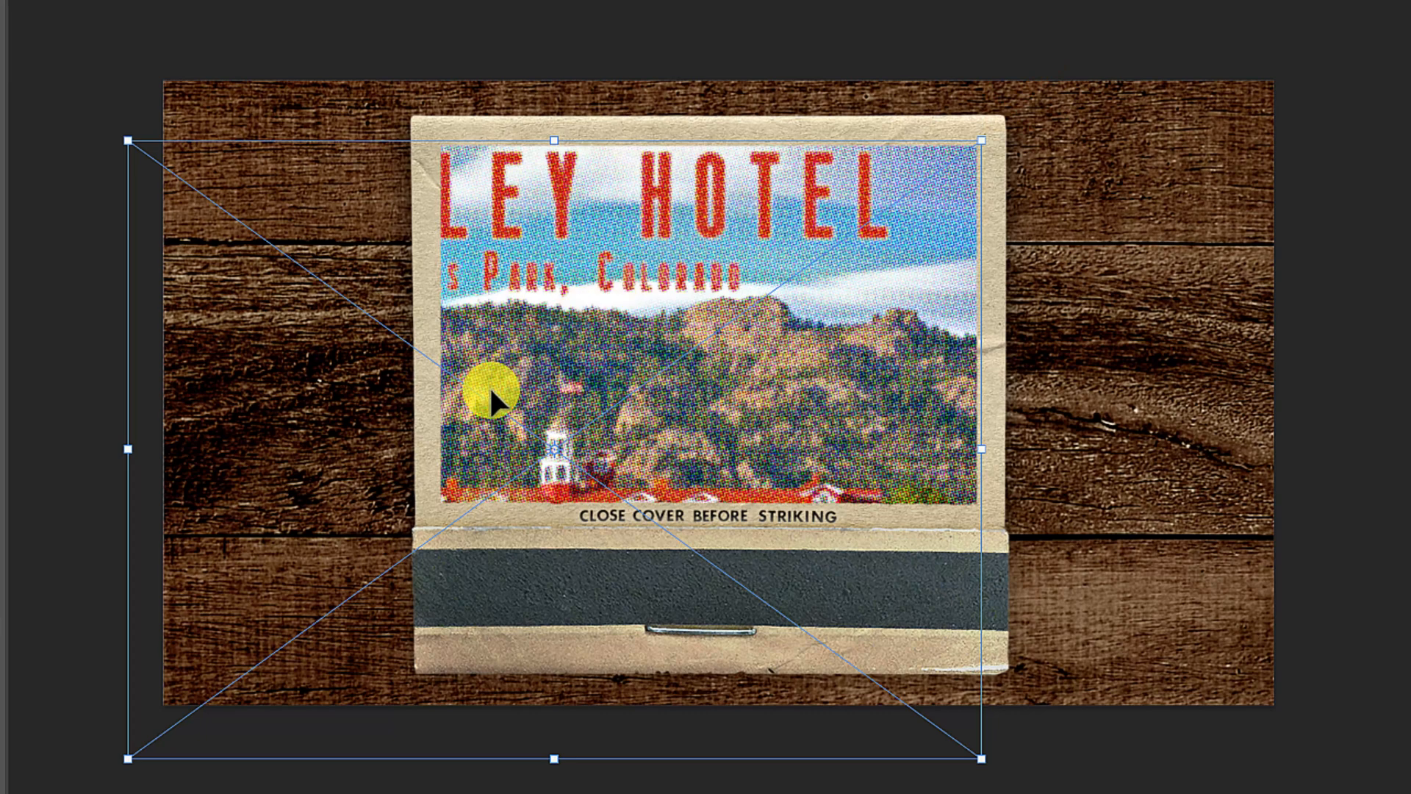
pyautogui.moveTo(126, 760)
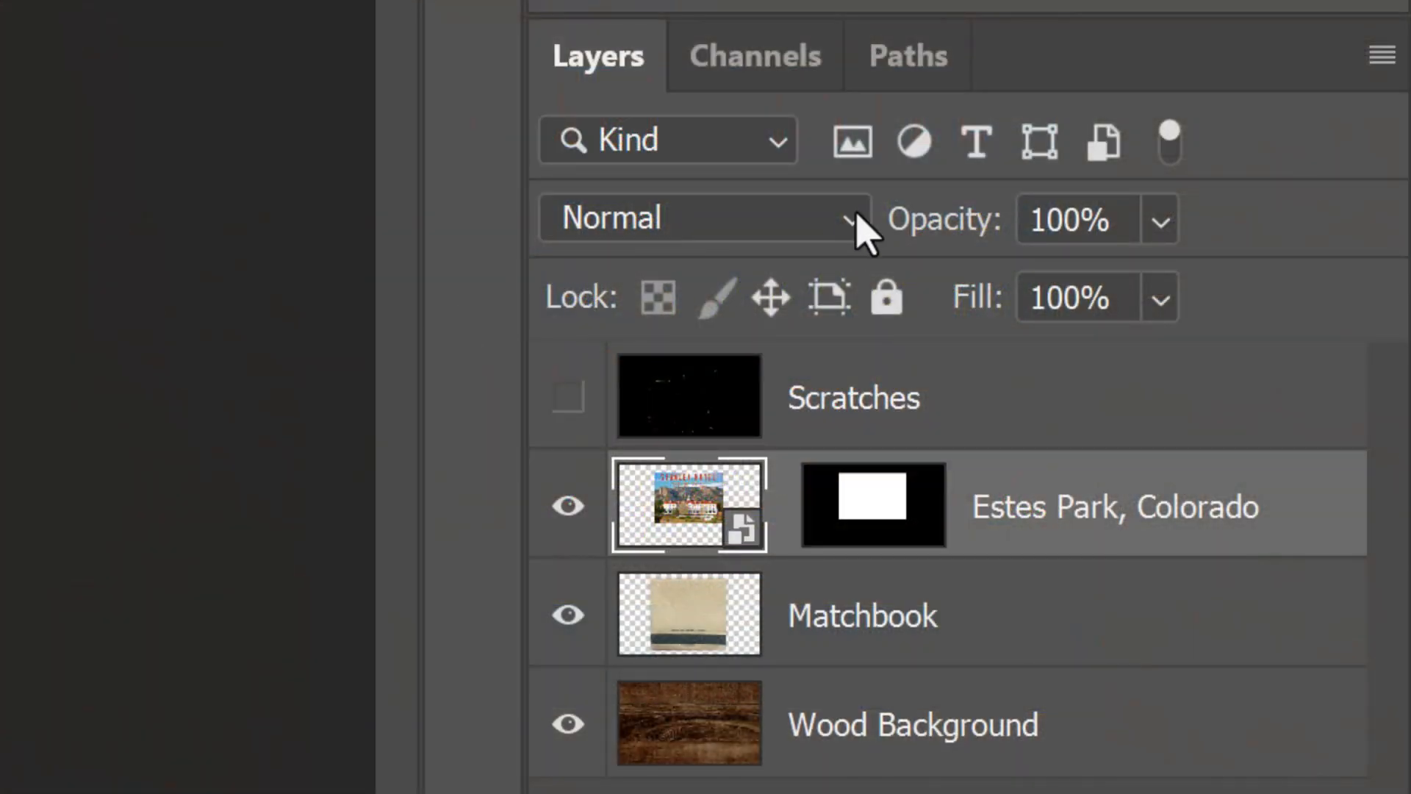
# Step: Set the photo layer's blend mode to Multiply
pyautogui.click(703, 218)
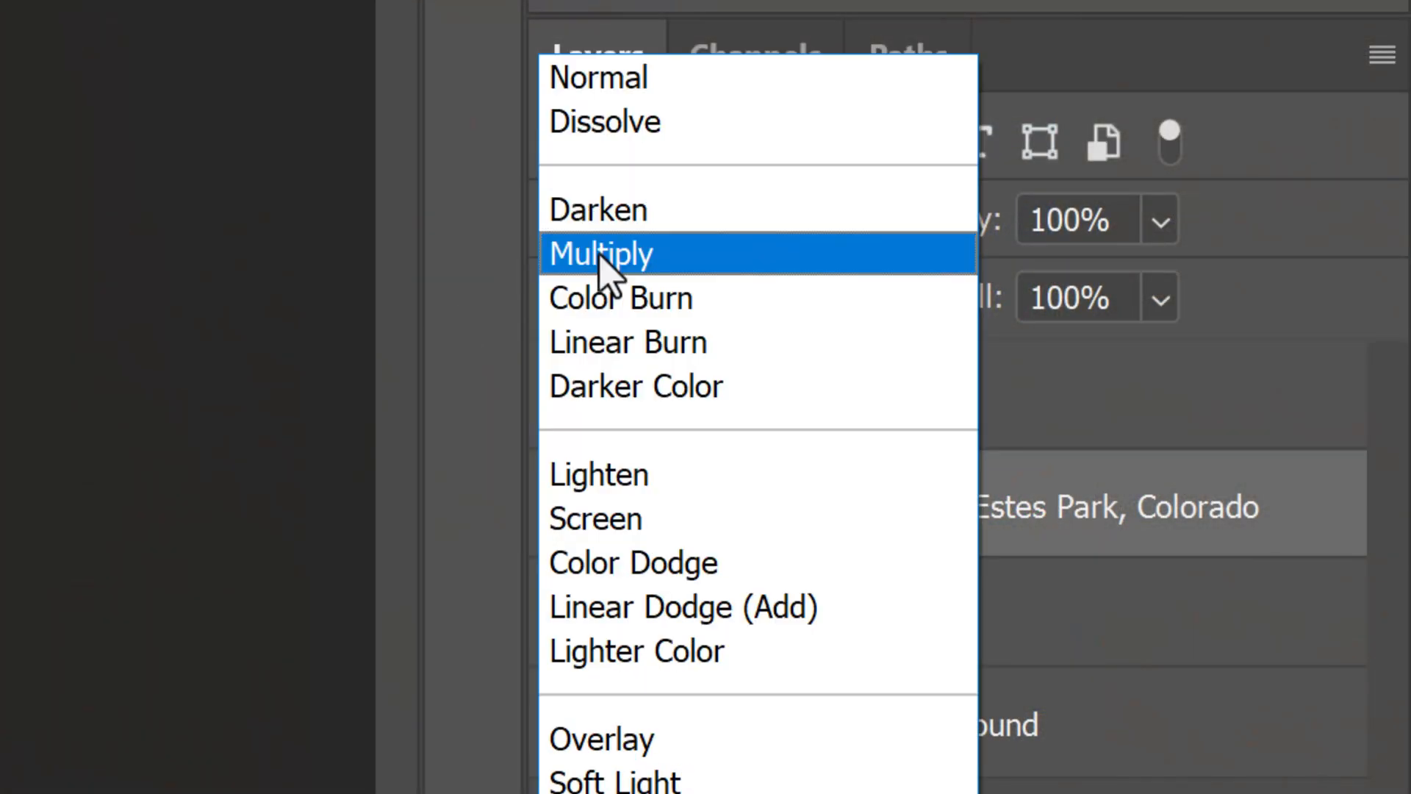
pyautogui.click(600, 253)
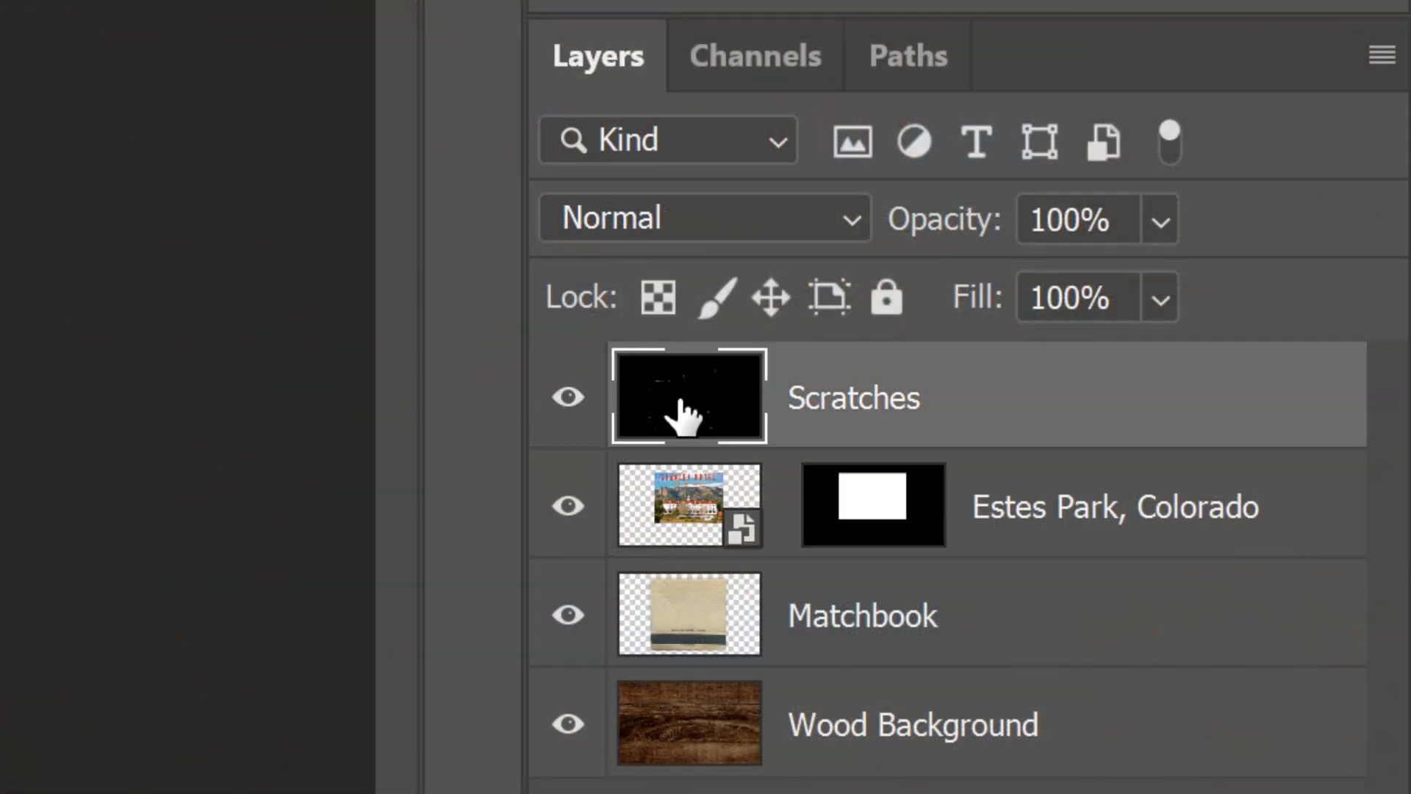
# Step: Show the Scratches layer and mask it to the Matchbook shape channel selection
pyautogui.click(756, 55)
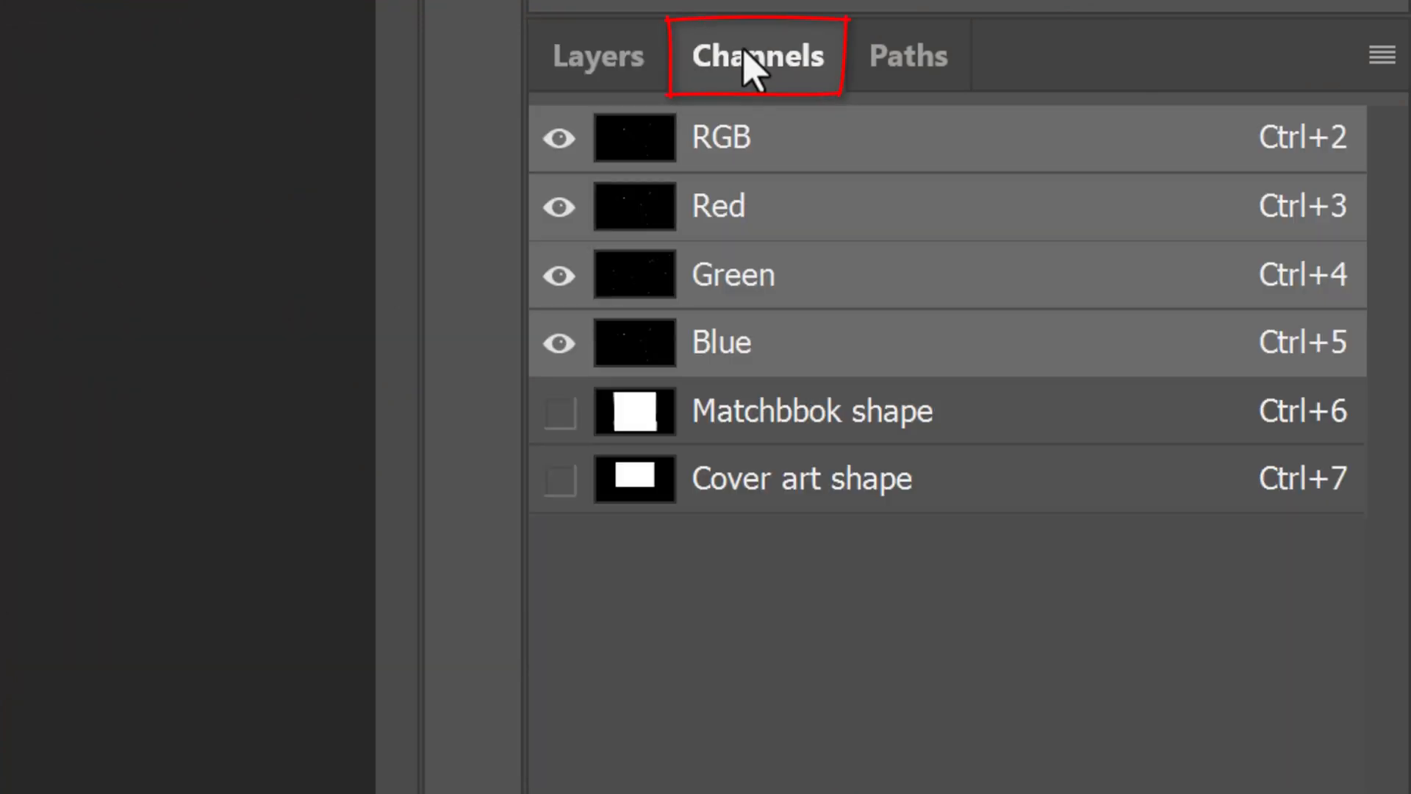
pyautogui.click(634, 410)
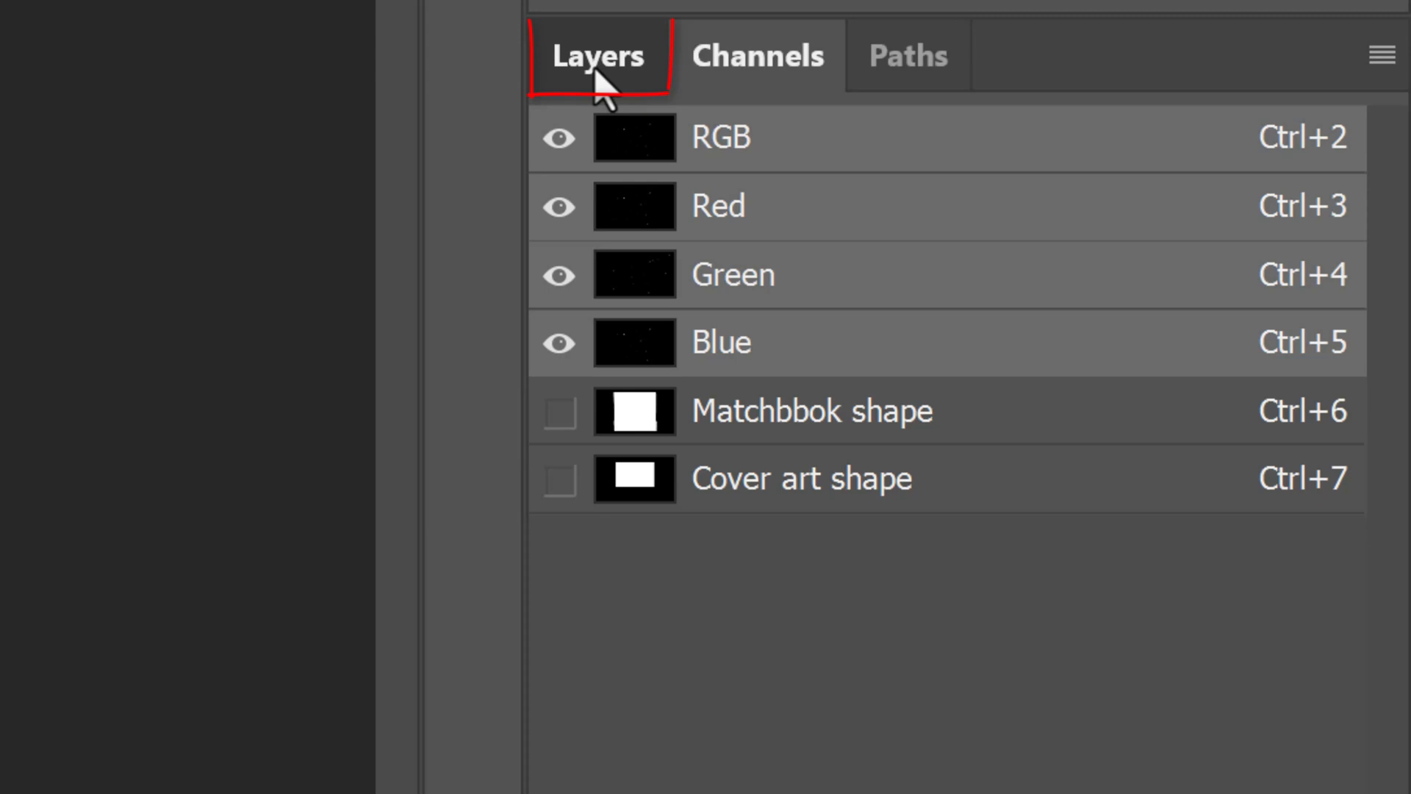
pyautogui.click(597, 56)
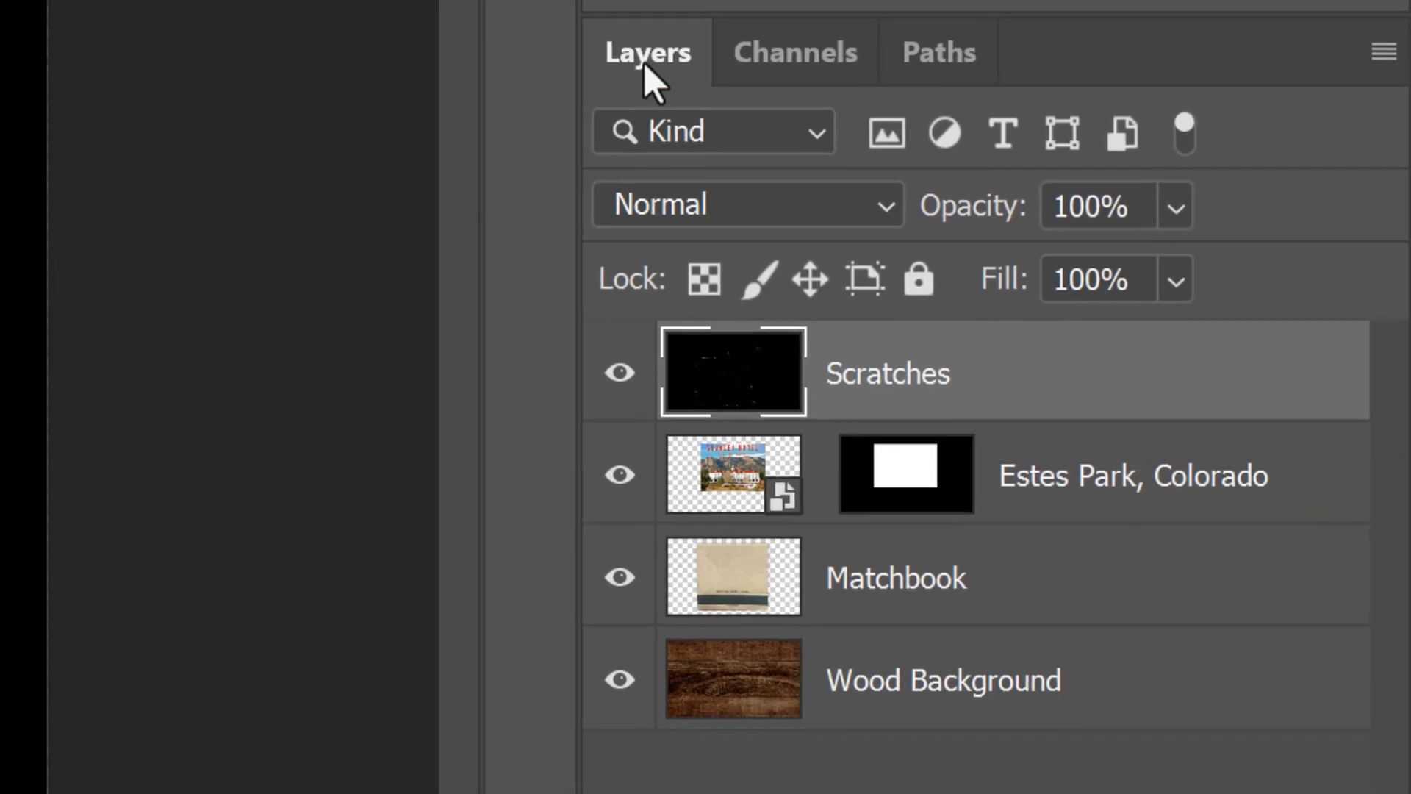
pyautogui.click(1095, 725)
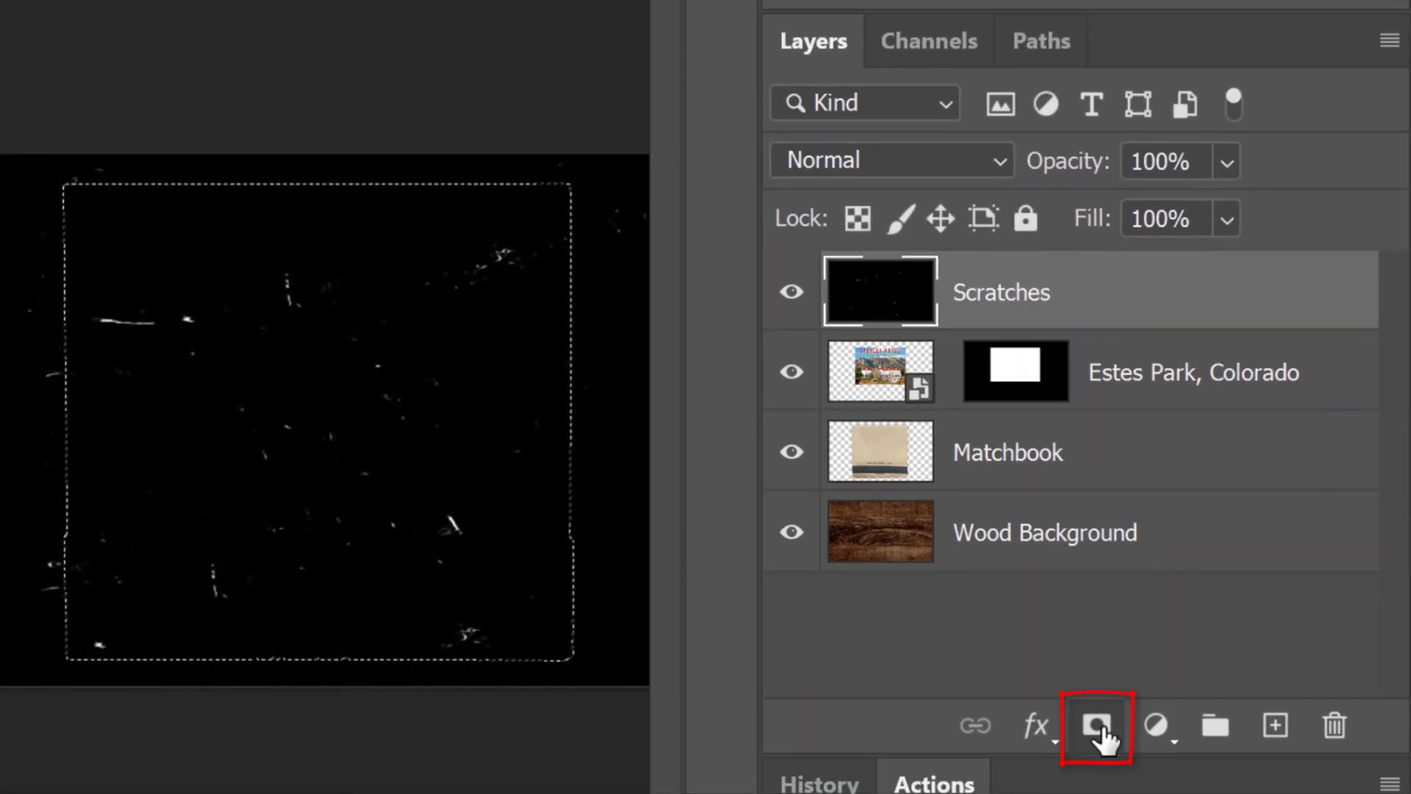
pyautogui.click(1095, 725)
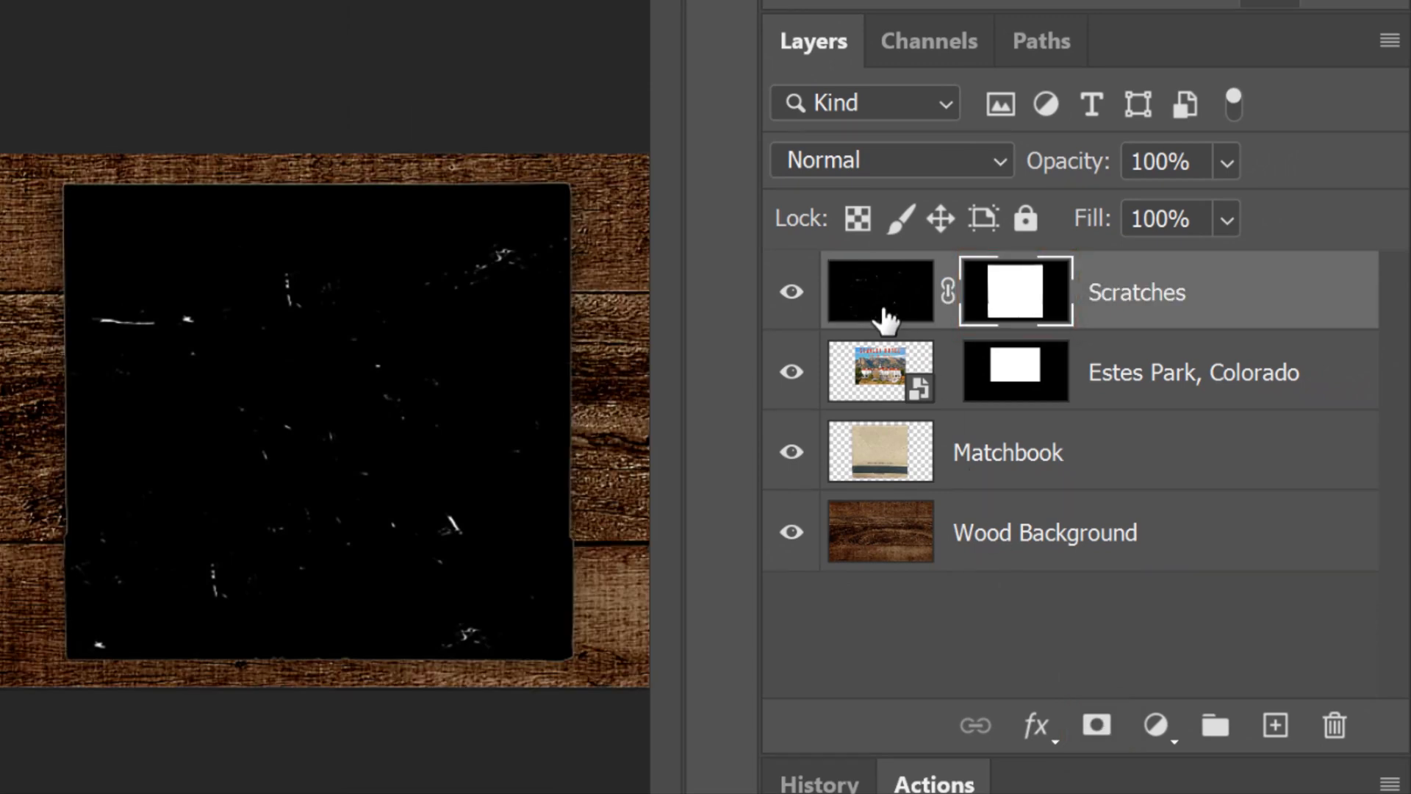
# Step: Set the Scratches layer's blend mode to Screen
pyautogui.click(880, 291)
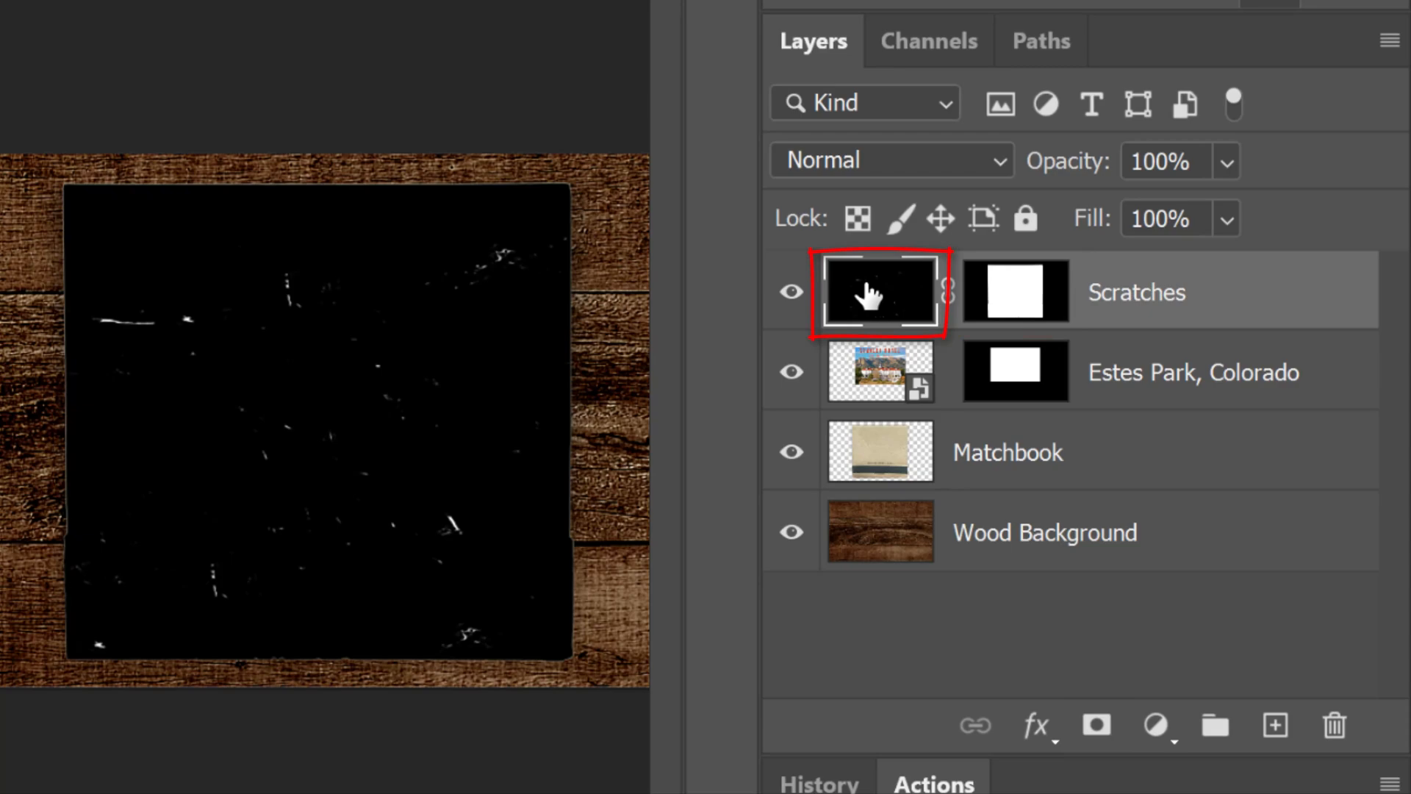
pyautogui.click(887, 160)
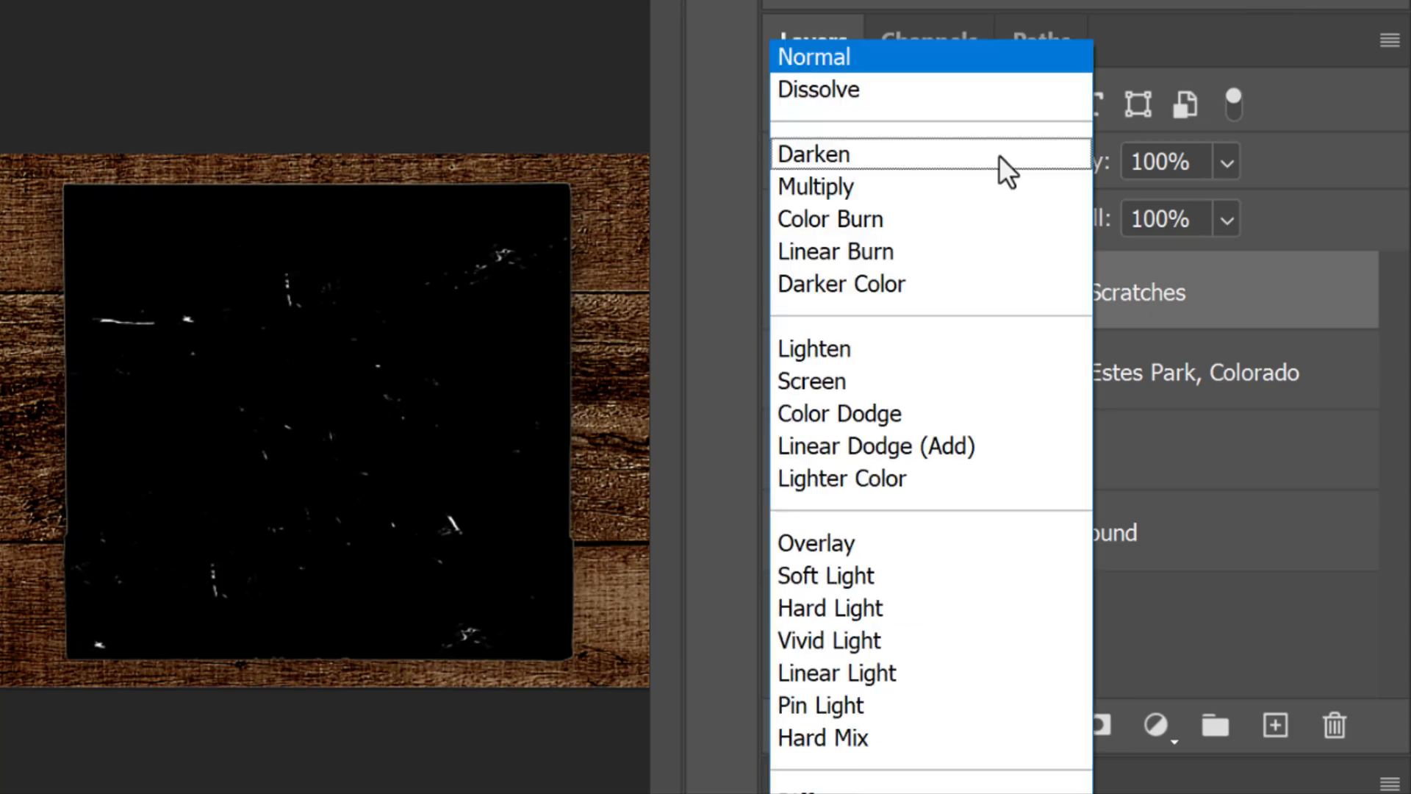
pyautogui.click(810, 380)
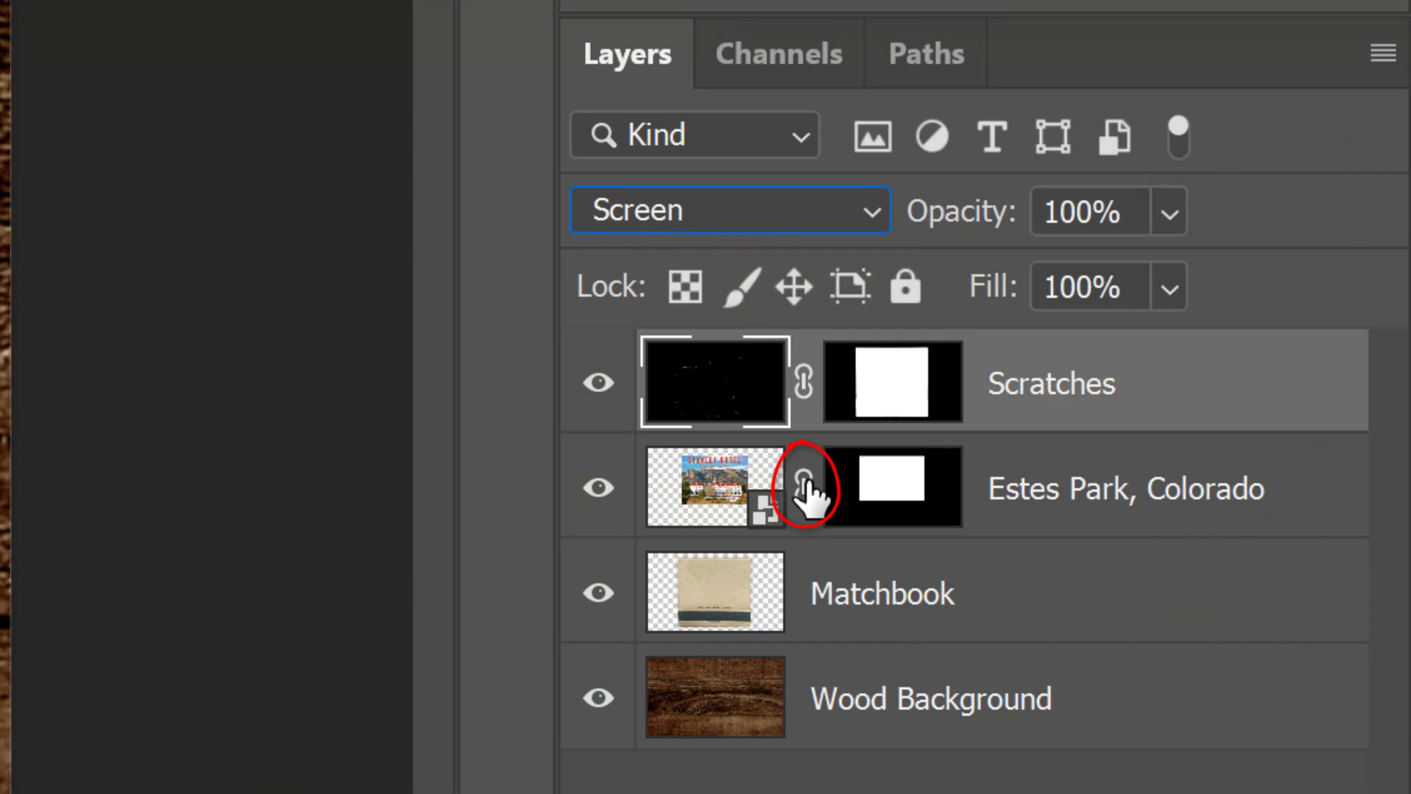
# Step: Relink the photo to its mask, then tilt the matchbook group about -4° counterclockwise and commit
pyautogui.click(803, 475)
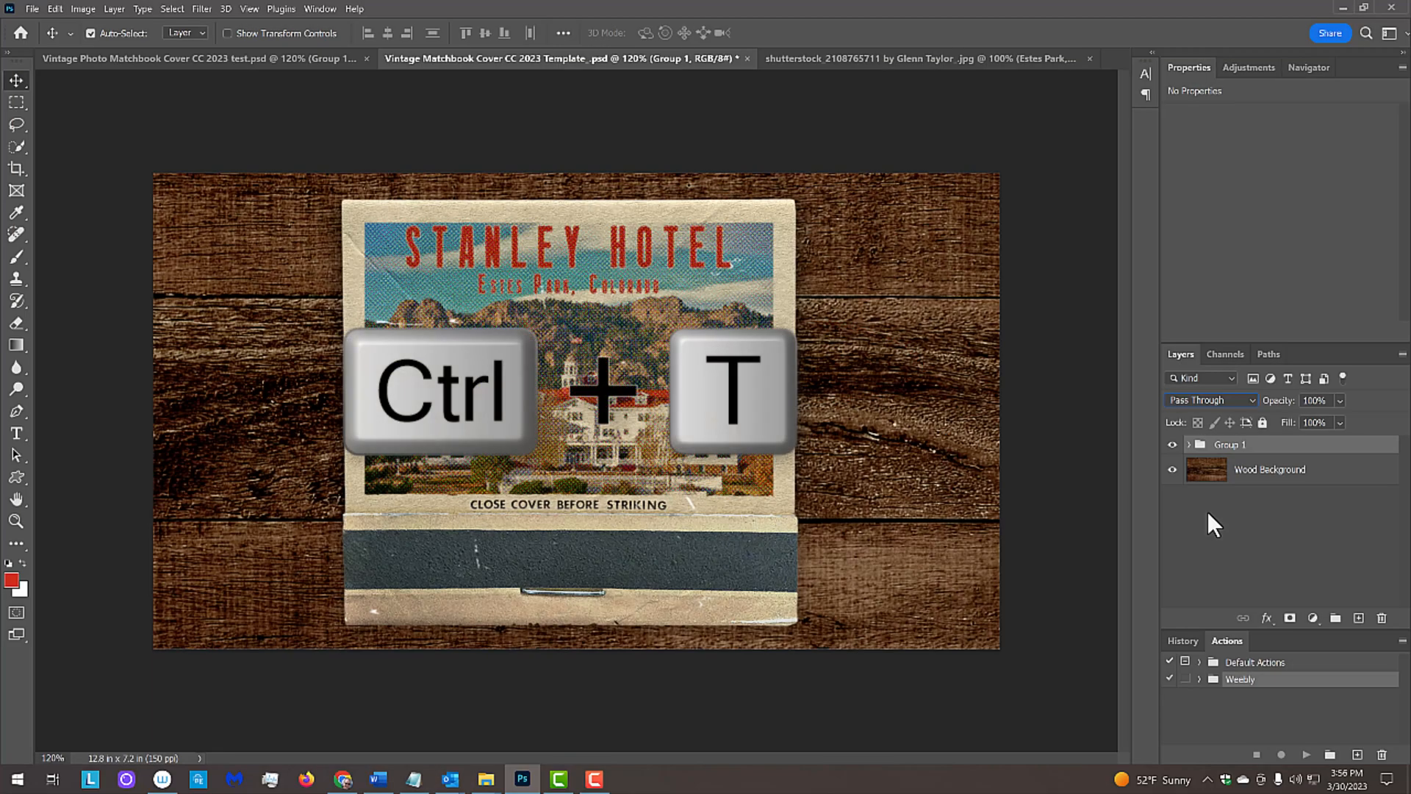
pyautogui.press('ctrl+t')
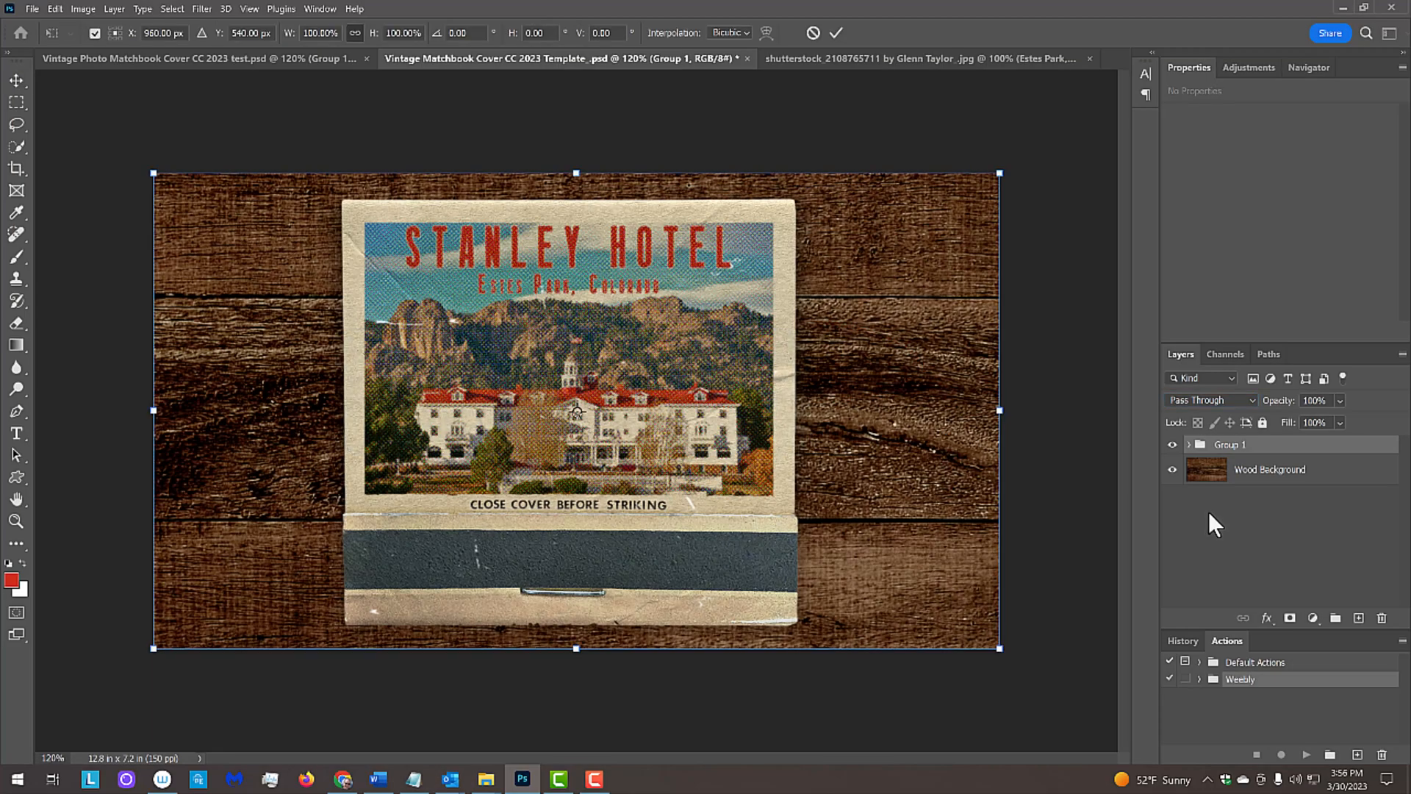
pyautogui.moveTo(1001, 172); pyautogui.dragTo(1001, 176)
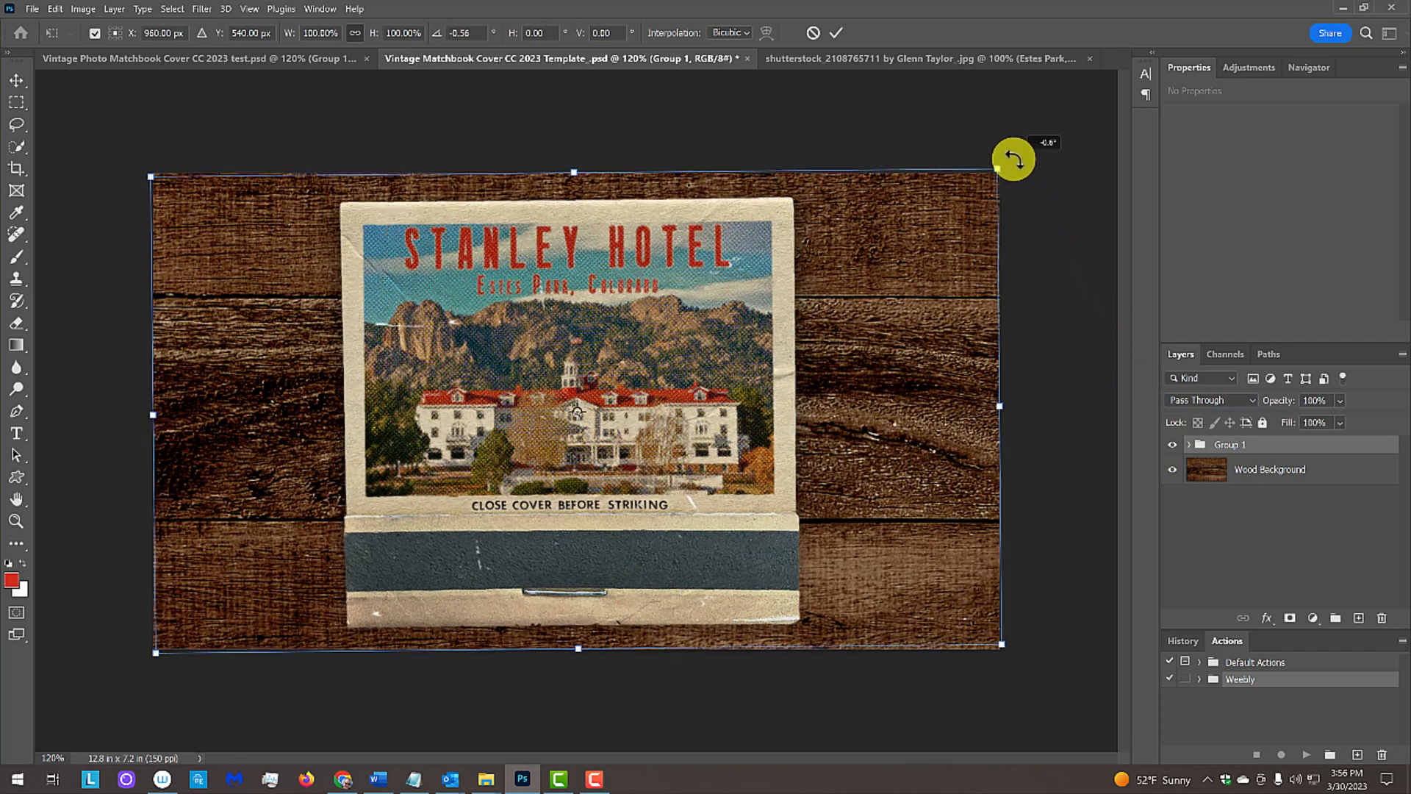
pyautogui.moveTo(1013, 158); pyautogui.dragTo(995, 130)
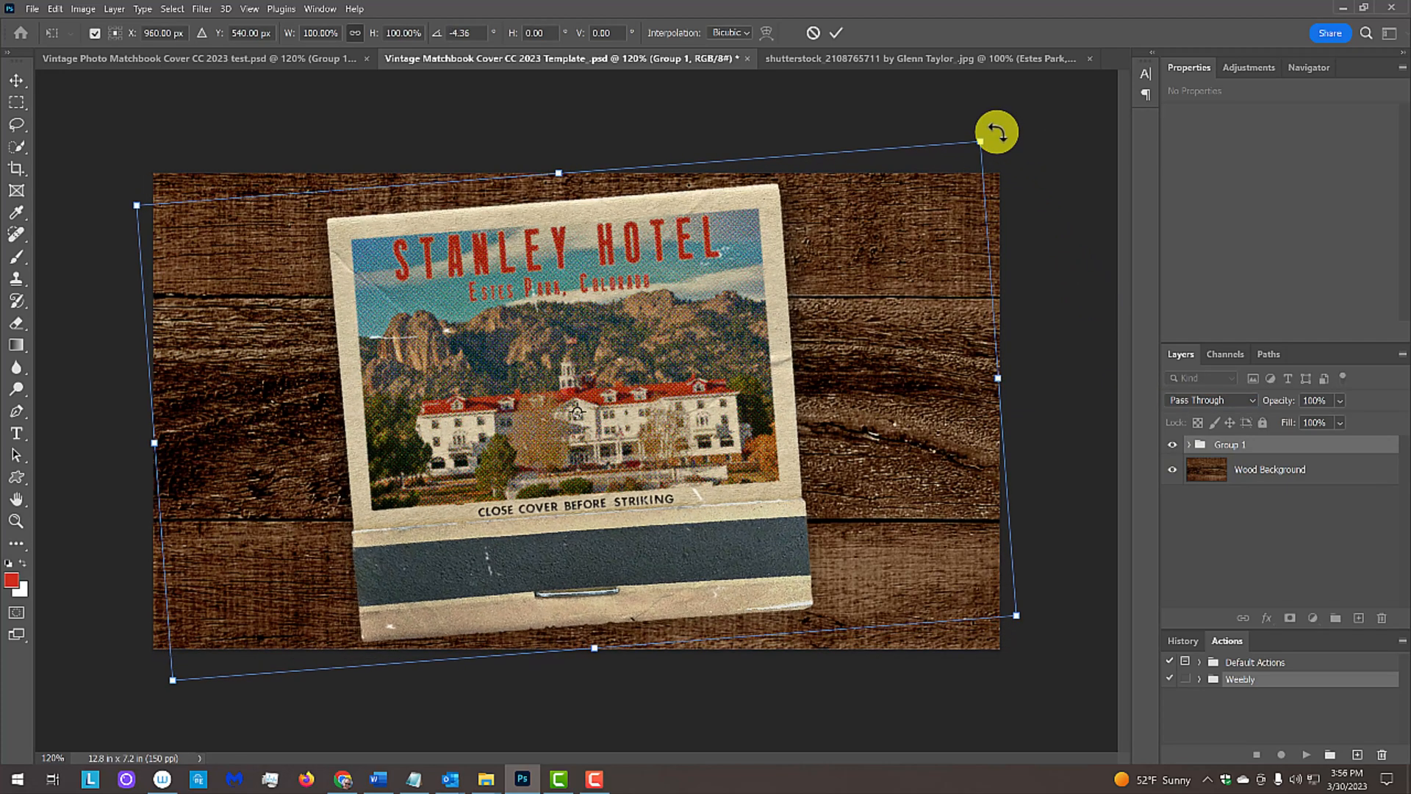
pyautogui.press('Enter')
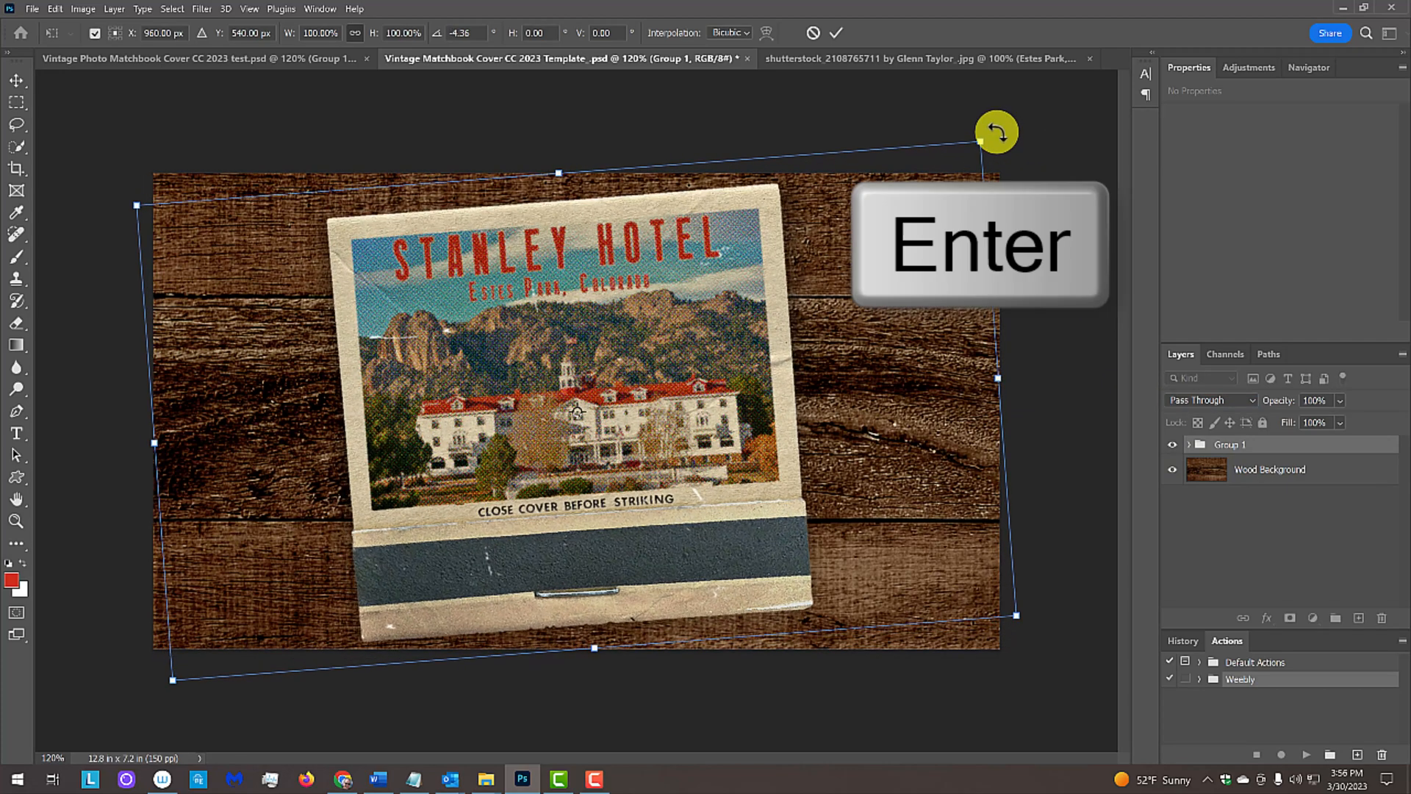